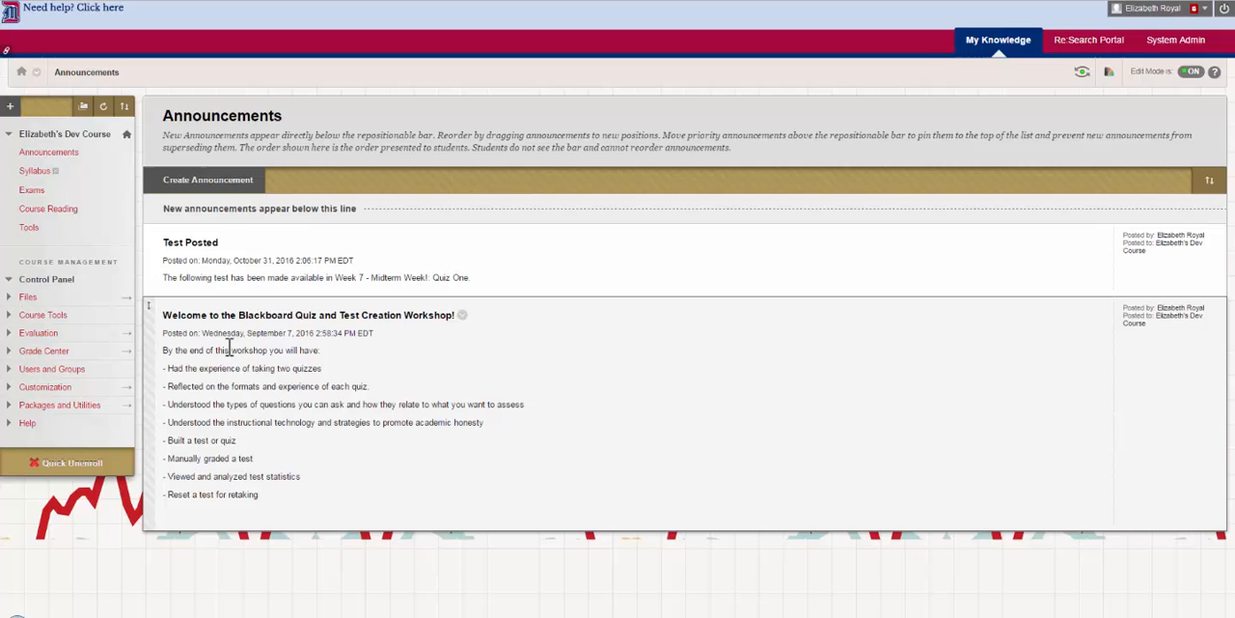
mouse_move(29, 374)
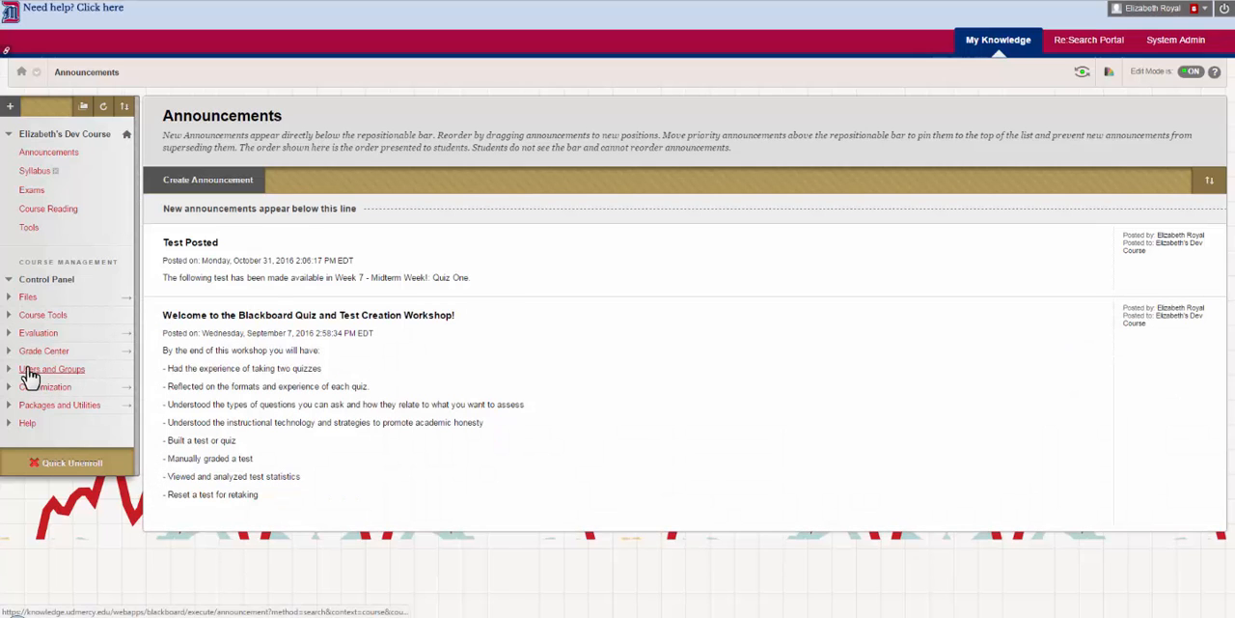
- Go to Course Tools > Tests, Surveys, and Pools > Tests to list the six tests
left_click(42, 314)
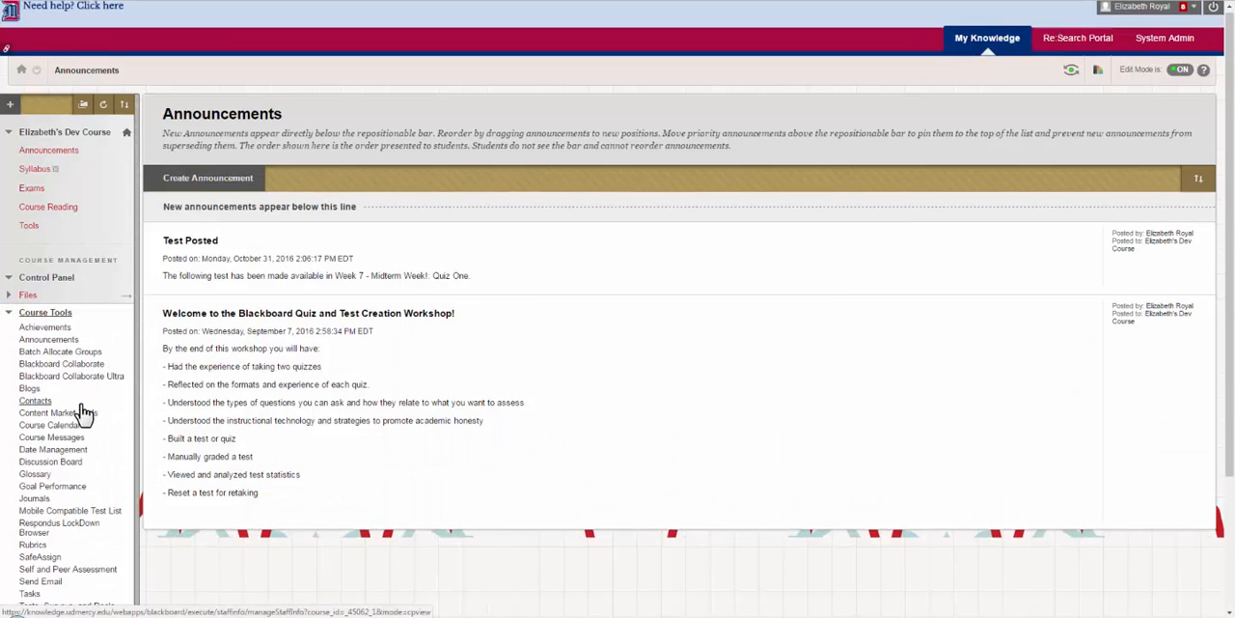
scroll("down", 3)
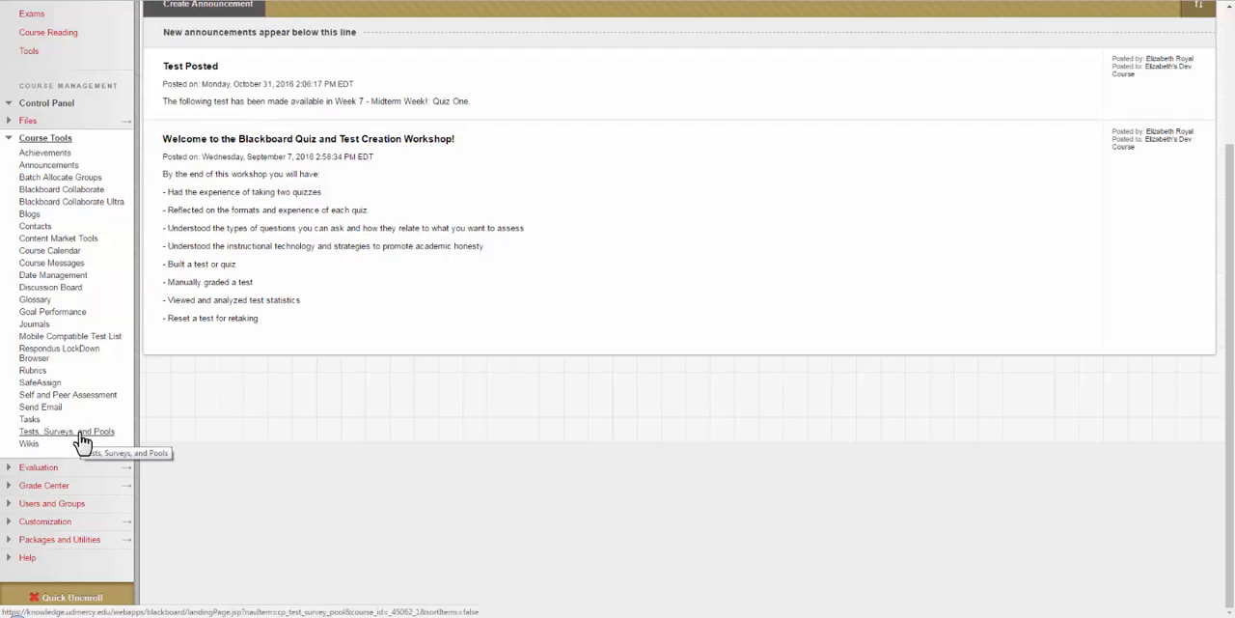
left_click(67, 431)
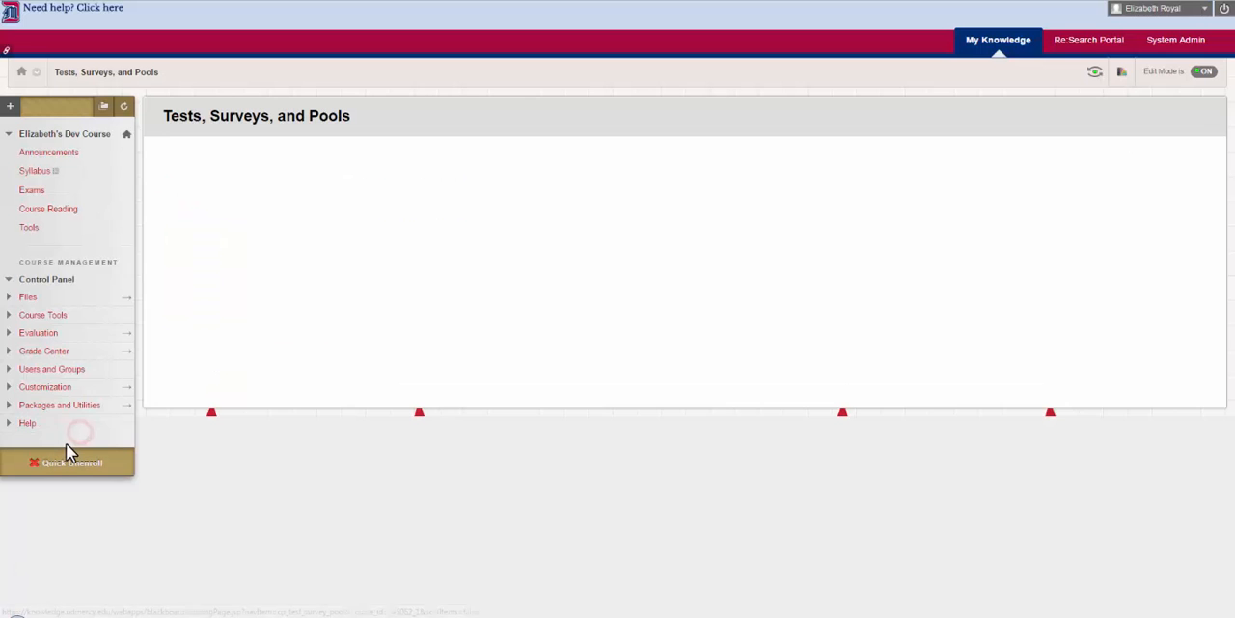
left_click(42, 314)
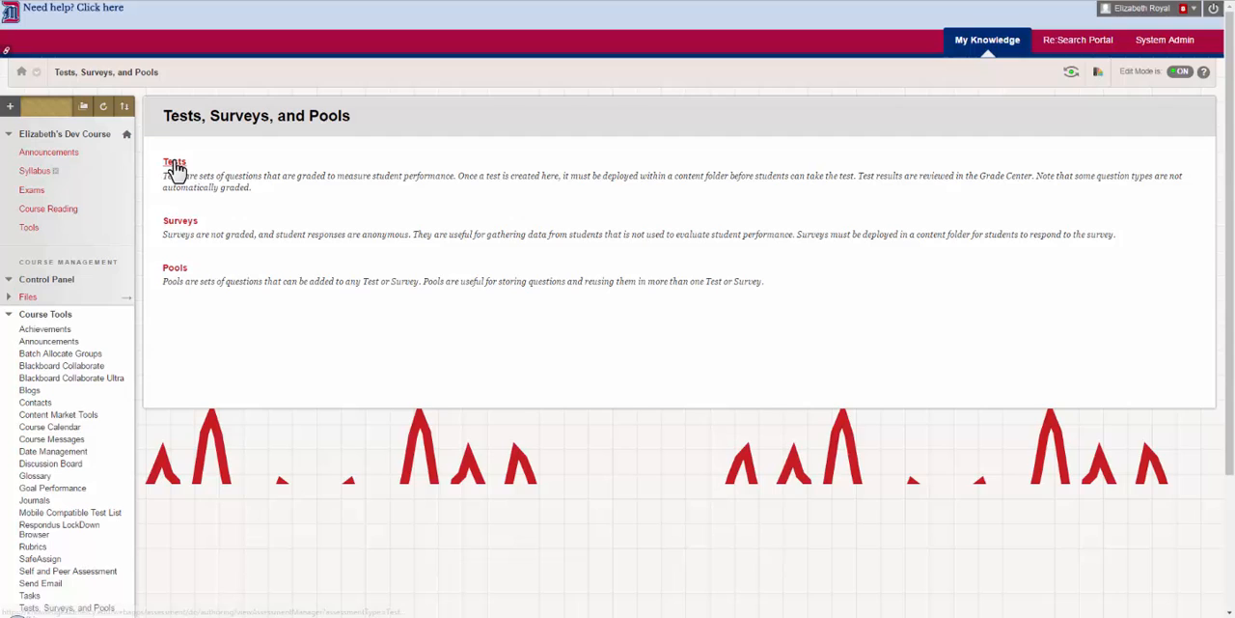
left_click(174, 162)
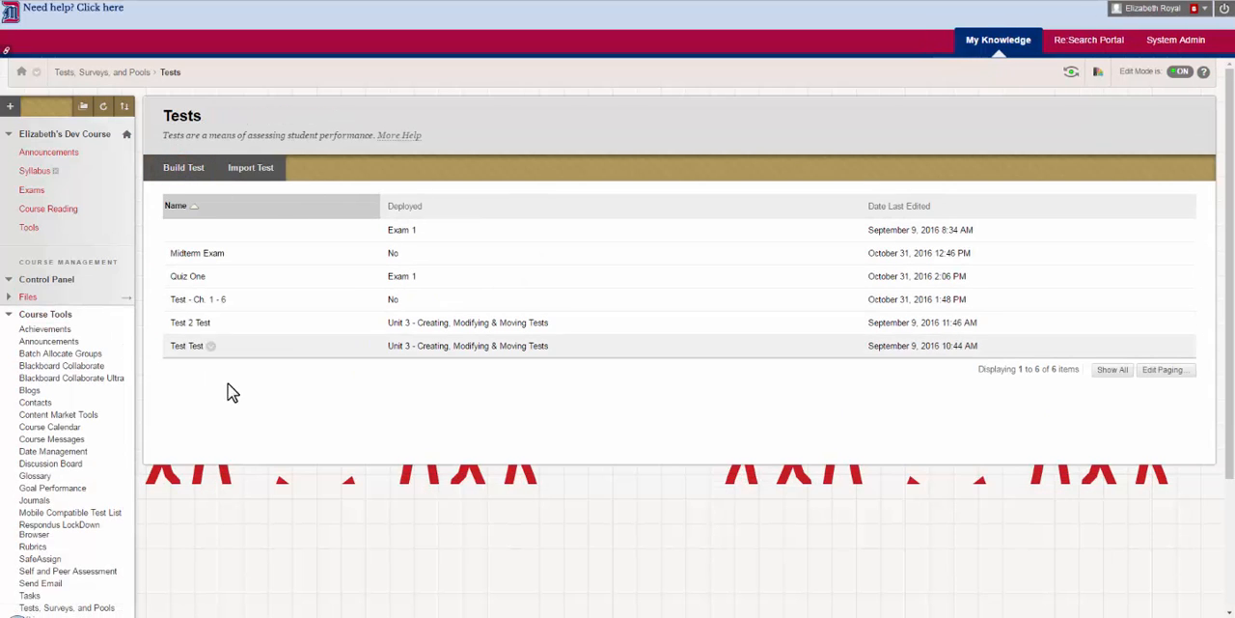
mouse_move(778, 296)
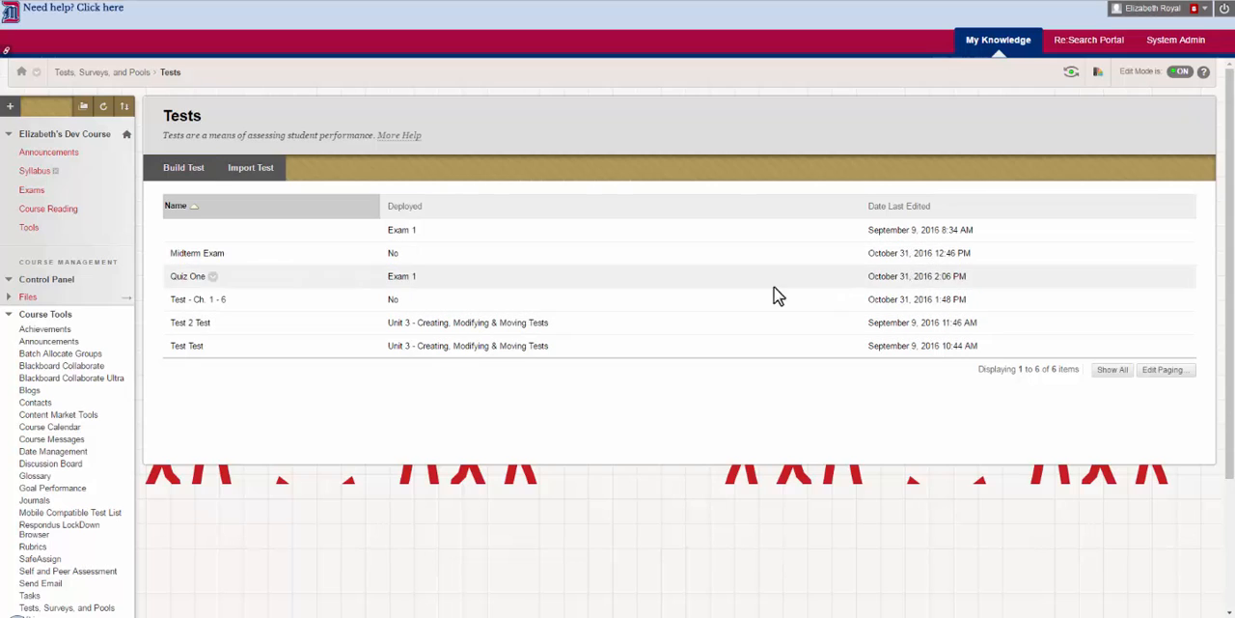
mouse_move(183, 167)
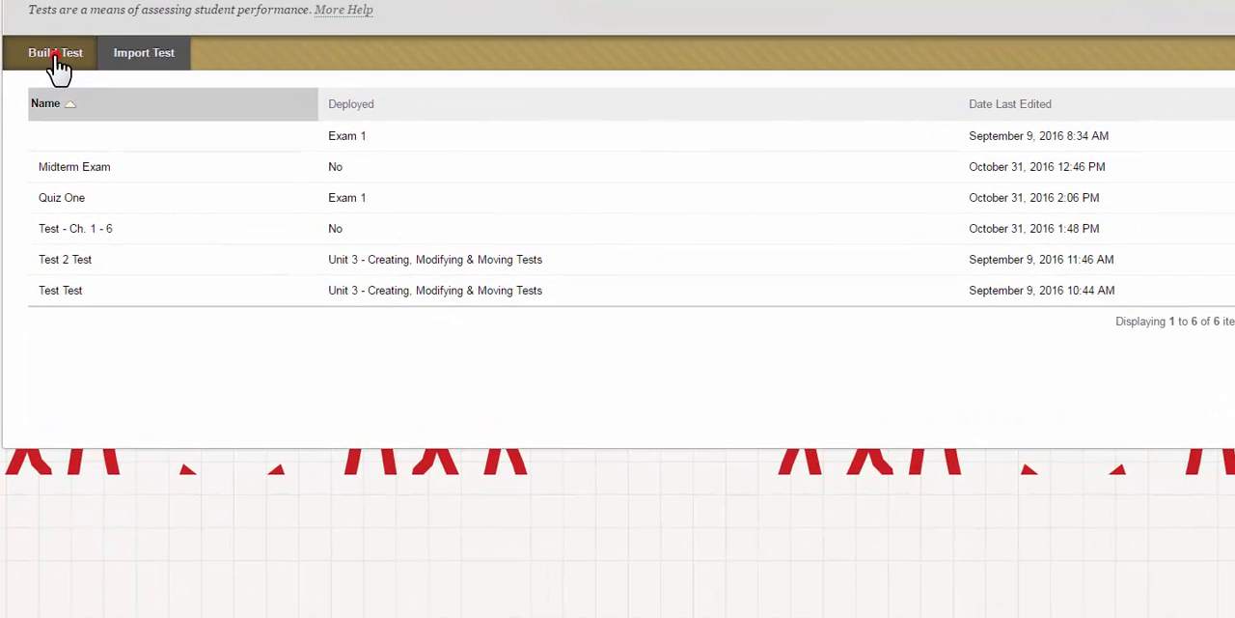
- Build a new test and enter 'Microeconomics' as its name
left_click(55, 52)
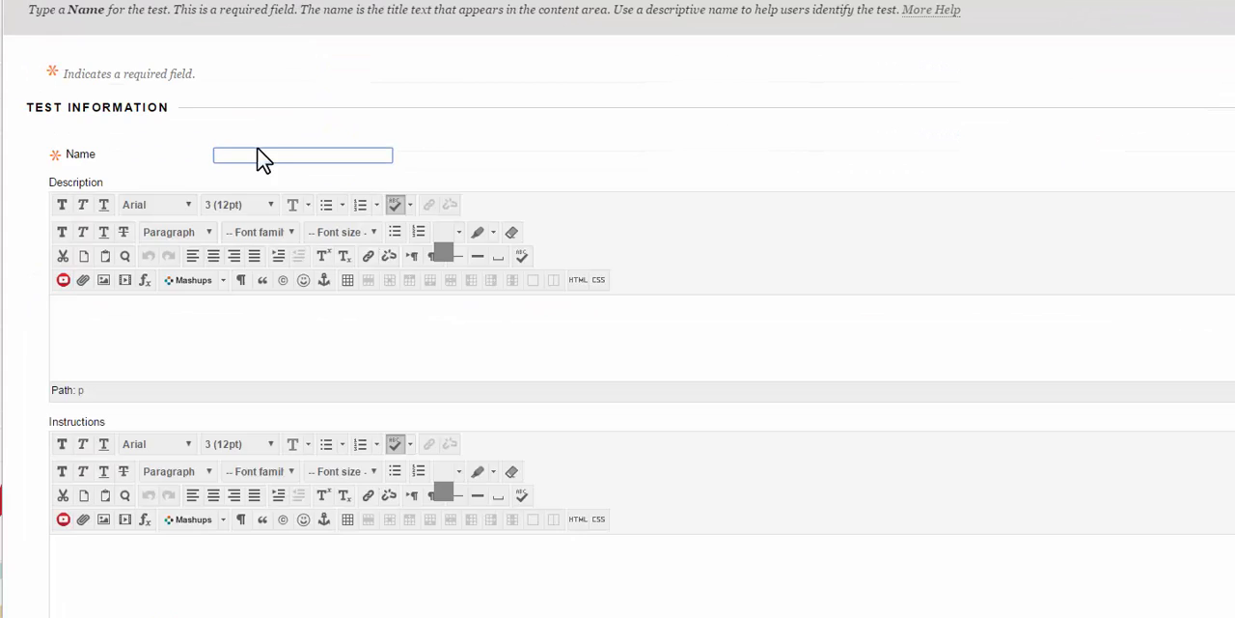
scroll("down", 3)
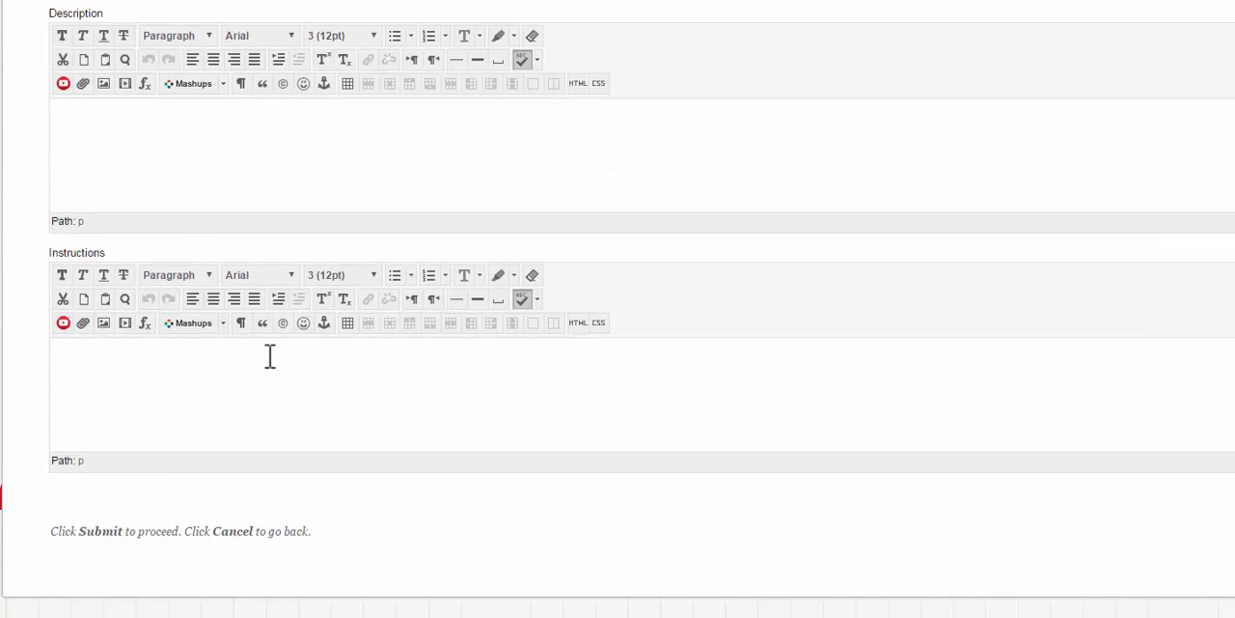
scroll("up", 3)
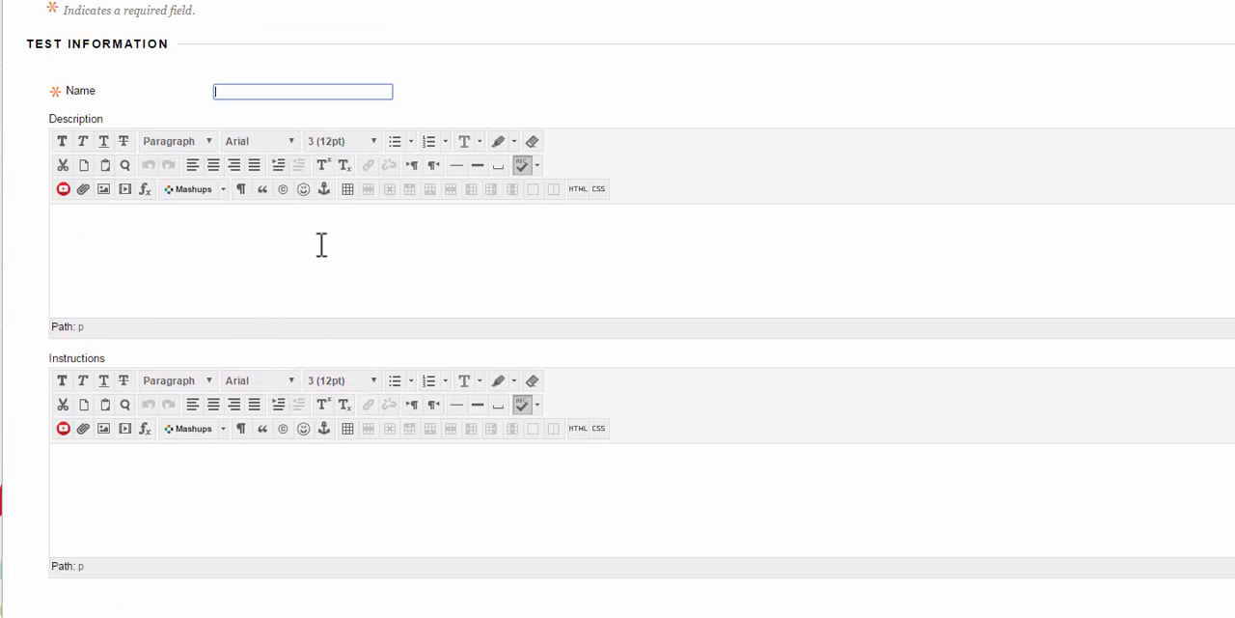
scroll("up", 3)
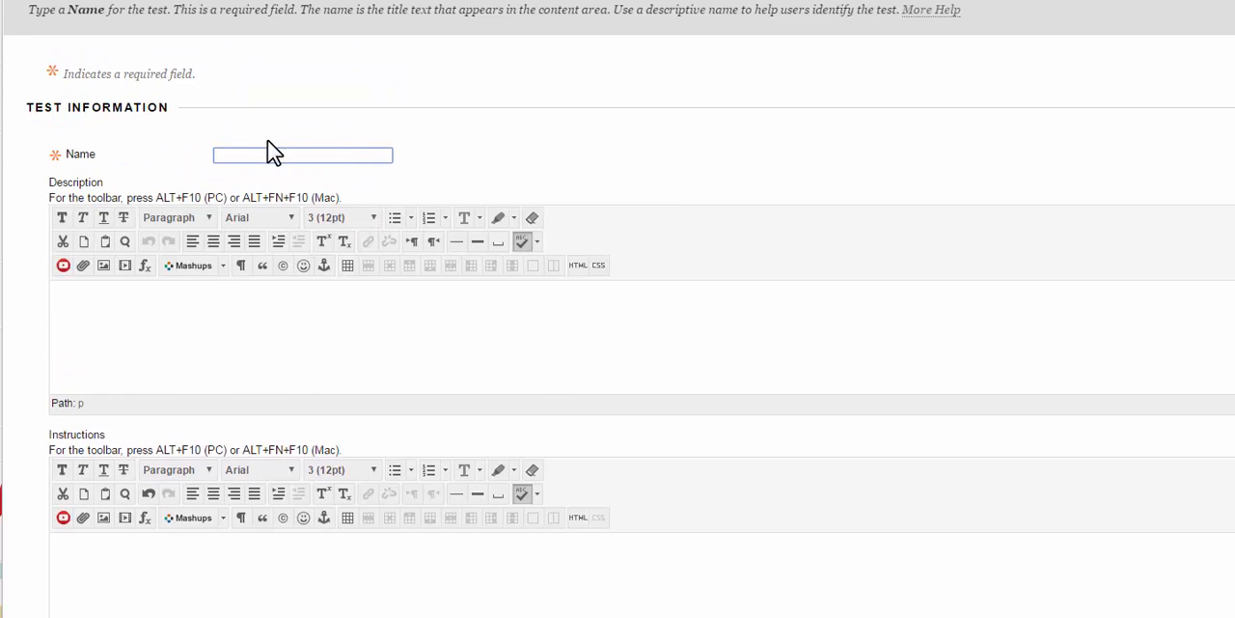
mouse_move(183, 74)
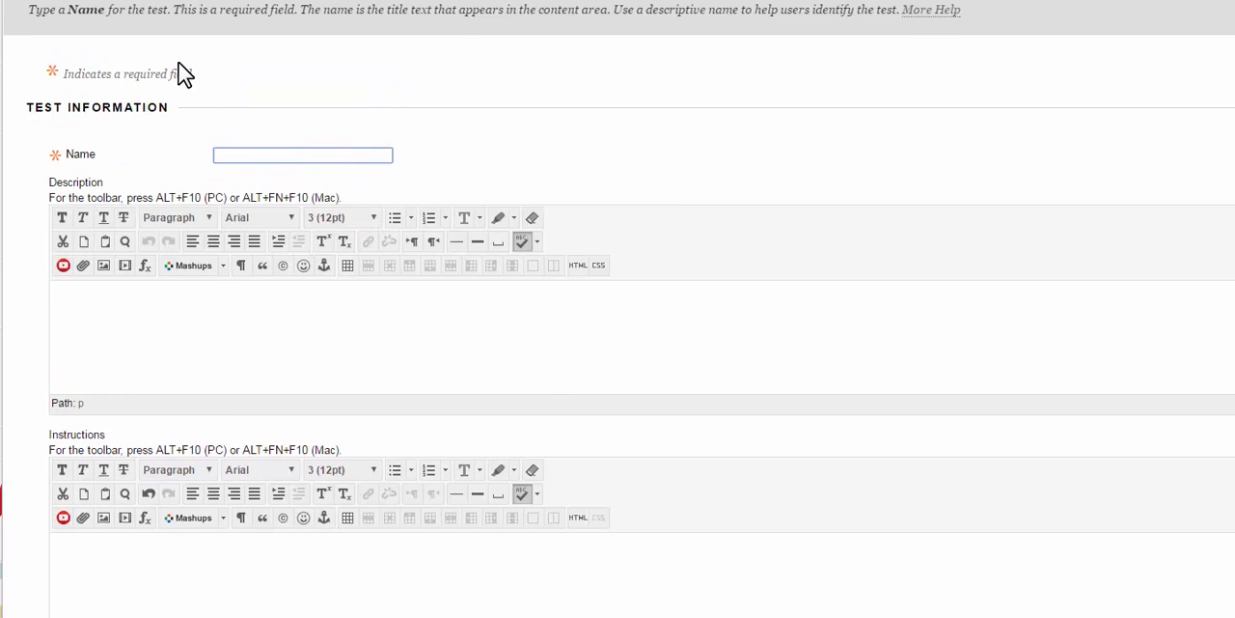
type("Microeconomics")
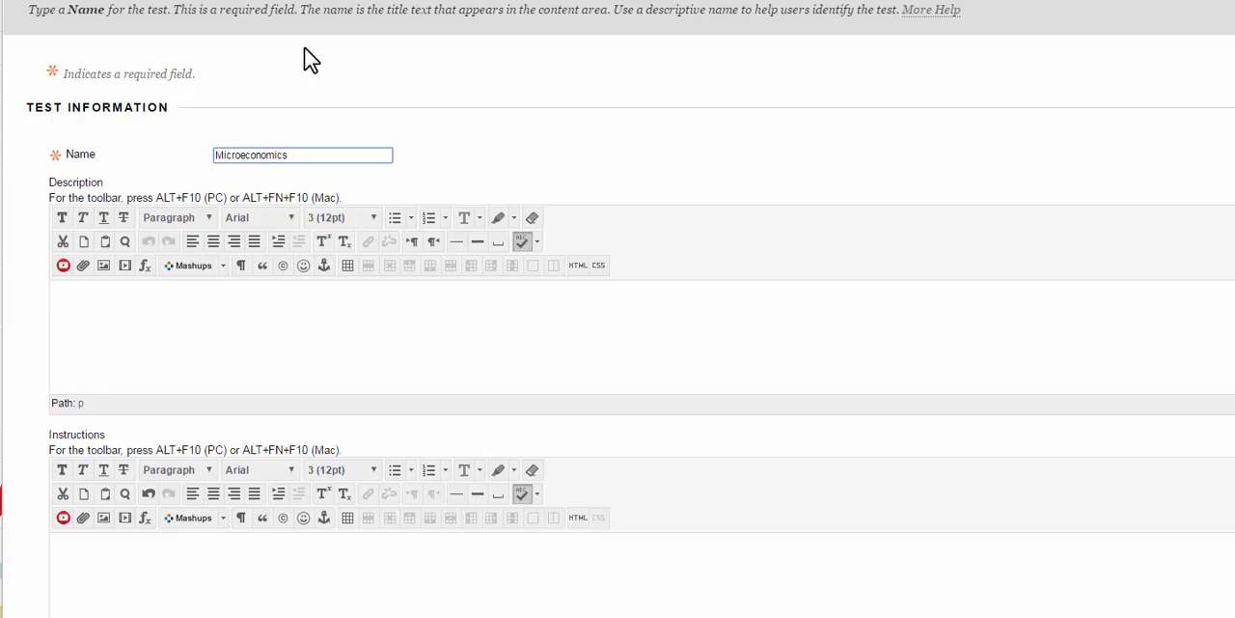
- Write instructions: 100 points, concise answers, closed book, 60 minutes long
scroll("down", 3)
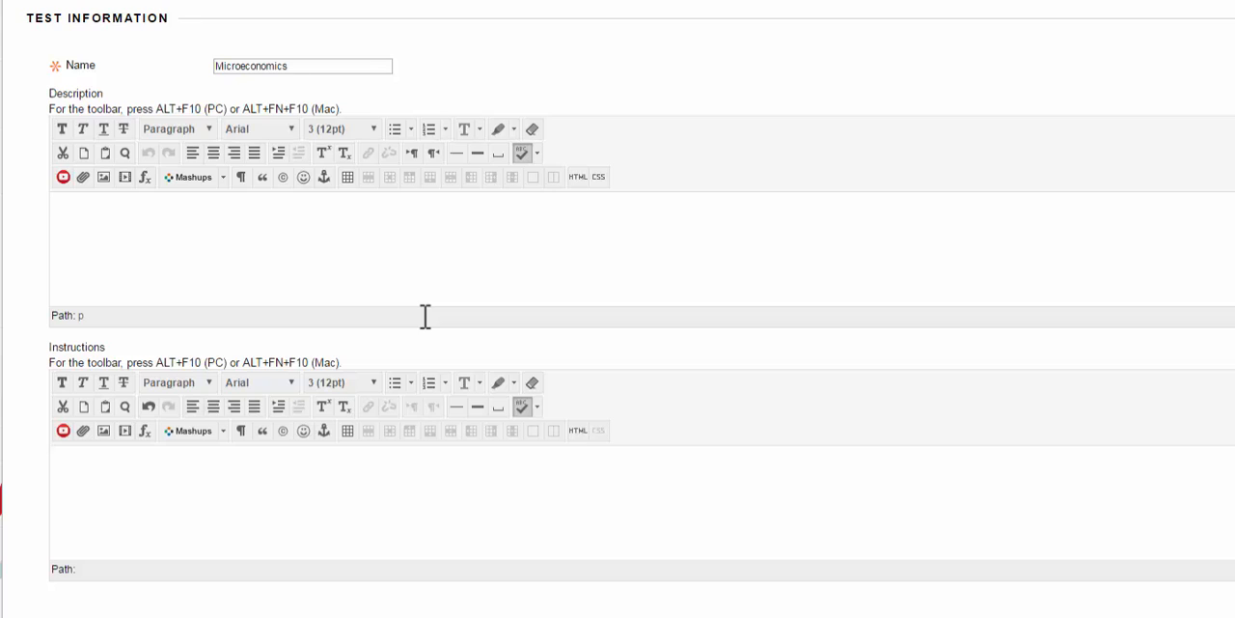
mouse_move(552, 169)
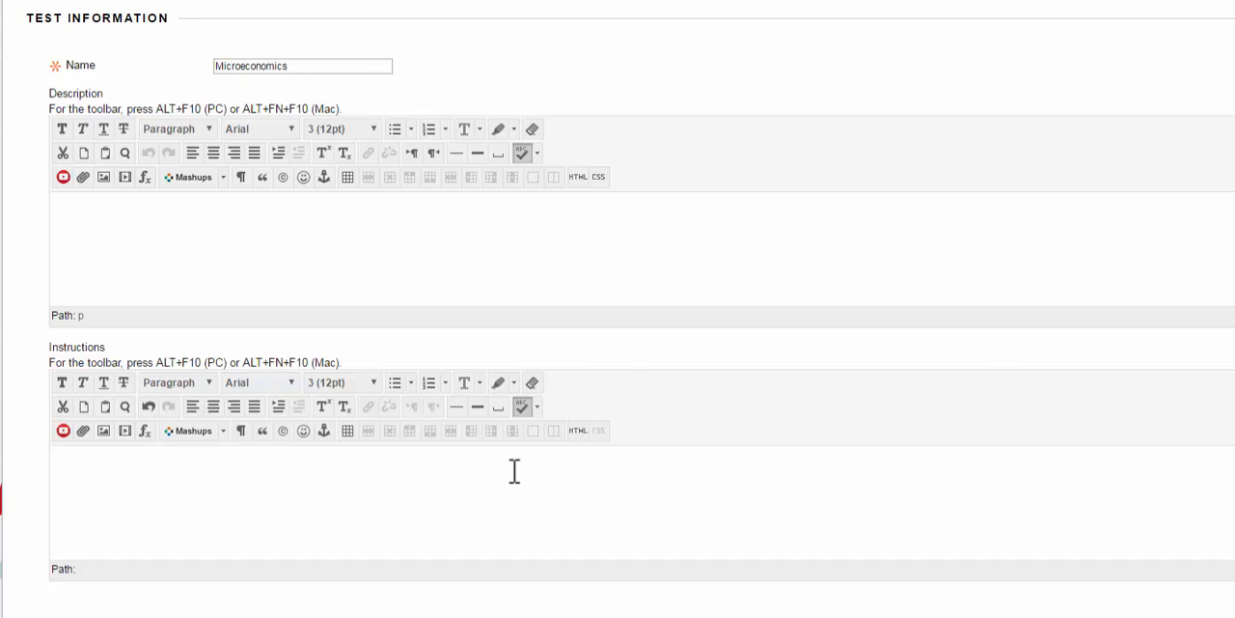
mouse_move(426, 516)
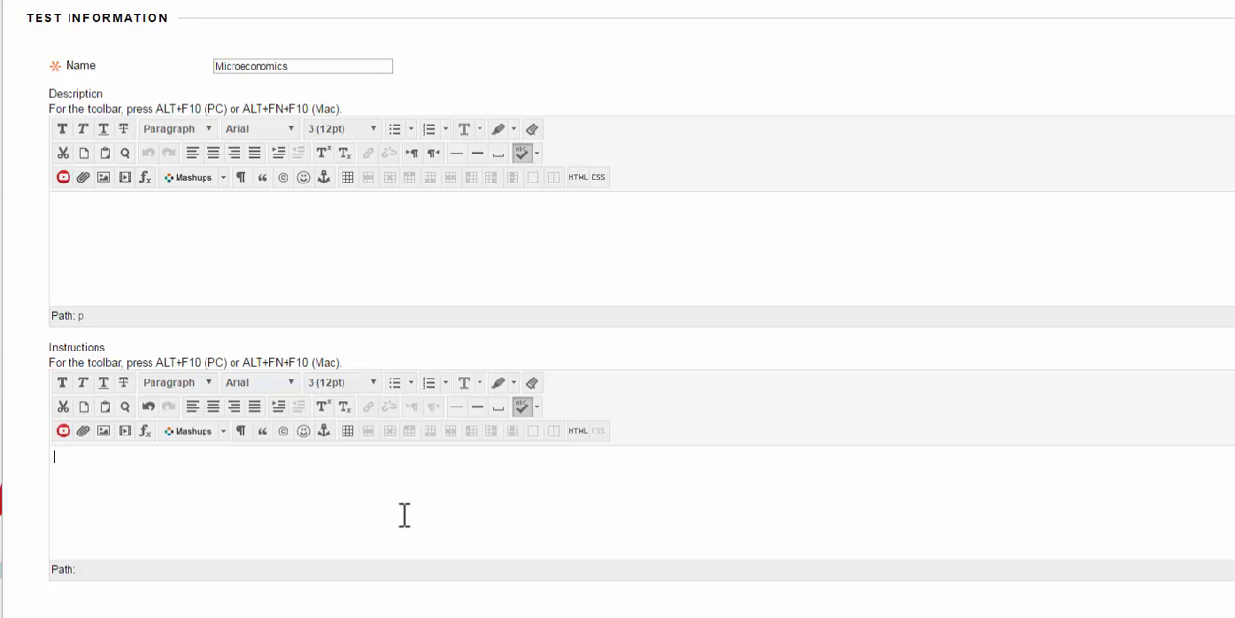
type("The exam has a total of 100 points. Answers should be as concise as possible.This is a closed book exam.")
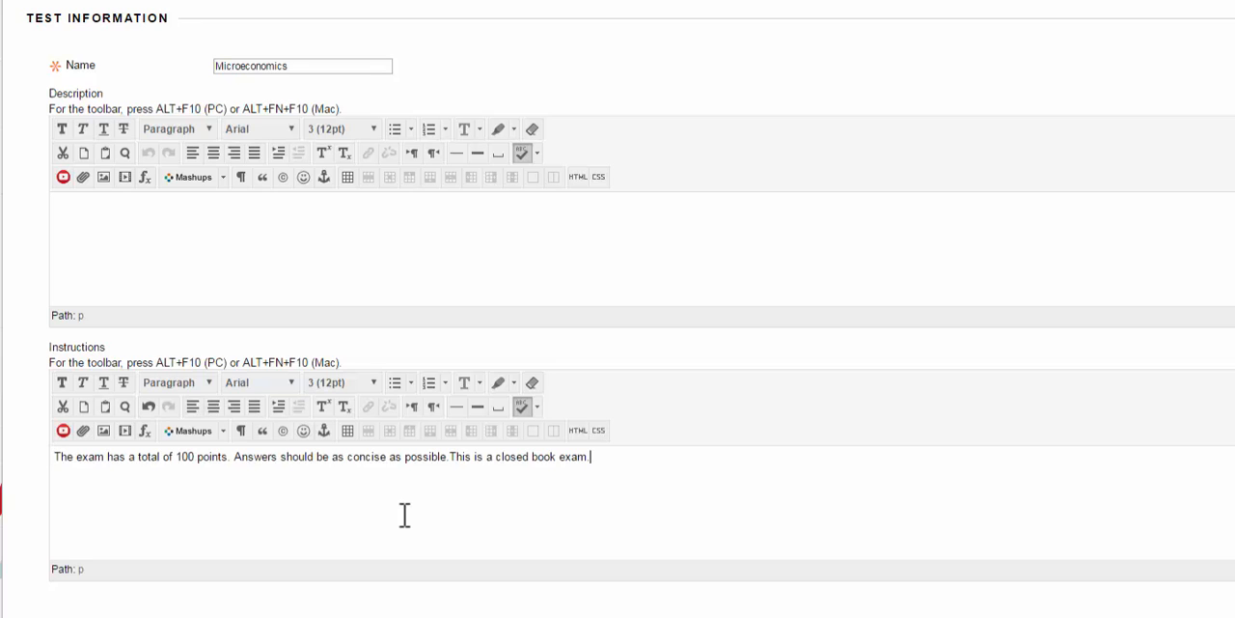
scroll("down", 3)
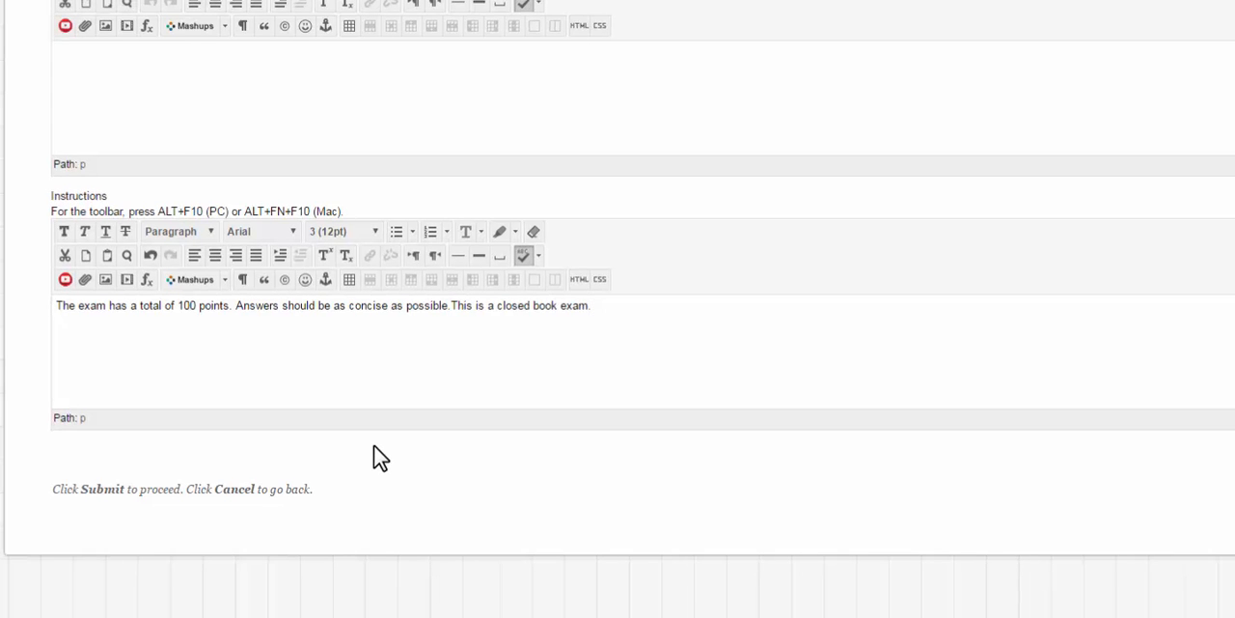
type("This exam is 60 minutes long.")
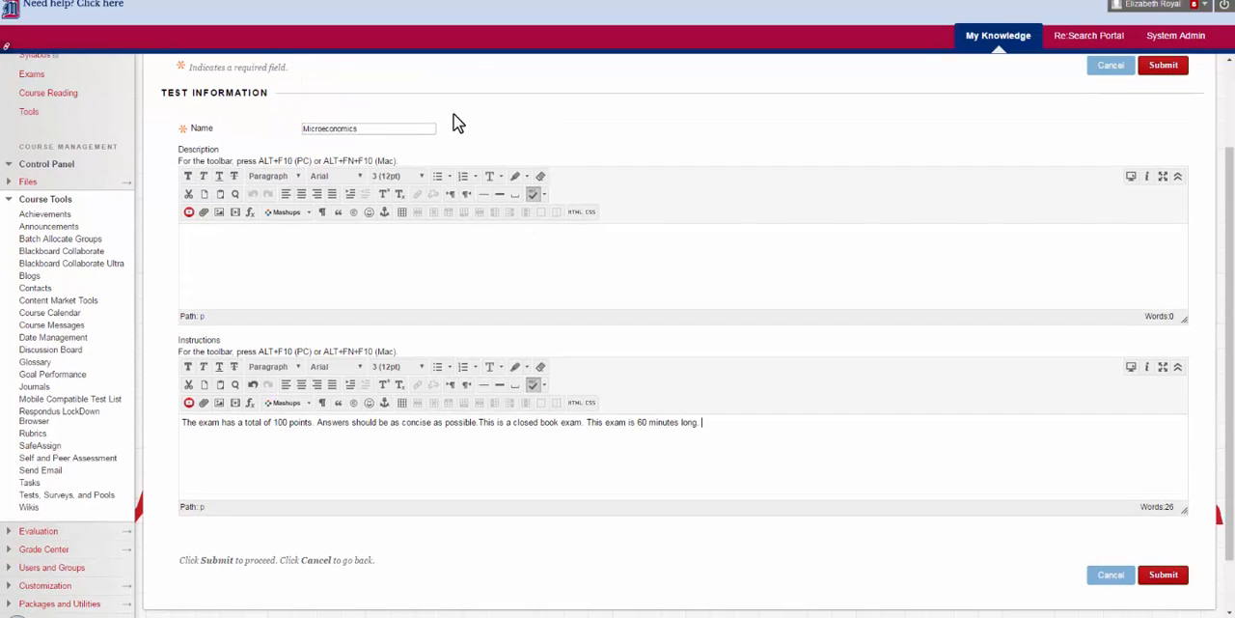
mouse_move(1101, 542)
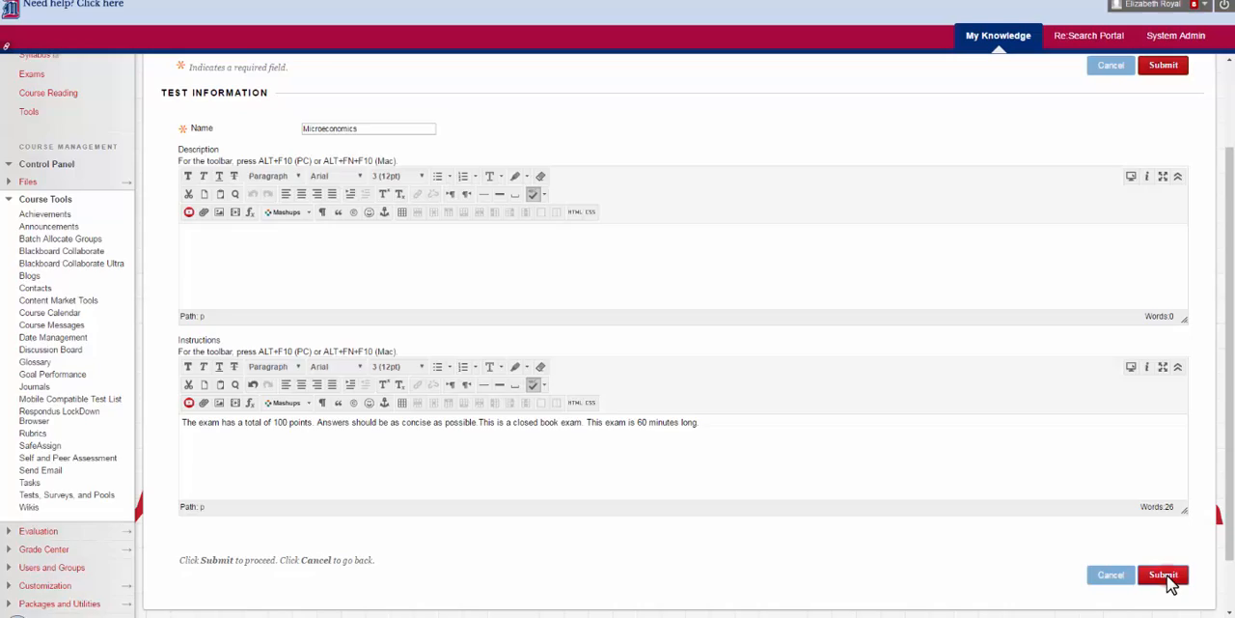
- Submit the Microeconomics test and view the Create Question type list
left_click(1163, 575)
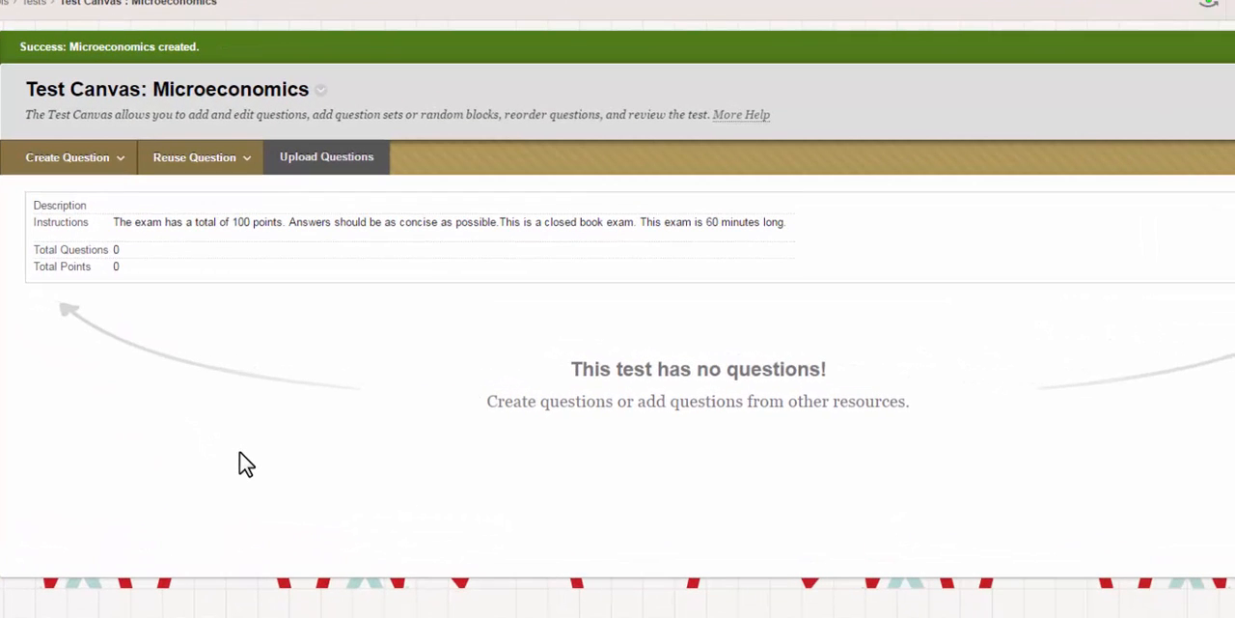
left_click(67, 156)
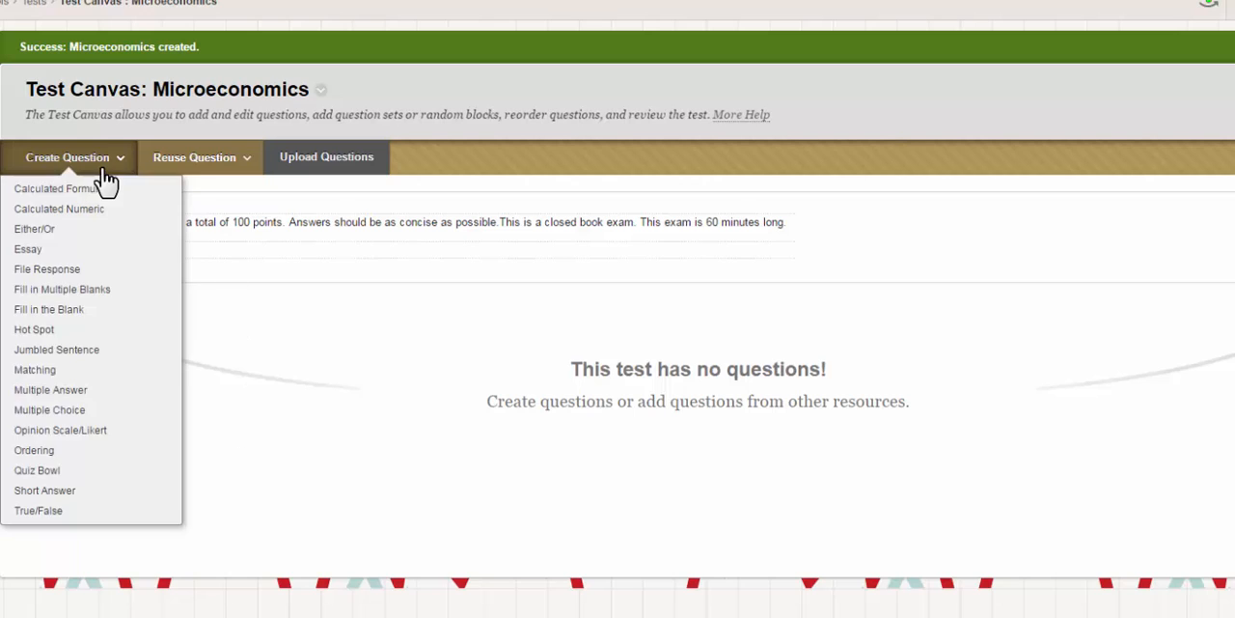
left_click(194, 156)
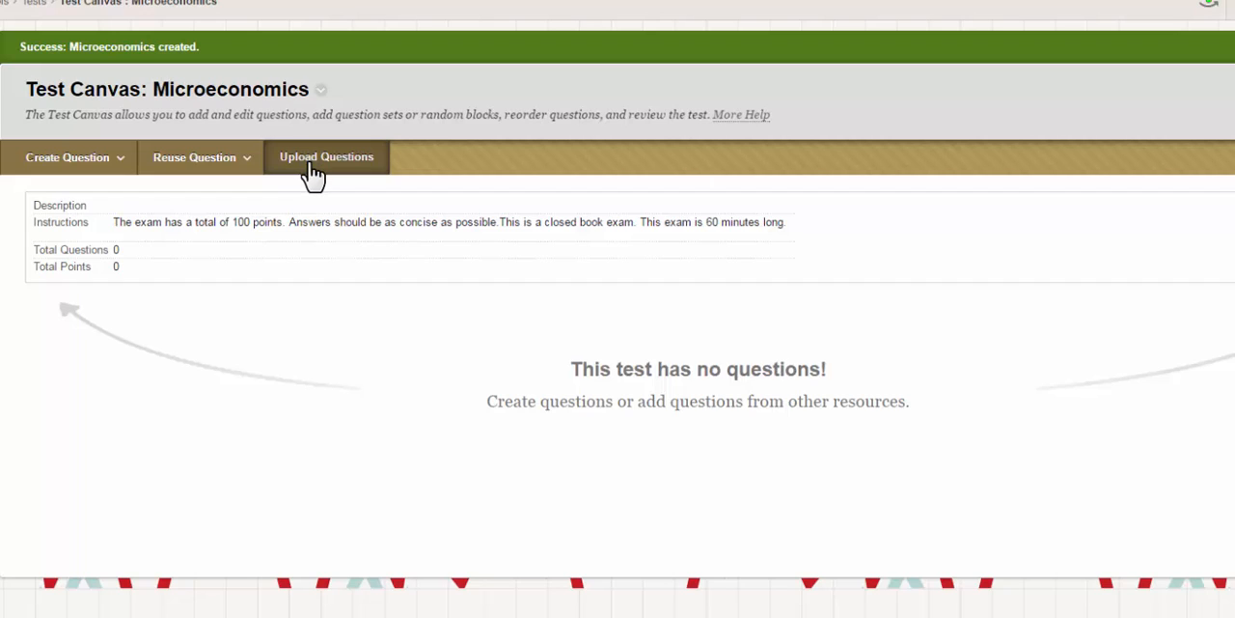
mouse_move(149, 334)
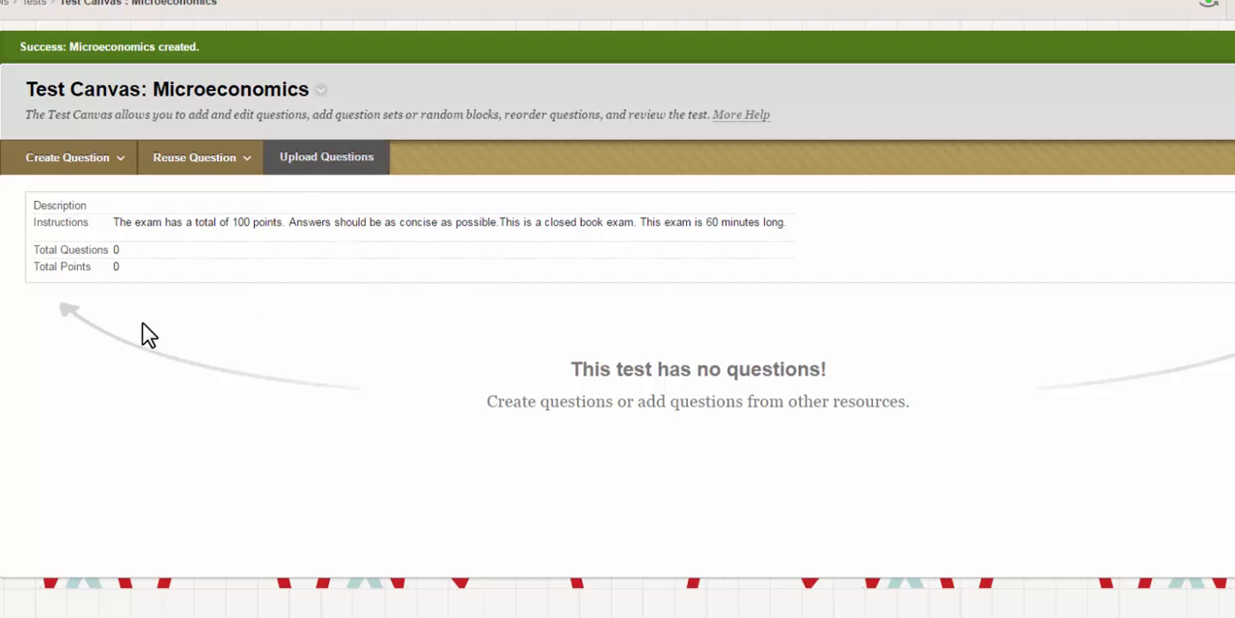
mouse_move(80, 193)
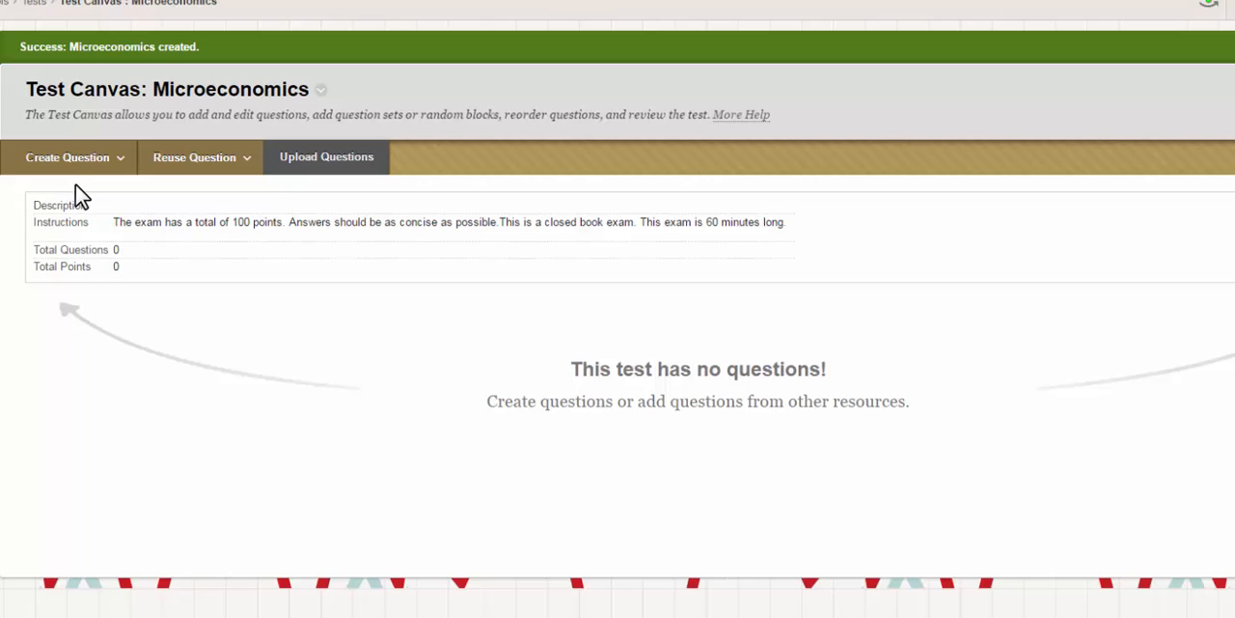
mouse_move(1071, 541)
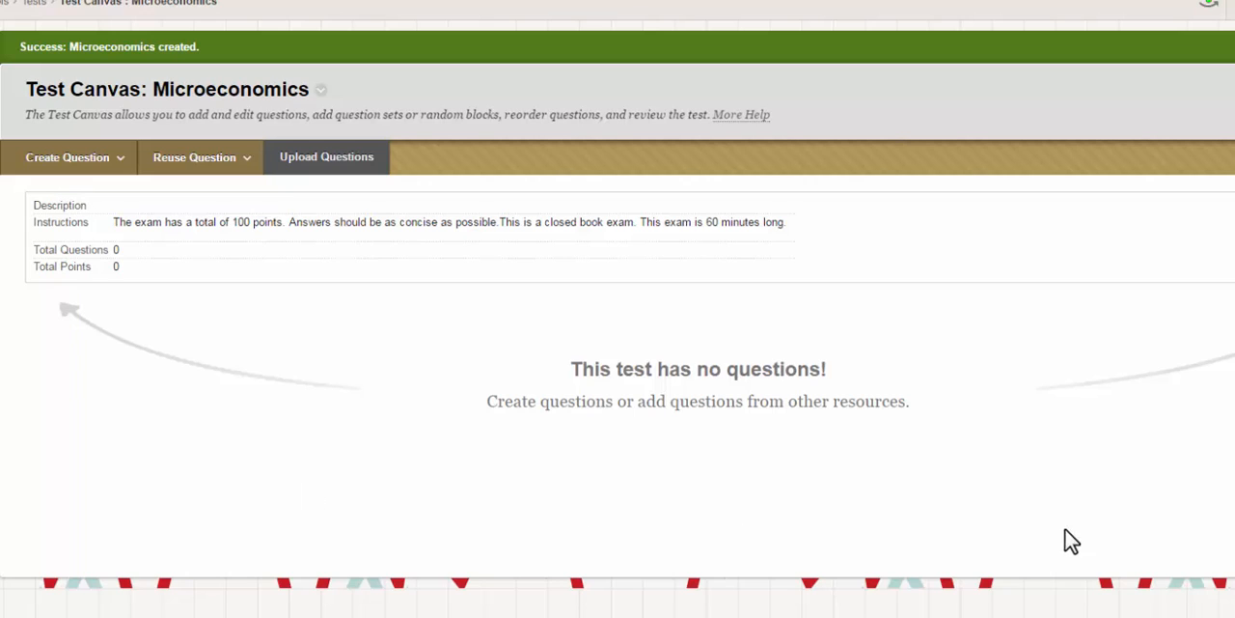
mouse_move(115, 309)
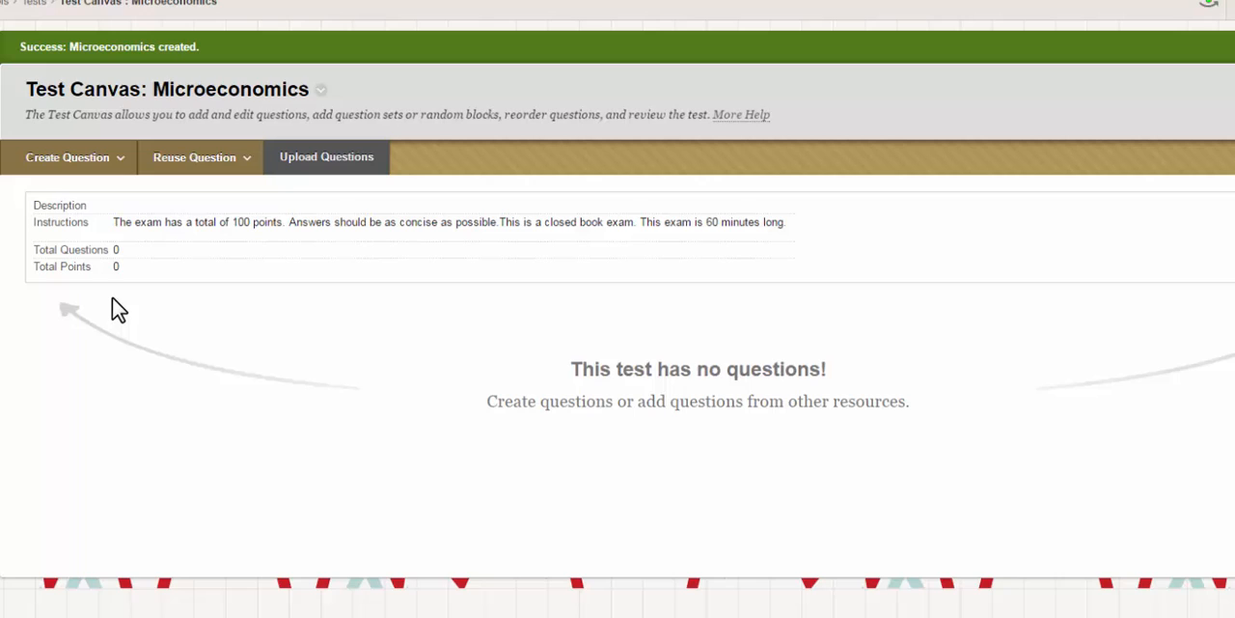
left_click(68, 157)
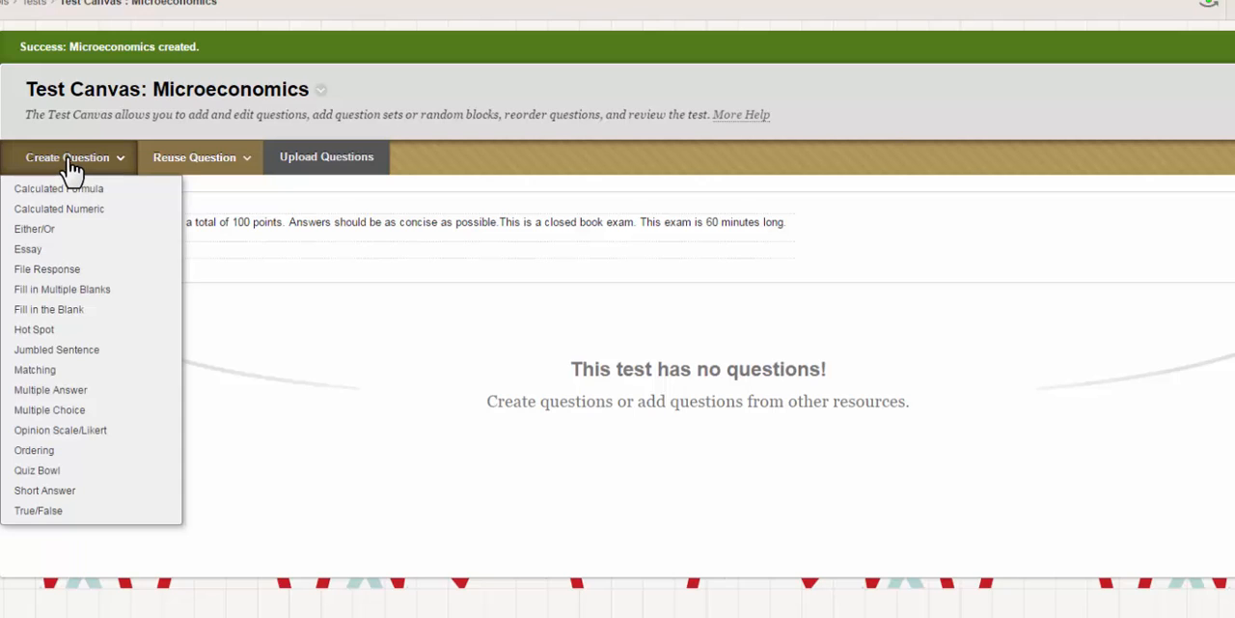
mouse_move(68, 188)
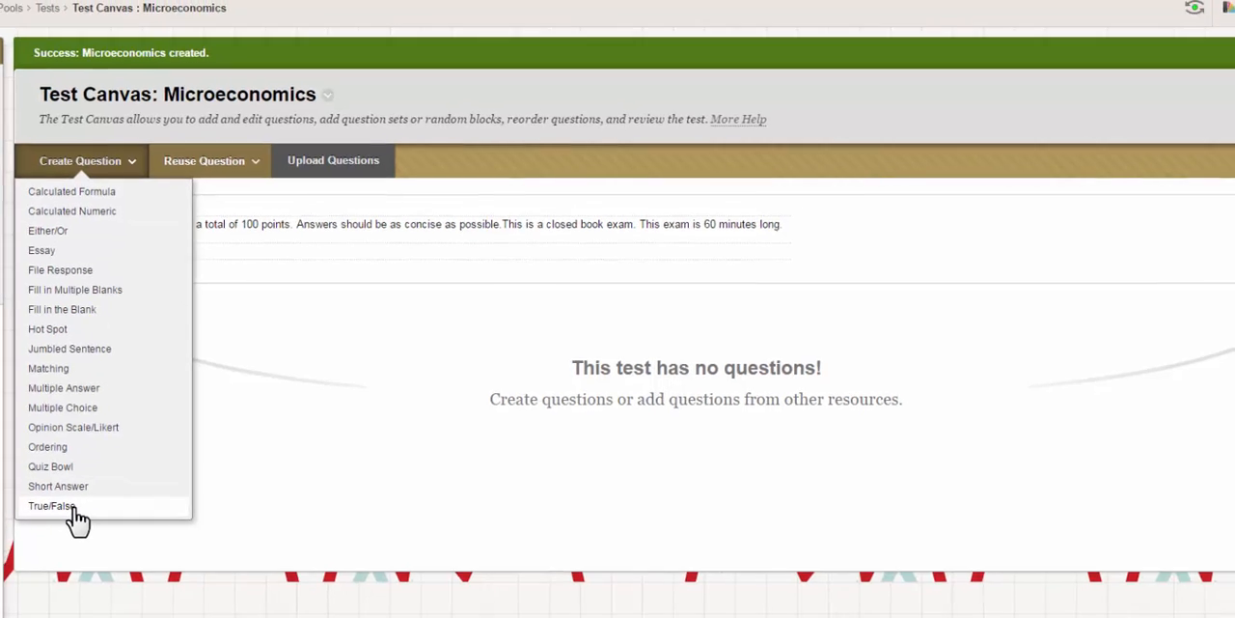
- Choose True/False and look over the blank question form
left_click(50, 505)
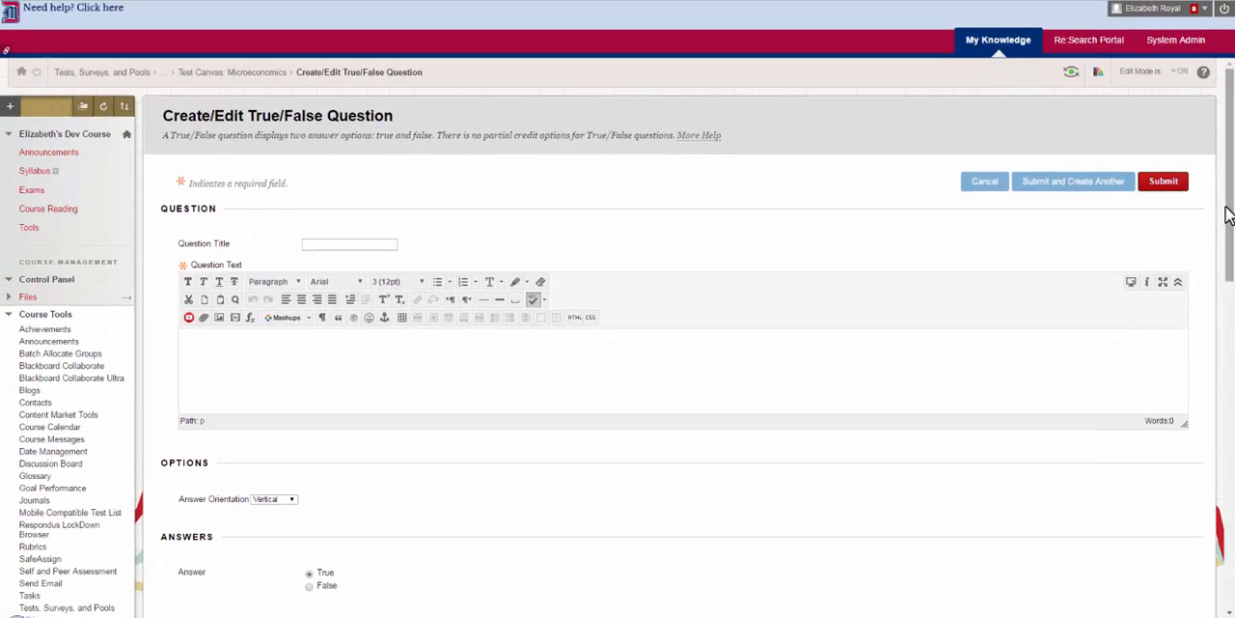
scroll("down", 3)
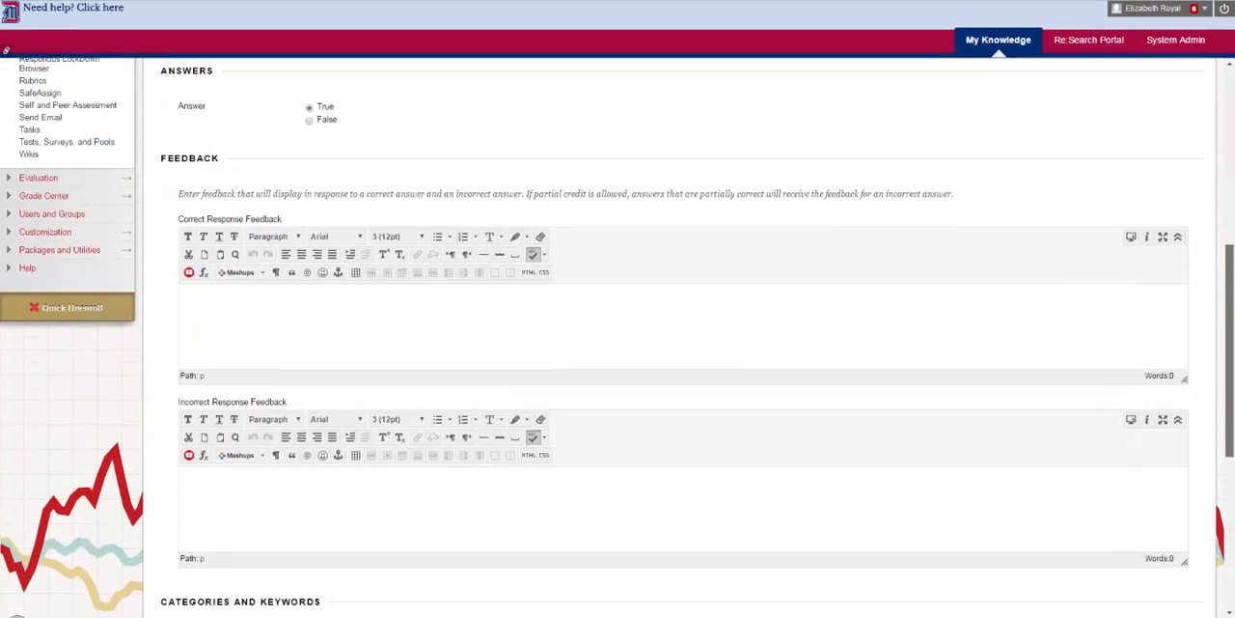
scroll("down", 3)
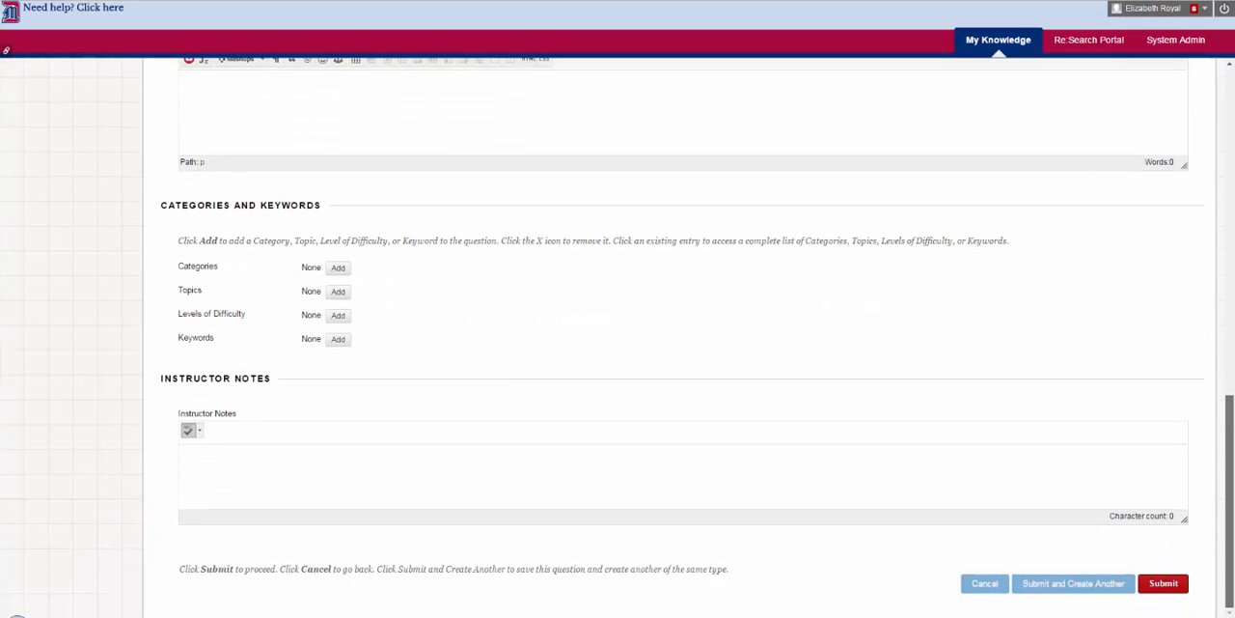
scroll("up", 3)
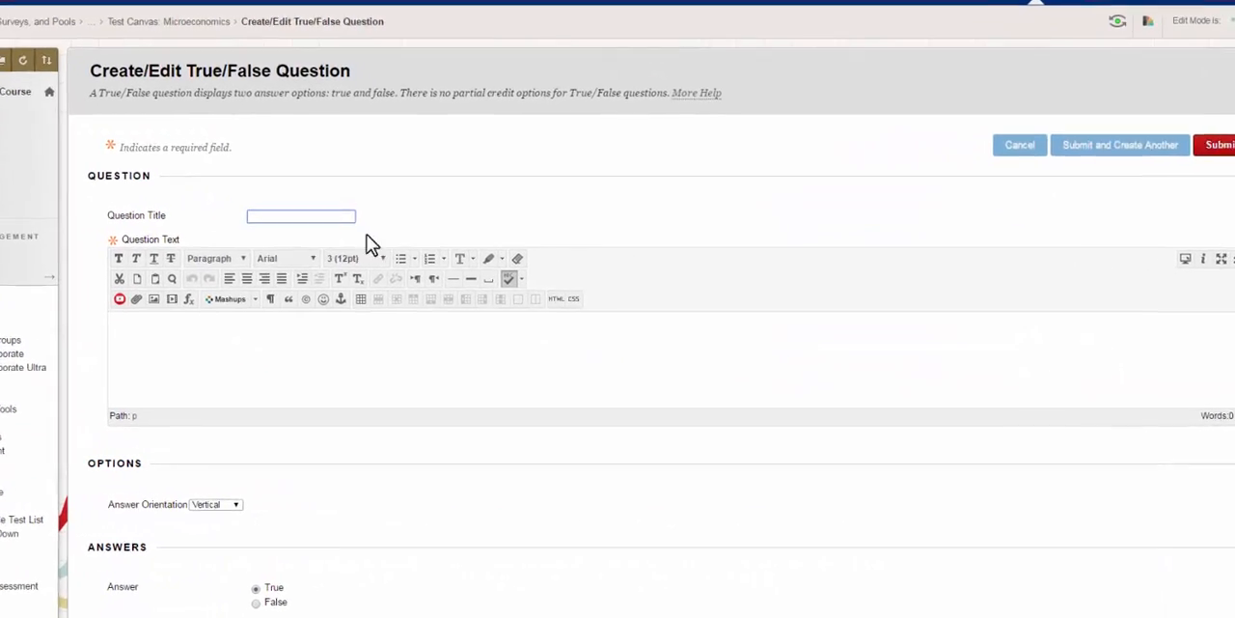
scroll("up", 3)
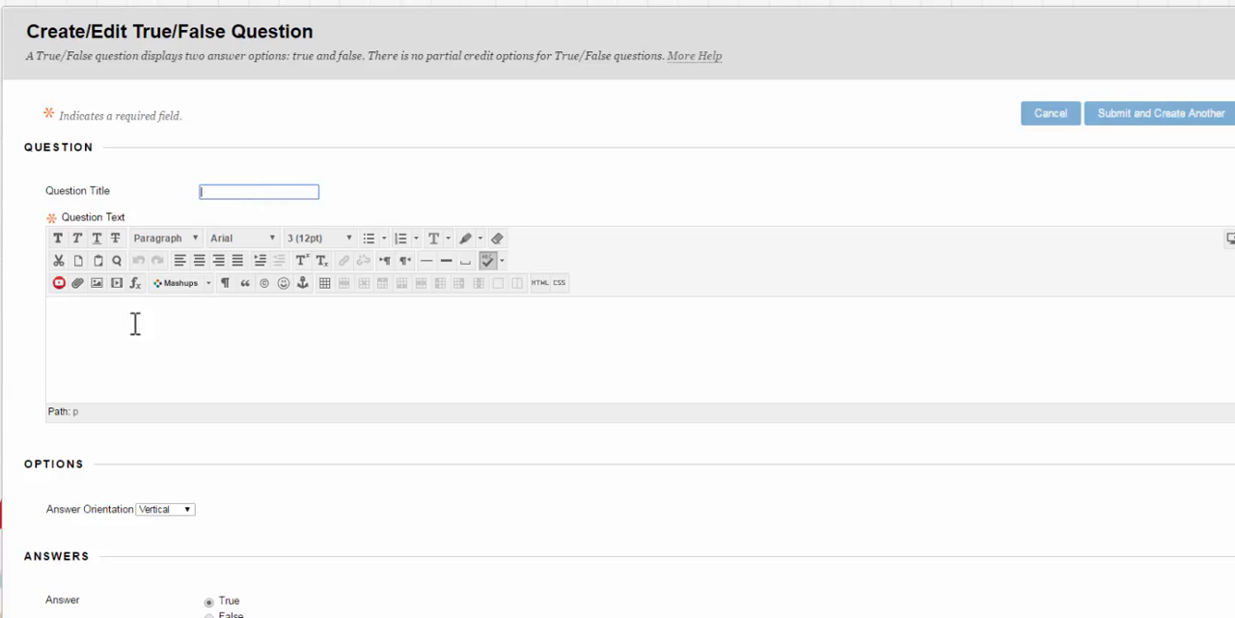
mouse_move(377, 300)
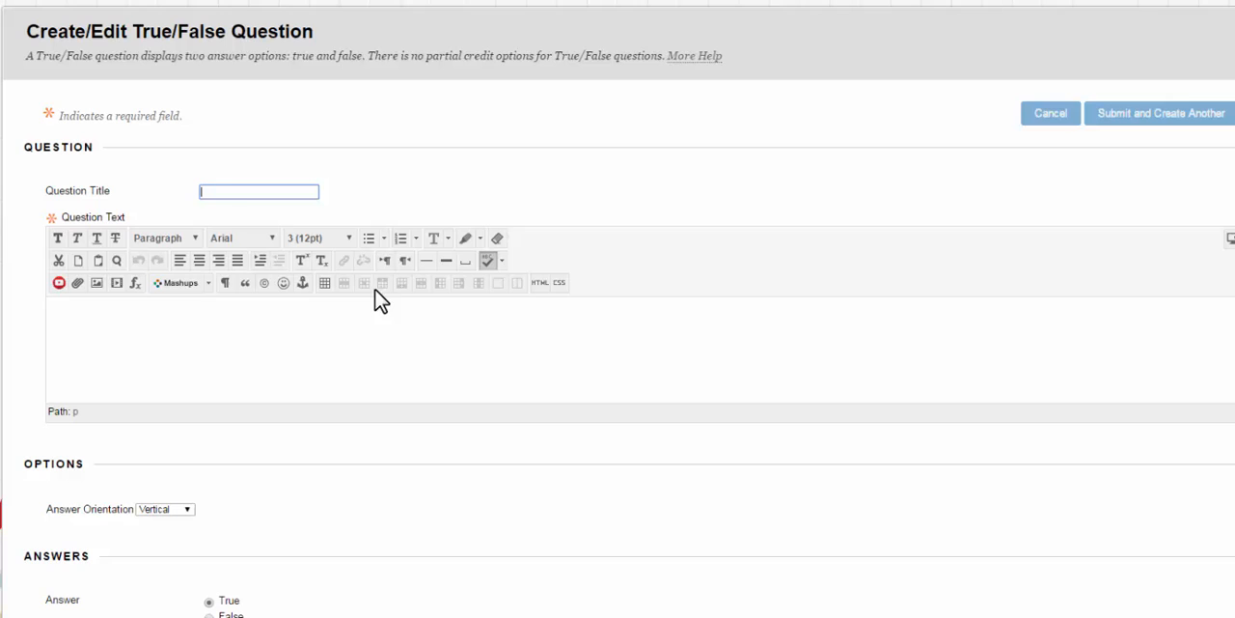
mouse_move(260, 358)
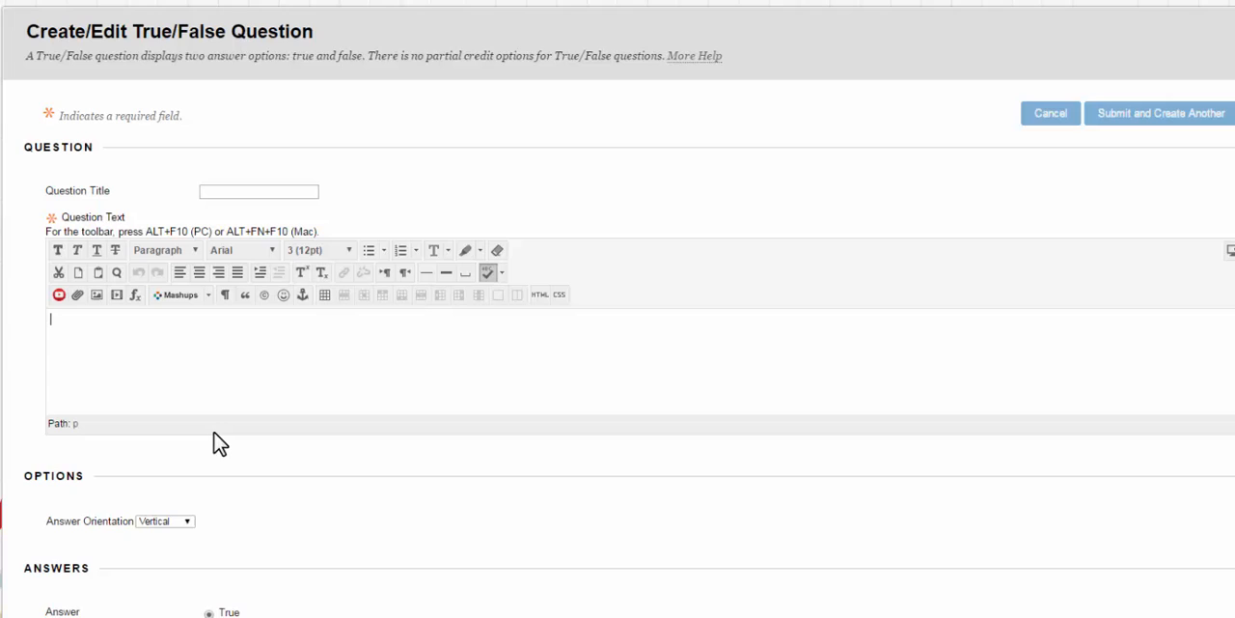
mouse_move(1035, 307)
type("A risk averse individual that has to decide between two different lotterieswill always prefer a lottery with less risk")
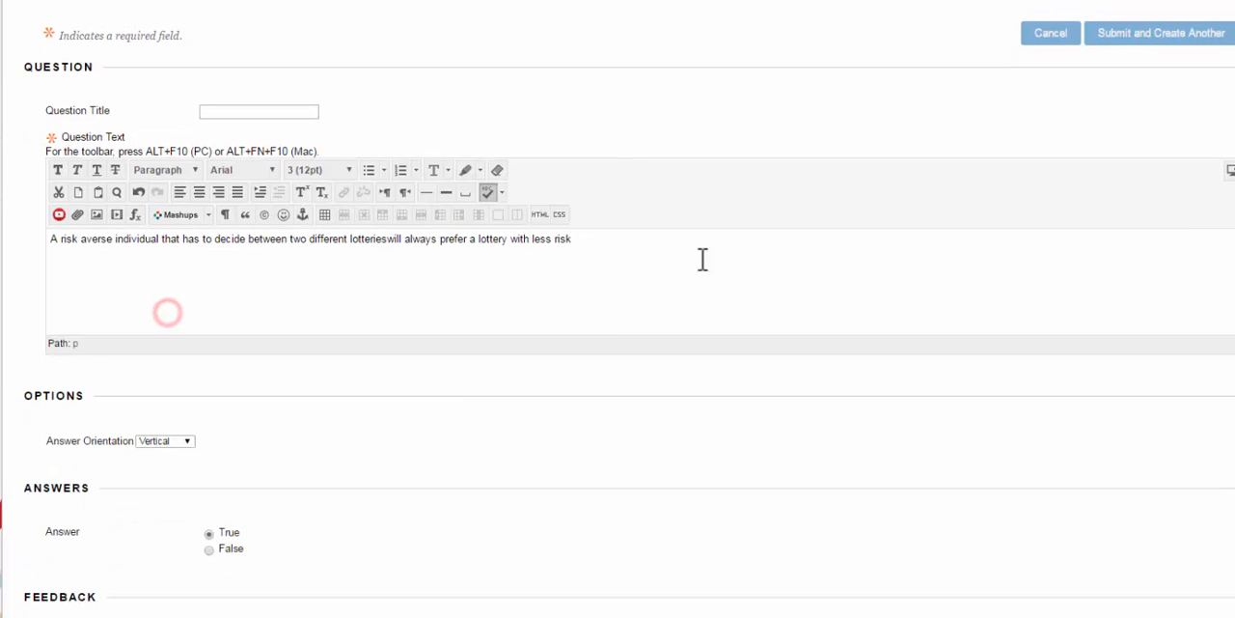
- Enter the risk-averse lottery statement, keep vertical orientation, and mark False correct
left_click(164, 441)
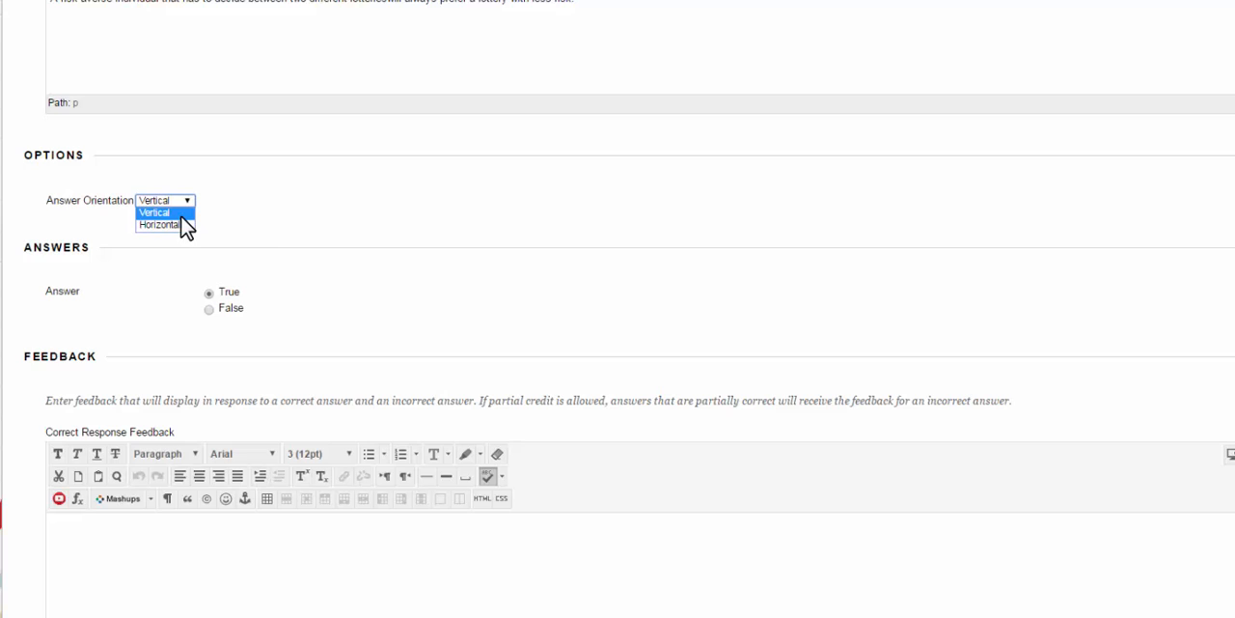
left_click(154, 213)
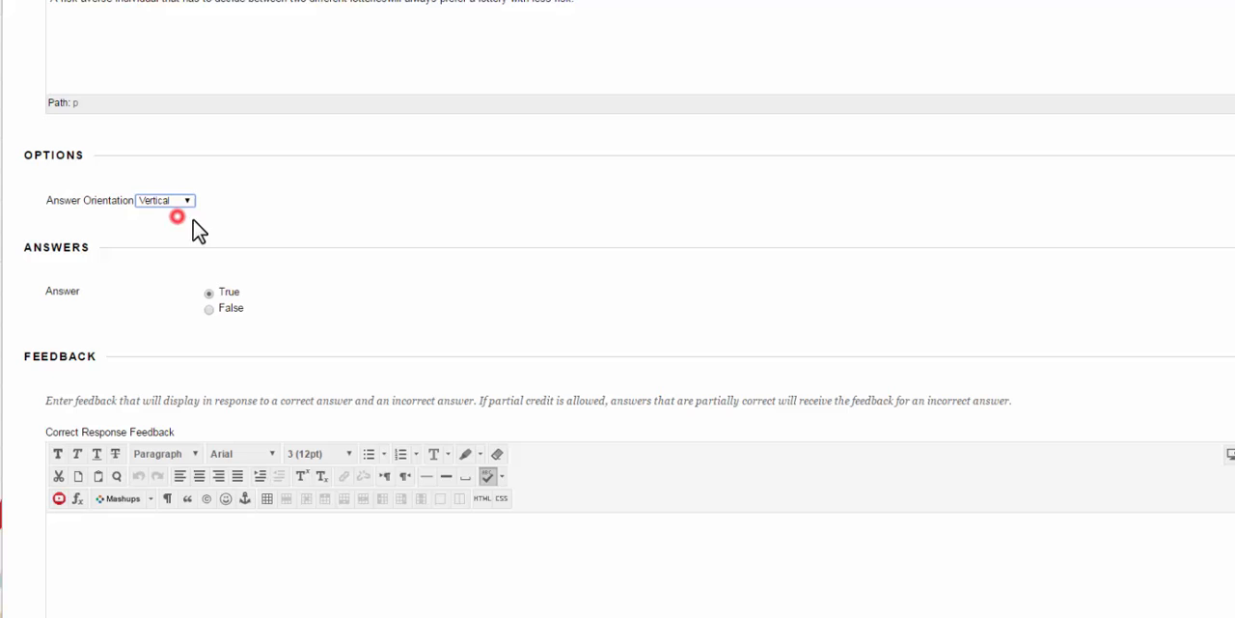
scroll("down", 3)
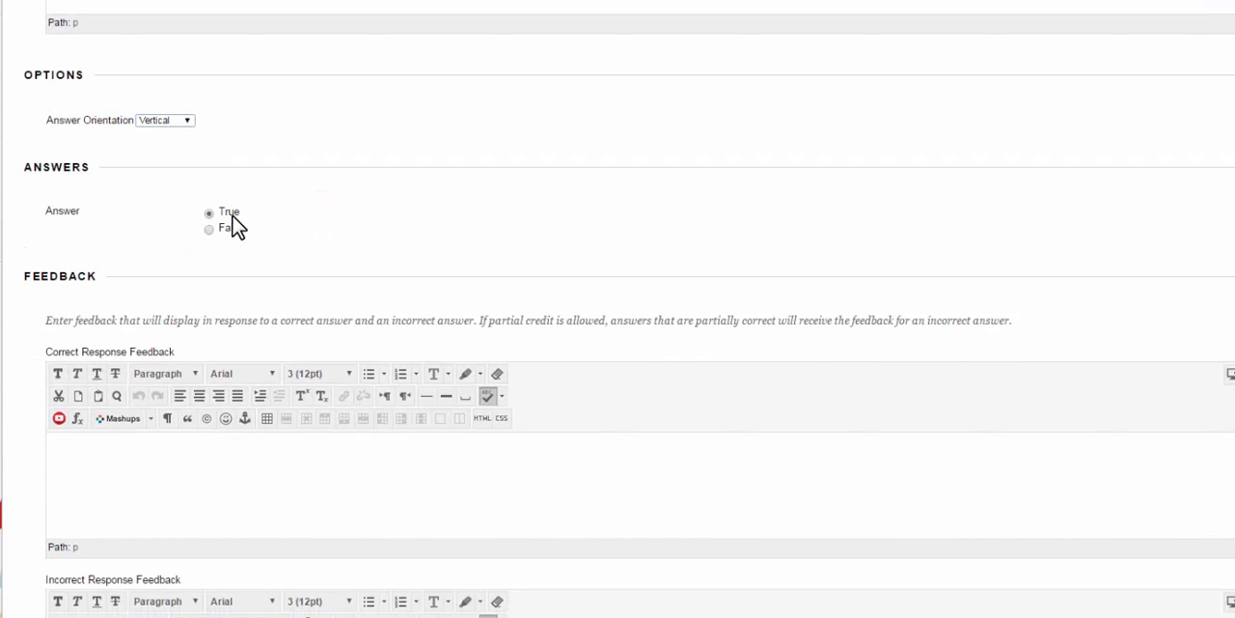
left_click(209, 229)
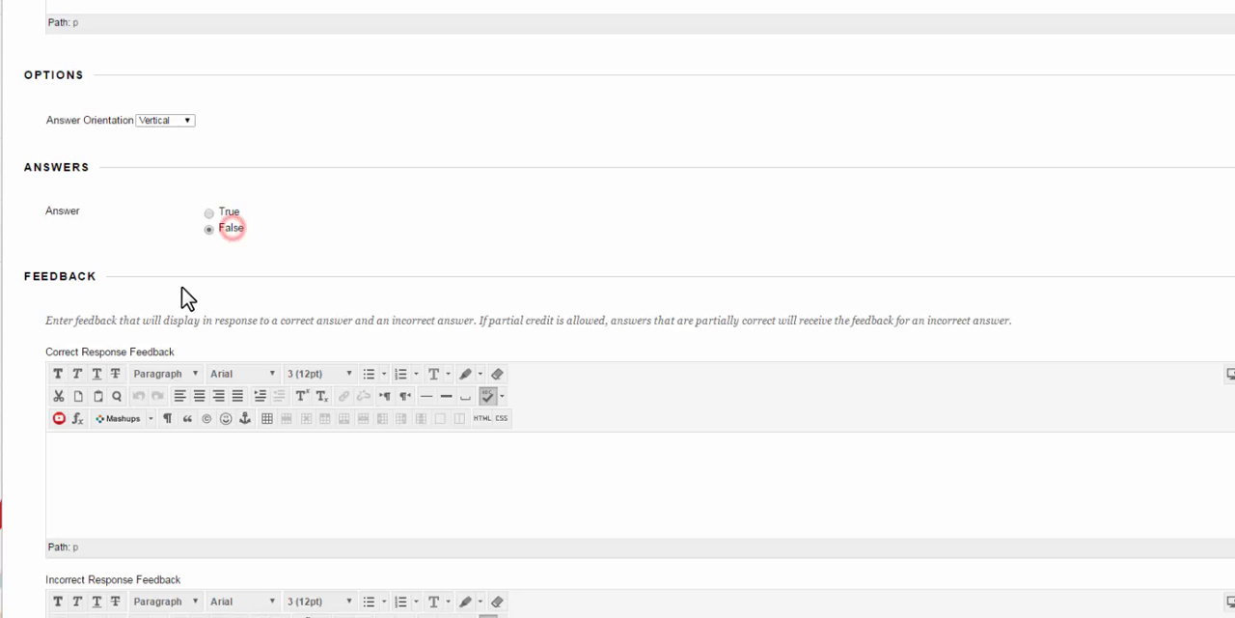
scroll("down", 3)
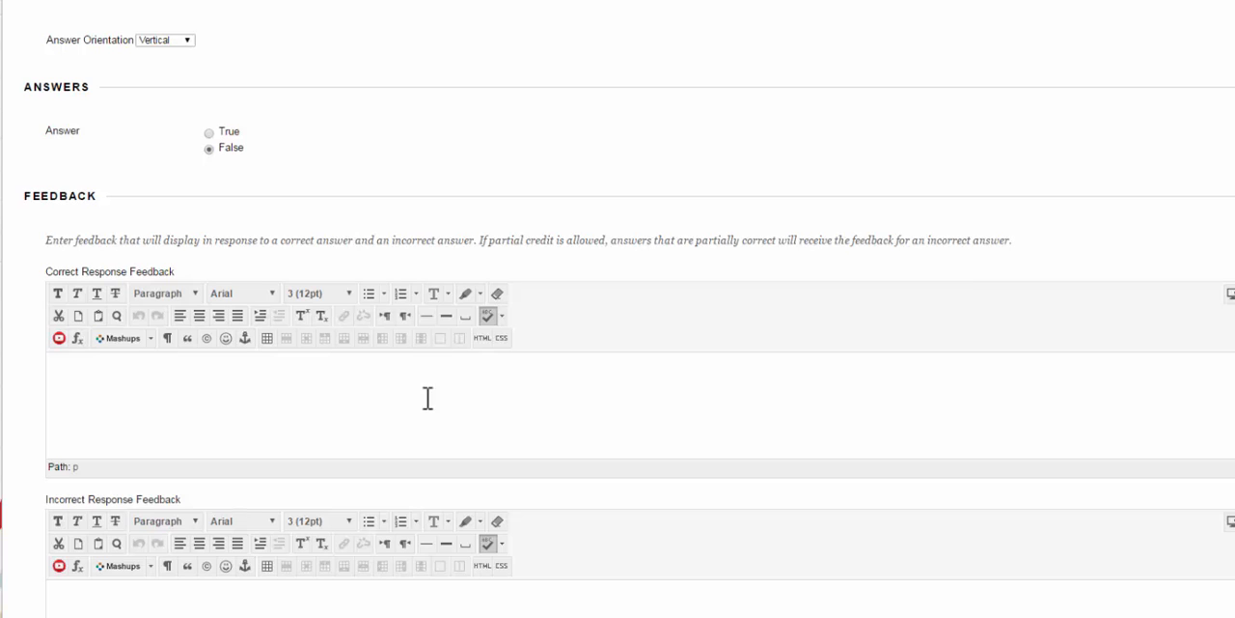
scroll("down", 3)
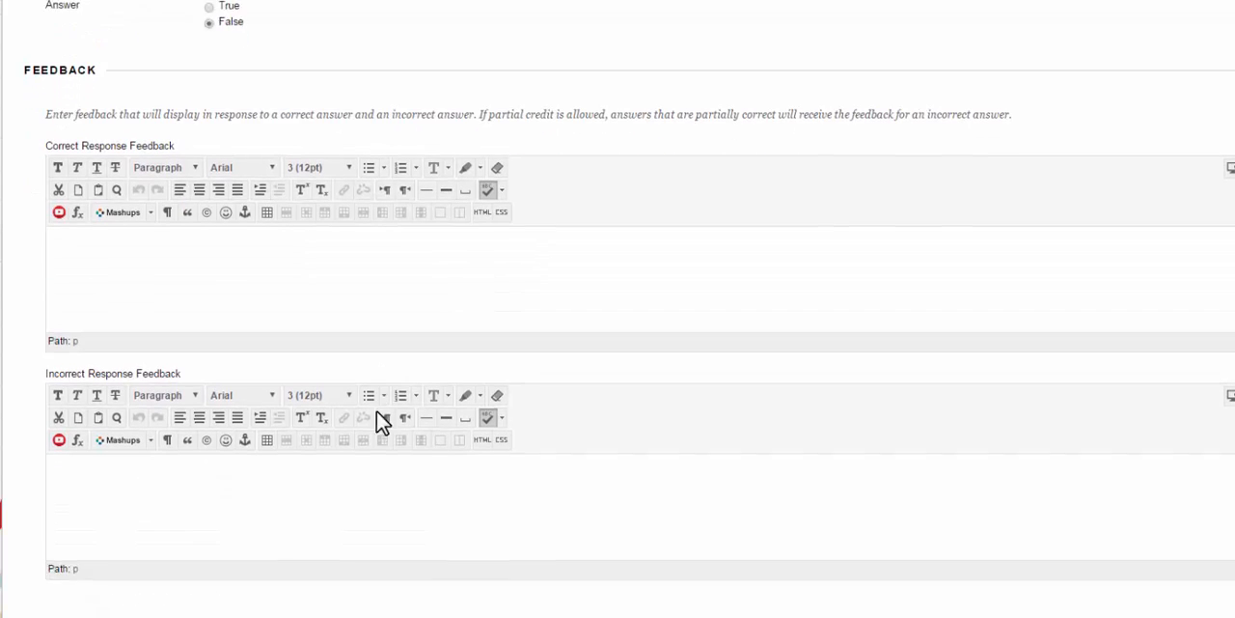
scroll("down", 3)
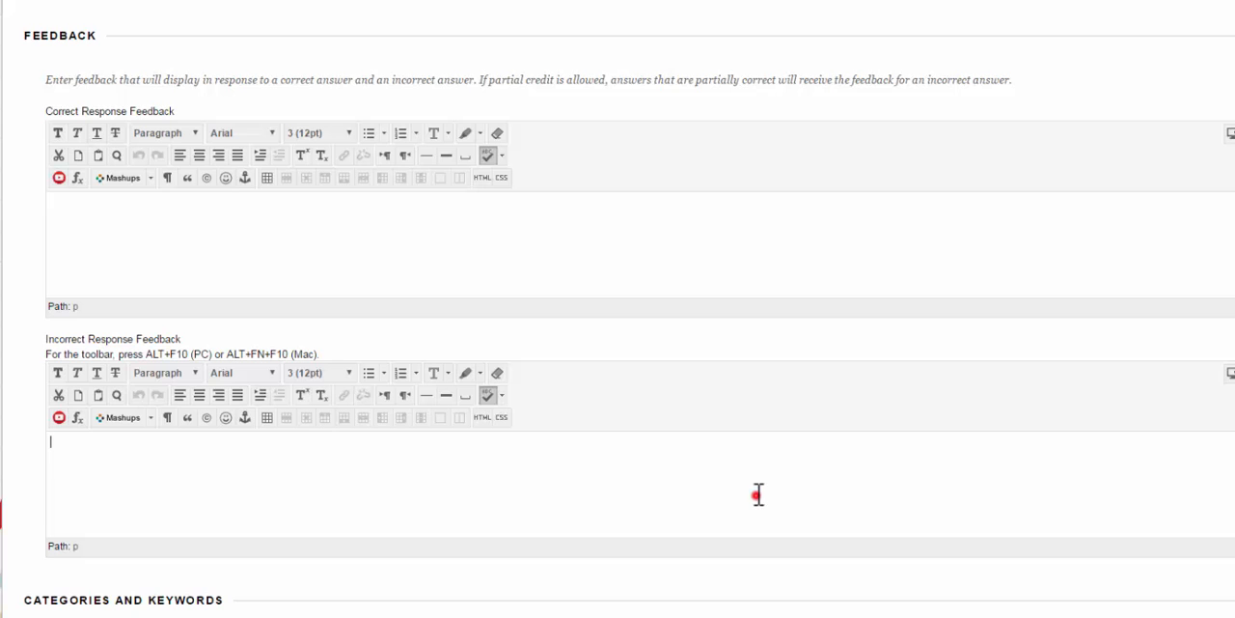
- Add incorrect-response feedback: 'The answer is False…' citing expected value of lotteries
type("The answer is False. A risk averse individuals dislike risk but not at \"any price\". They will take into account the expected value of each lottery in their decisions.(")
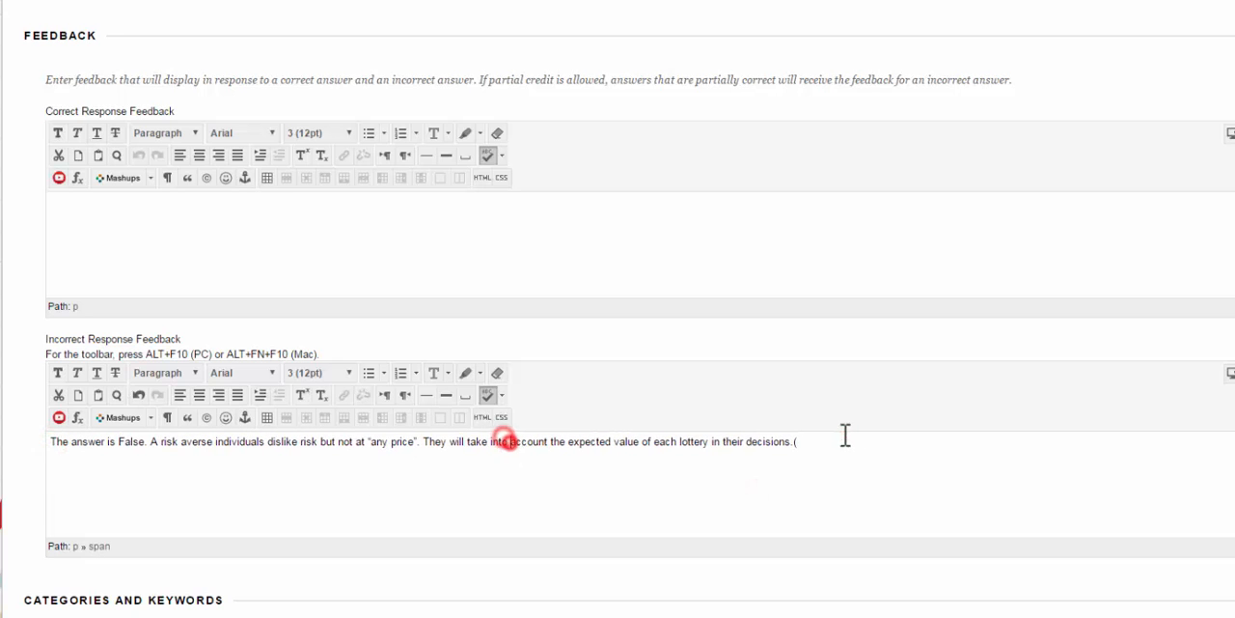
scroll("down", 3)
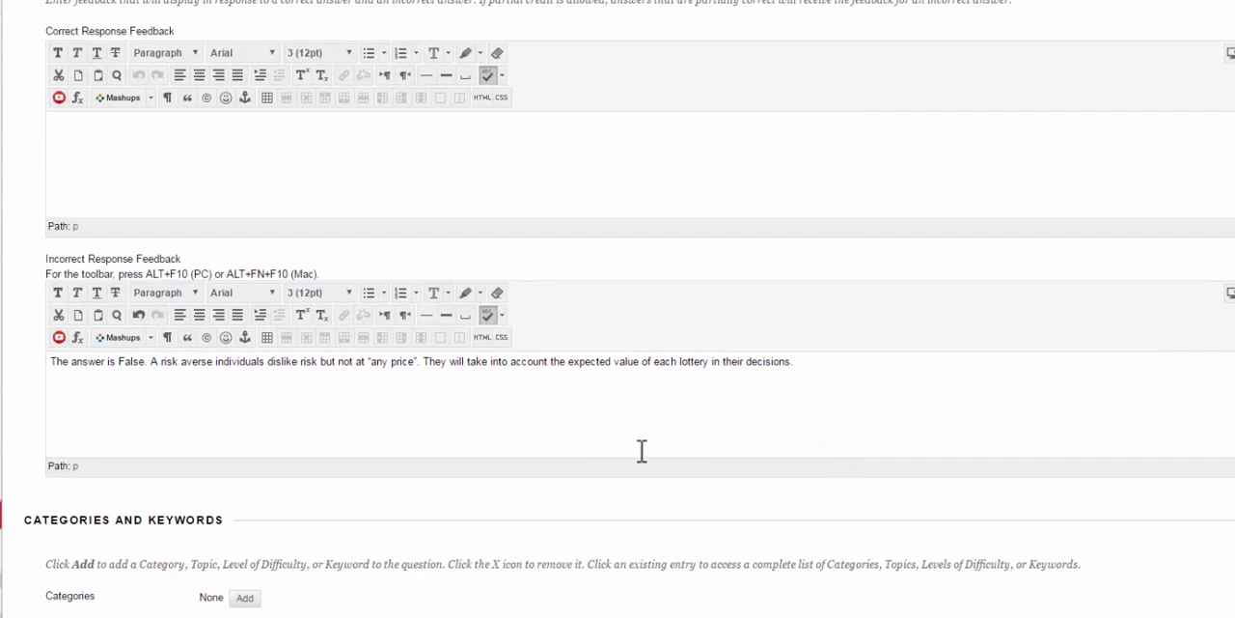
left_click(792, 361)
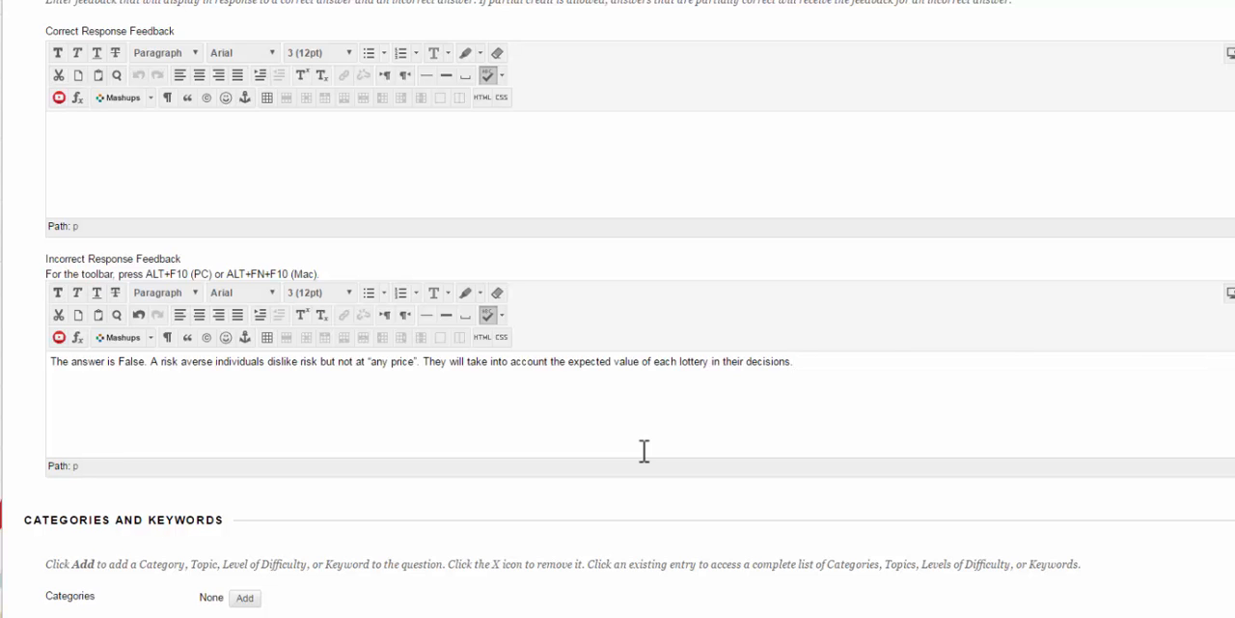
scroll("down", 3)
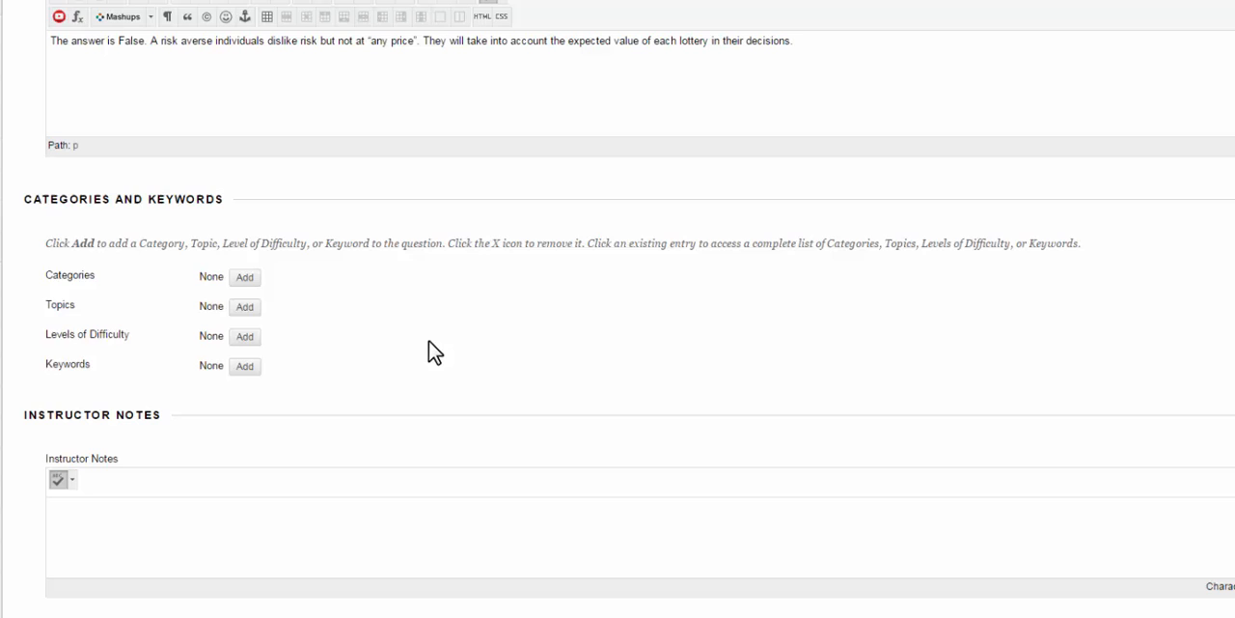
left_click(793, 40)
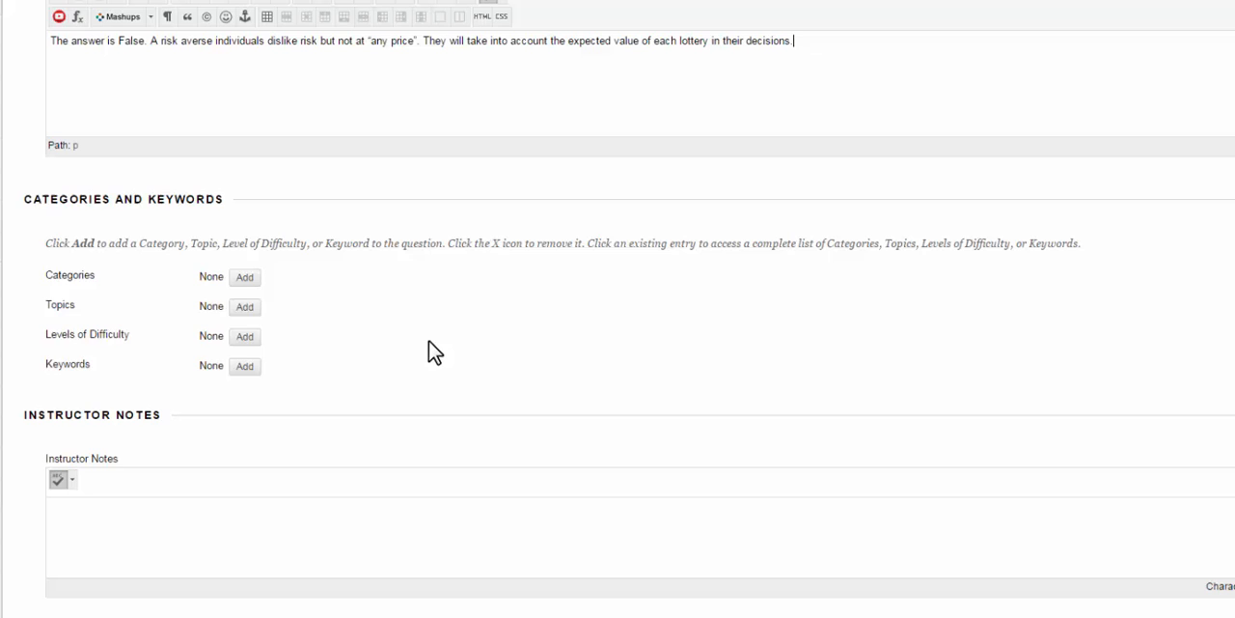
- Add categories 'microeconomics' and 'Risk adverse' to the question
left_click(244, 277)
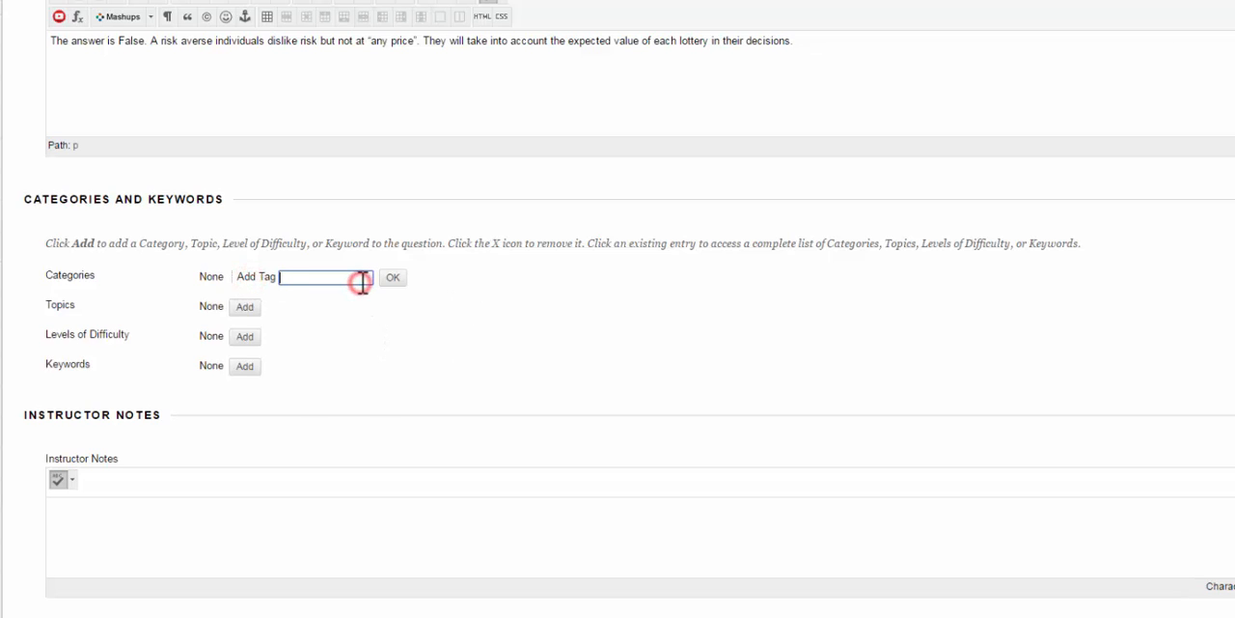
type("microeconomics")
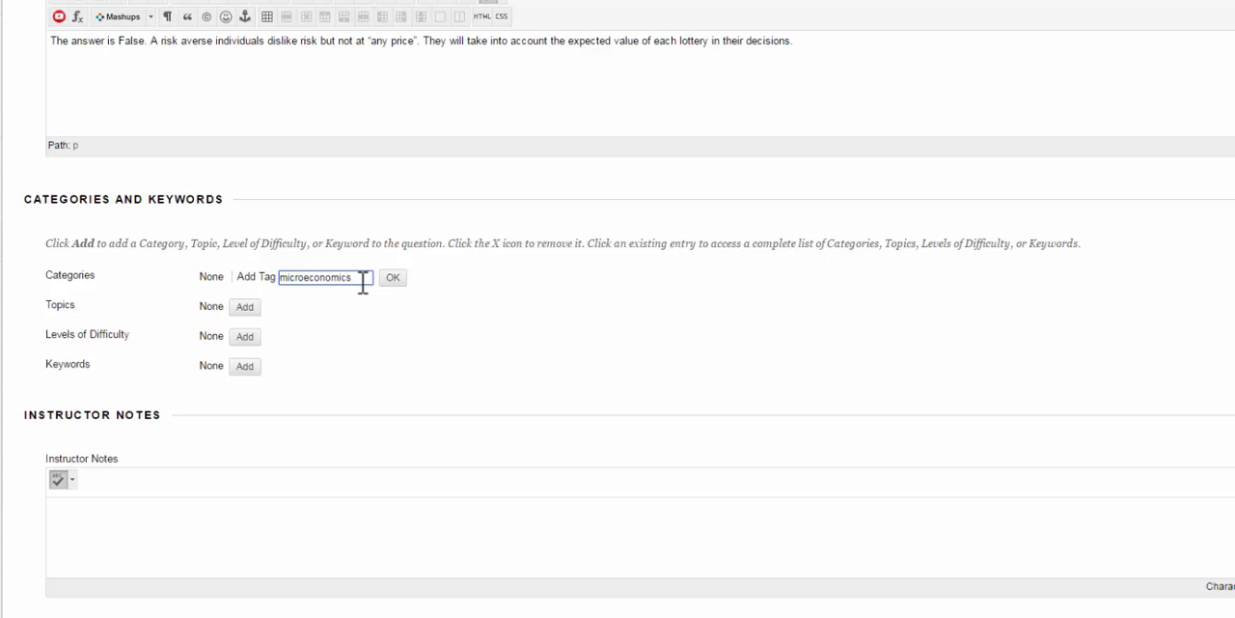
left_click(391, 277)
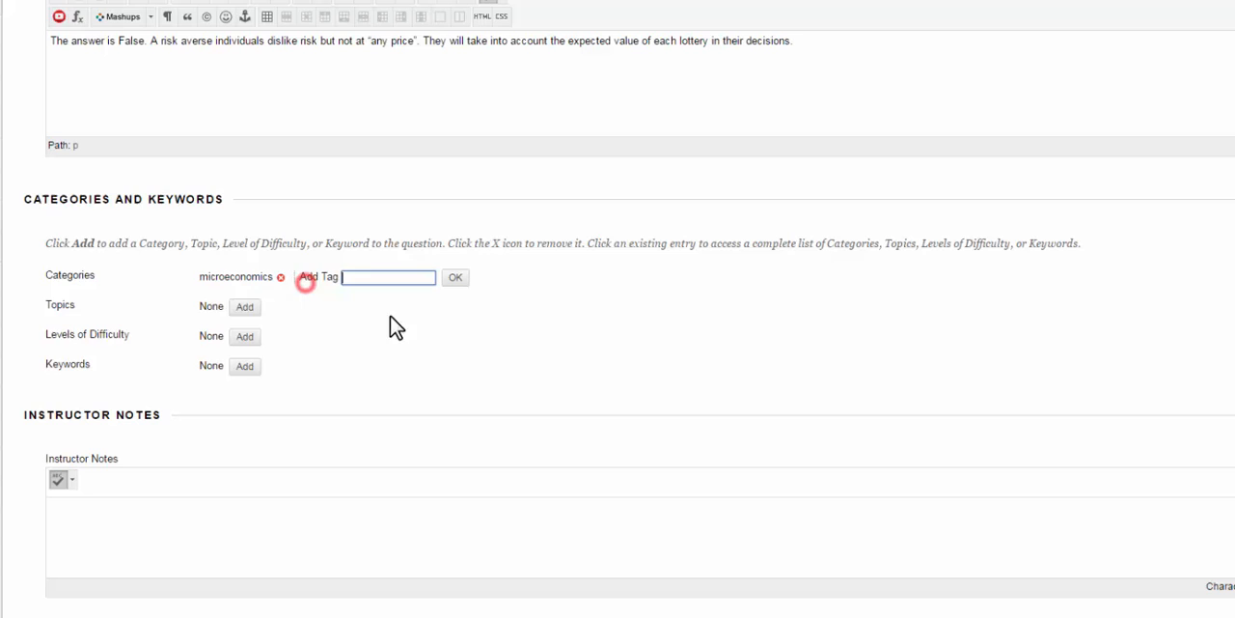
type("Risk")
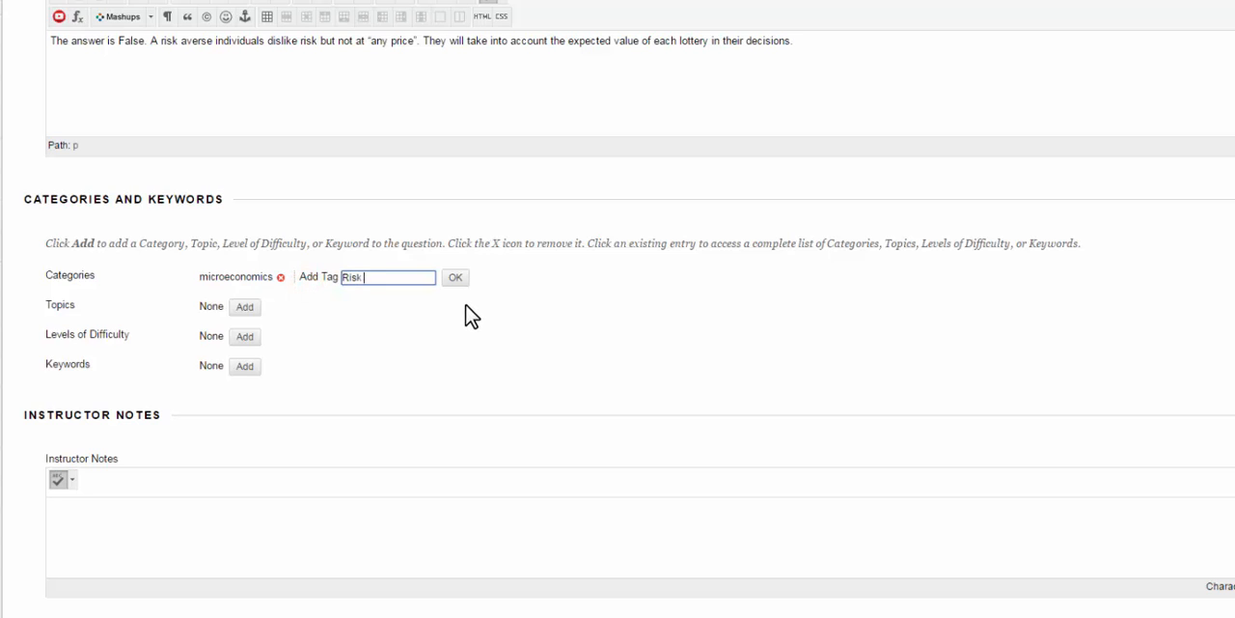
type("adverse")
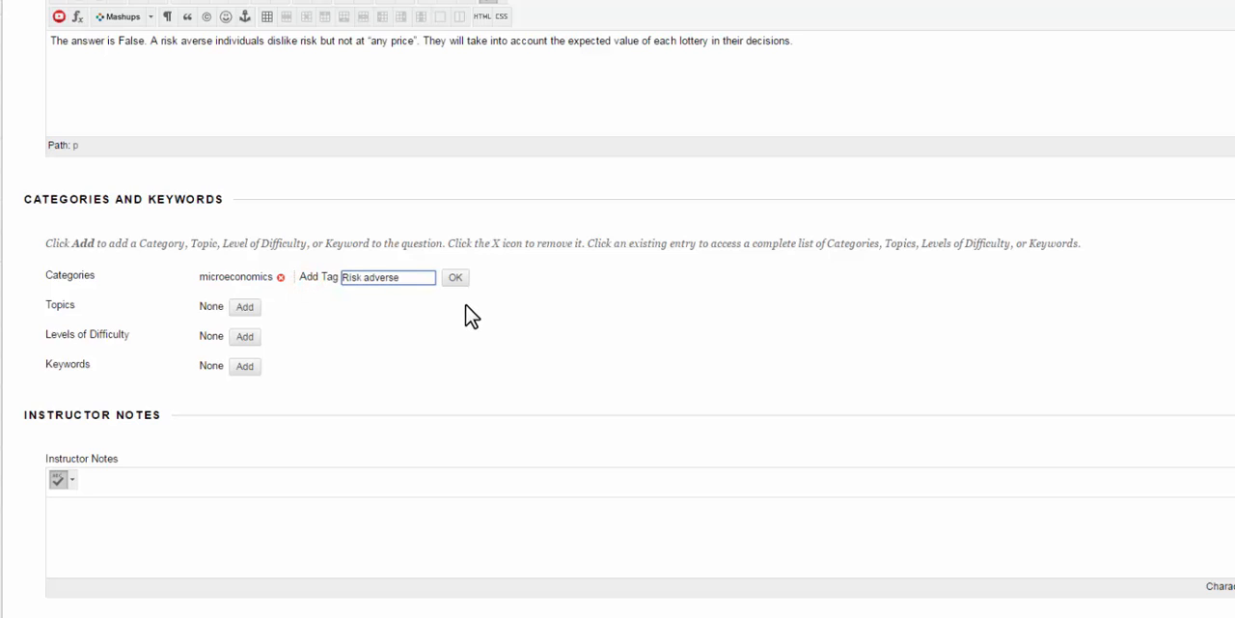
left_click(454, 277)
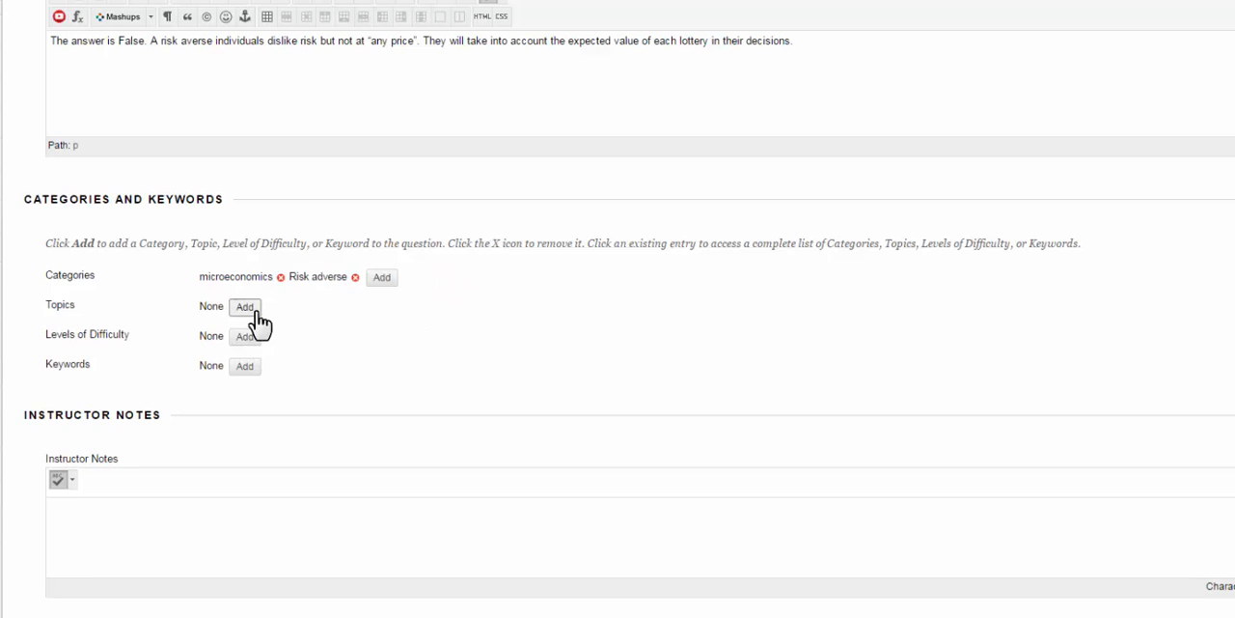
- Set difficulty to medium and add keywords 'lottery' and 'price'
left_click(244, 336)
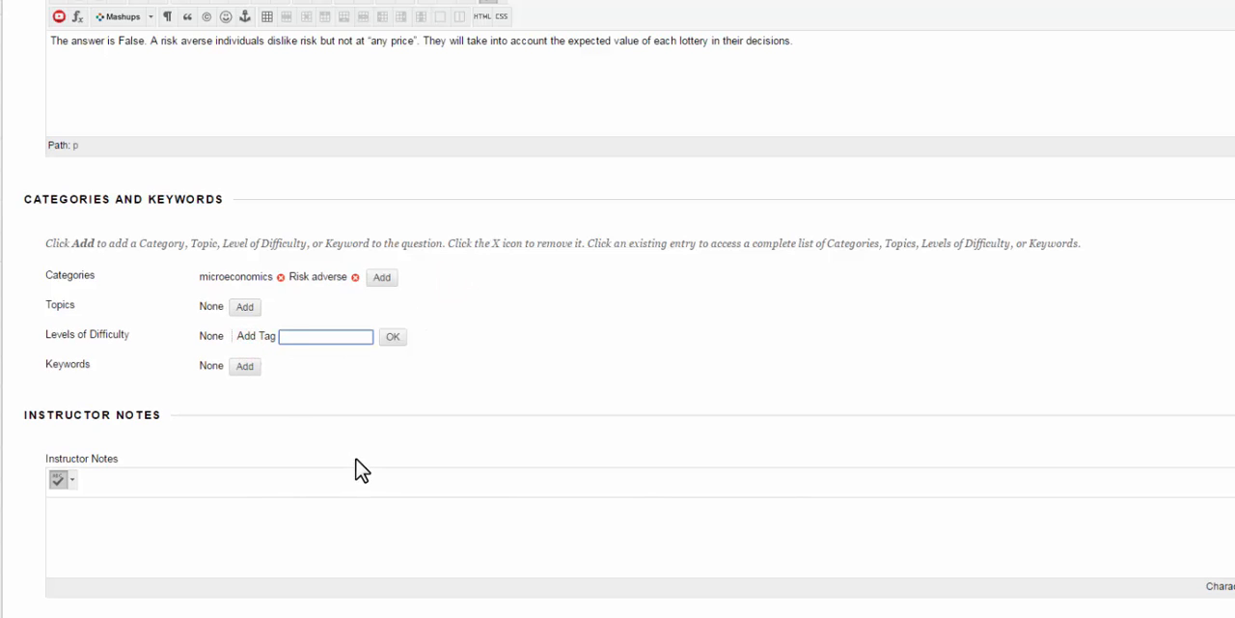
type("medium")
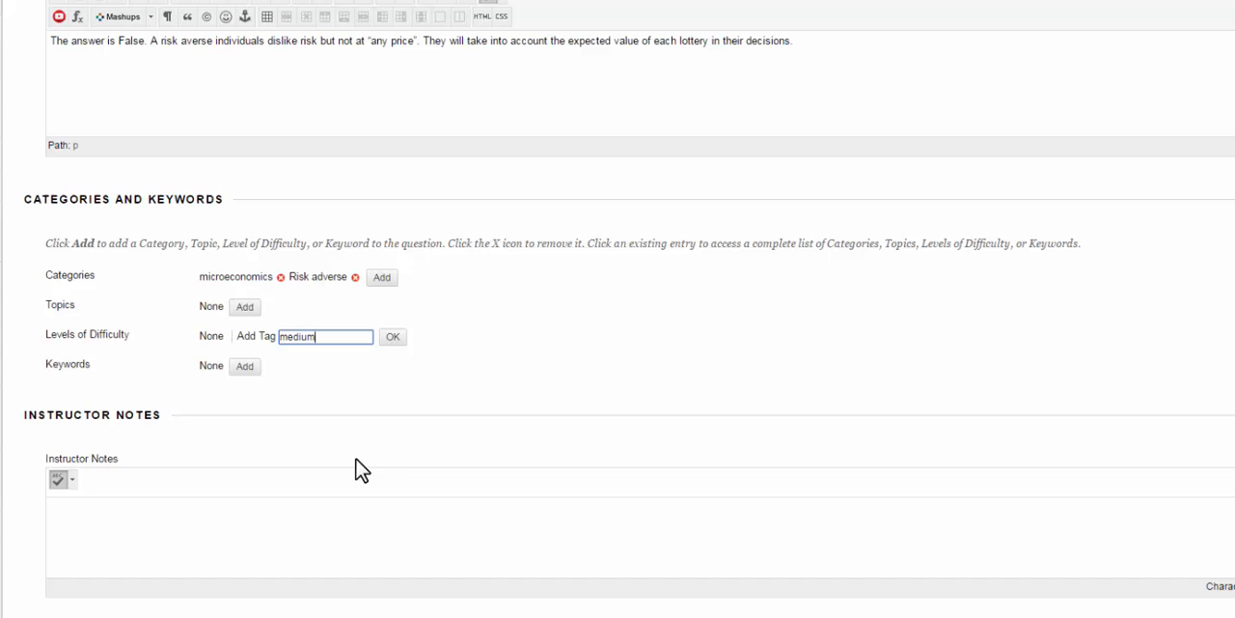
left_click(392, 336)
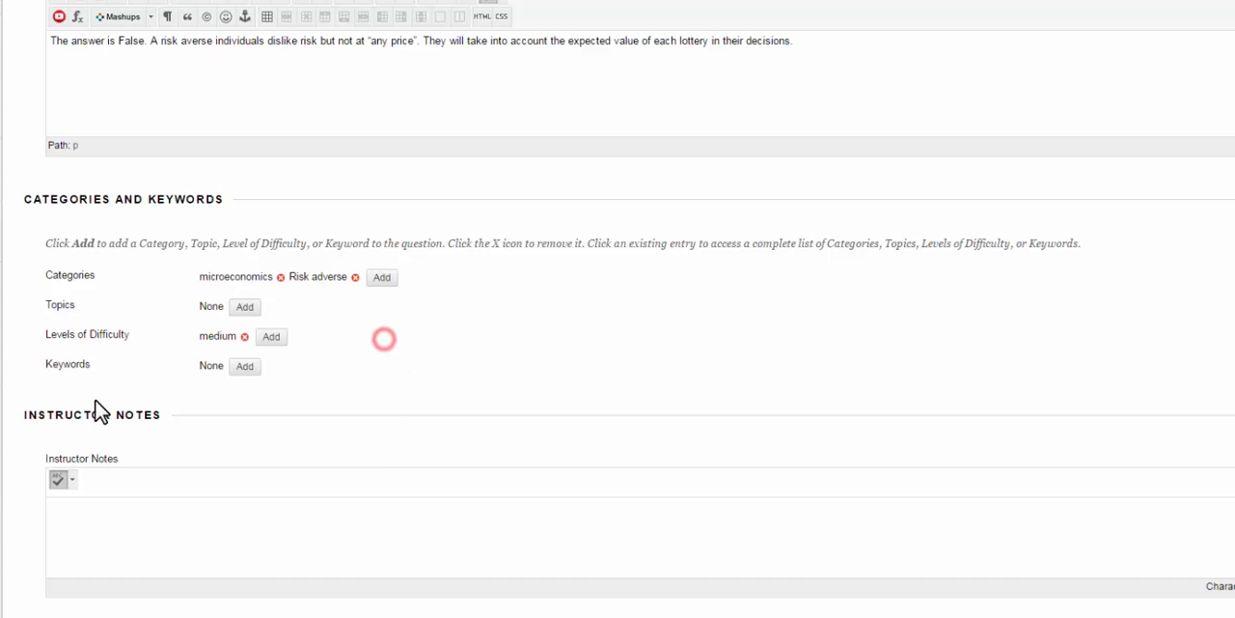
scroll("down", 3)
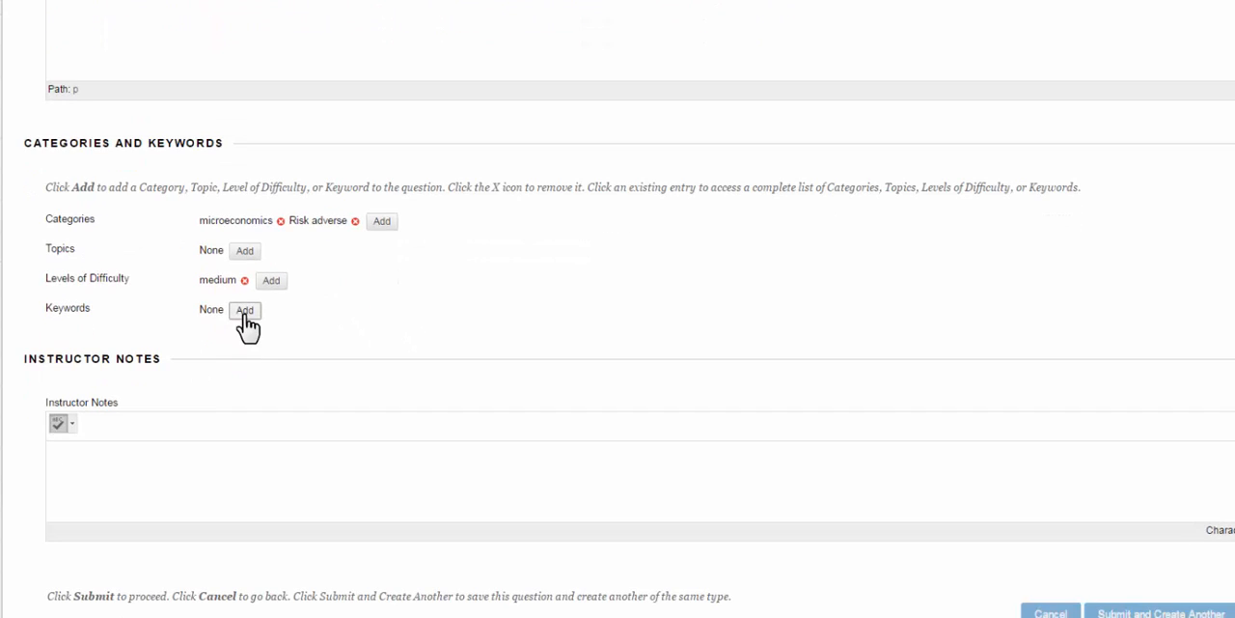
left_click(245, 309)
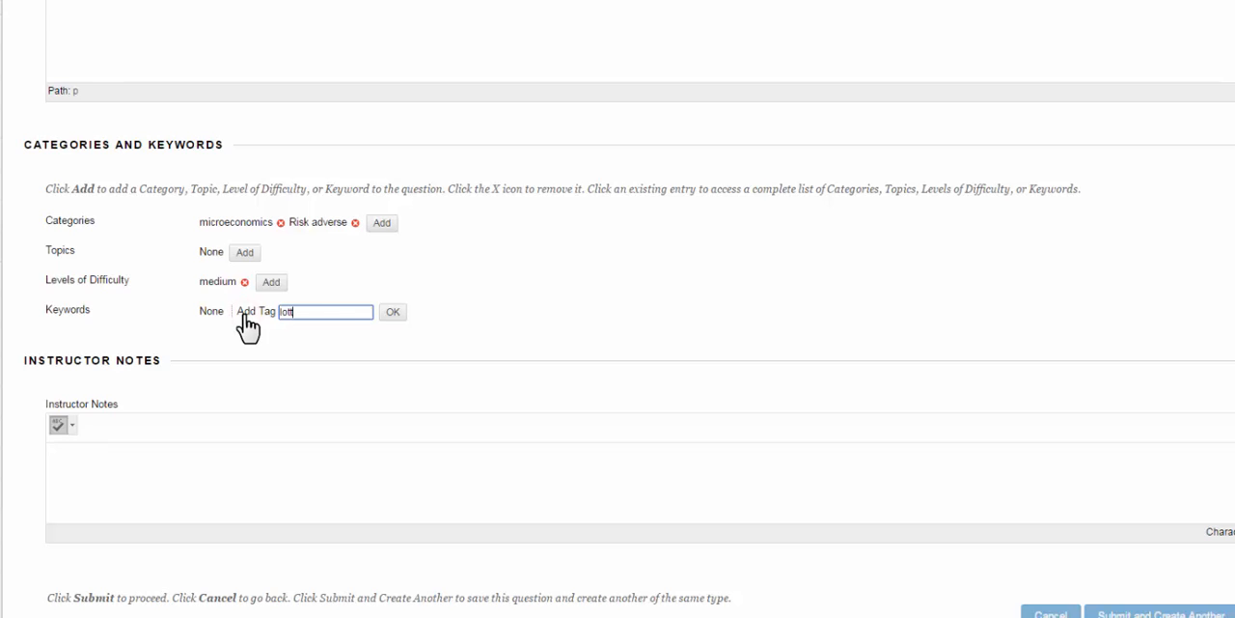
left_click(392, 311)
type("price")
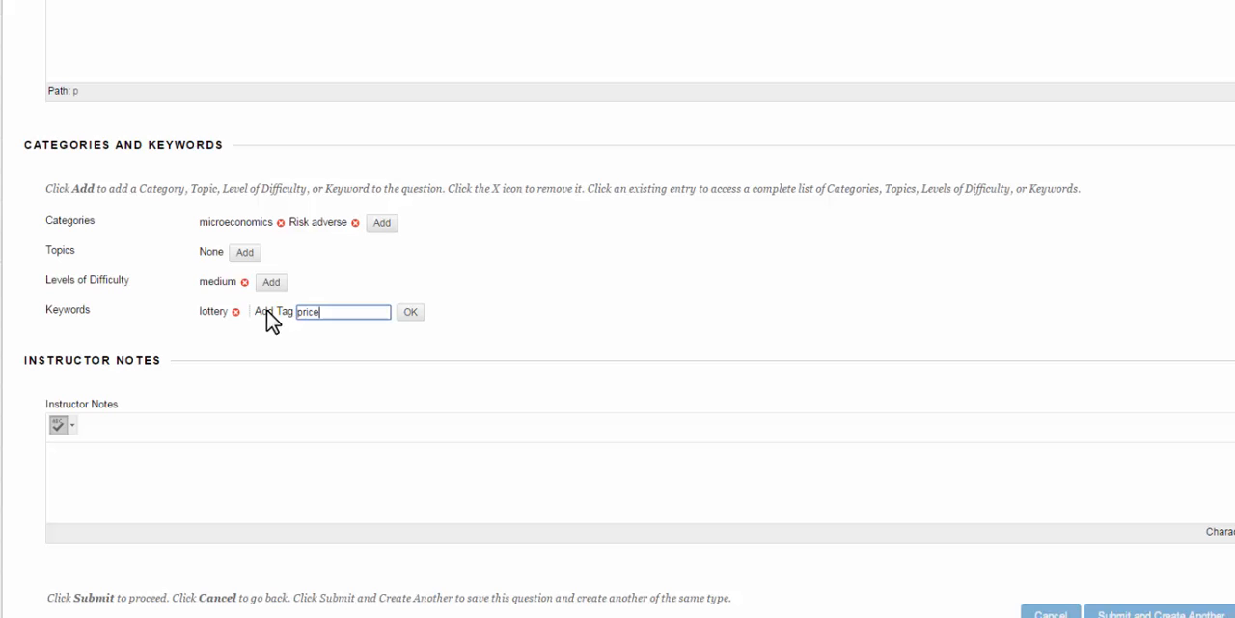
left_click(410, 312)
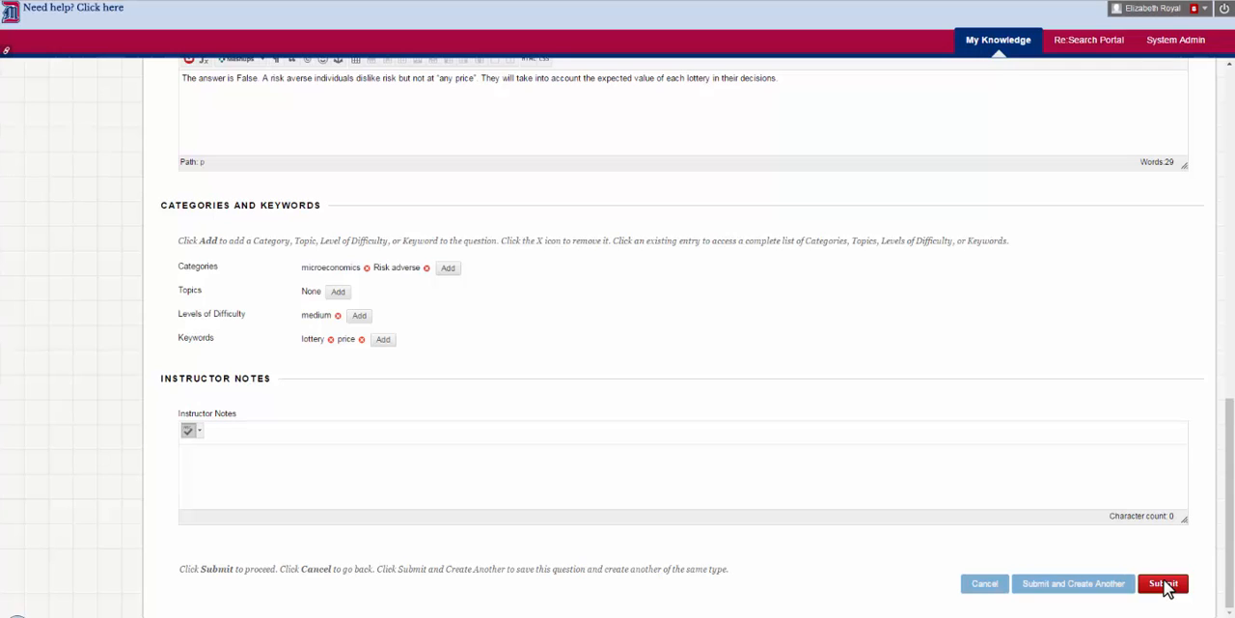
mouse_move(1119, 586)
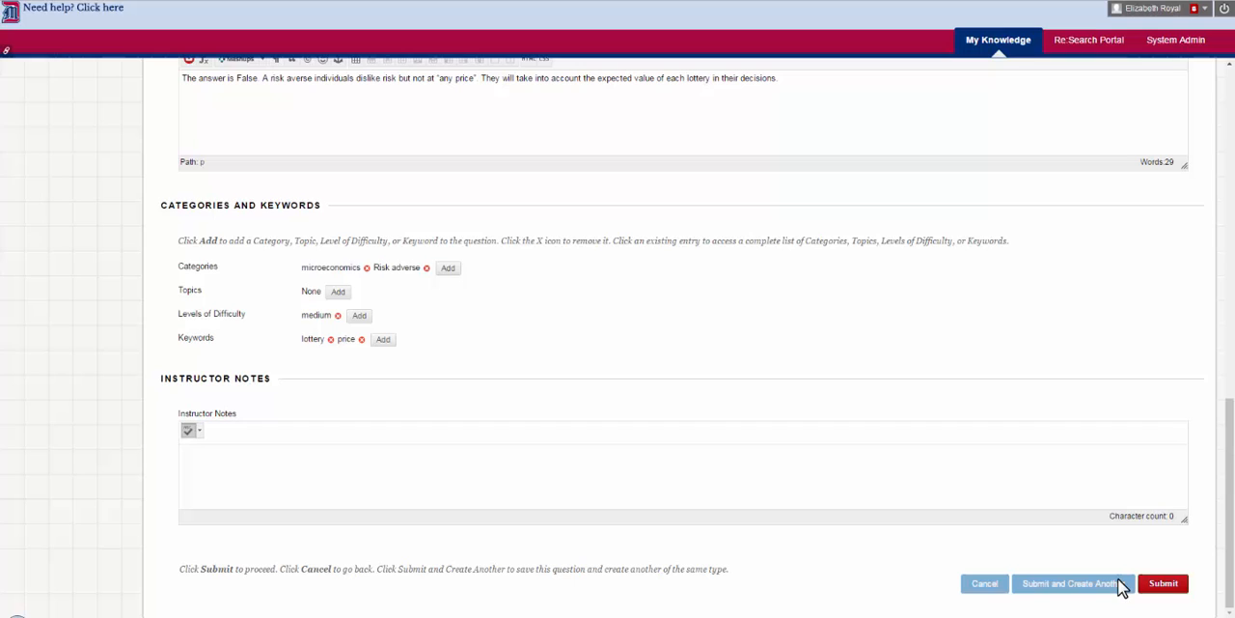
mouse_move(1101, 591)
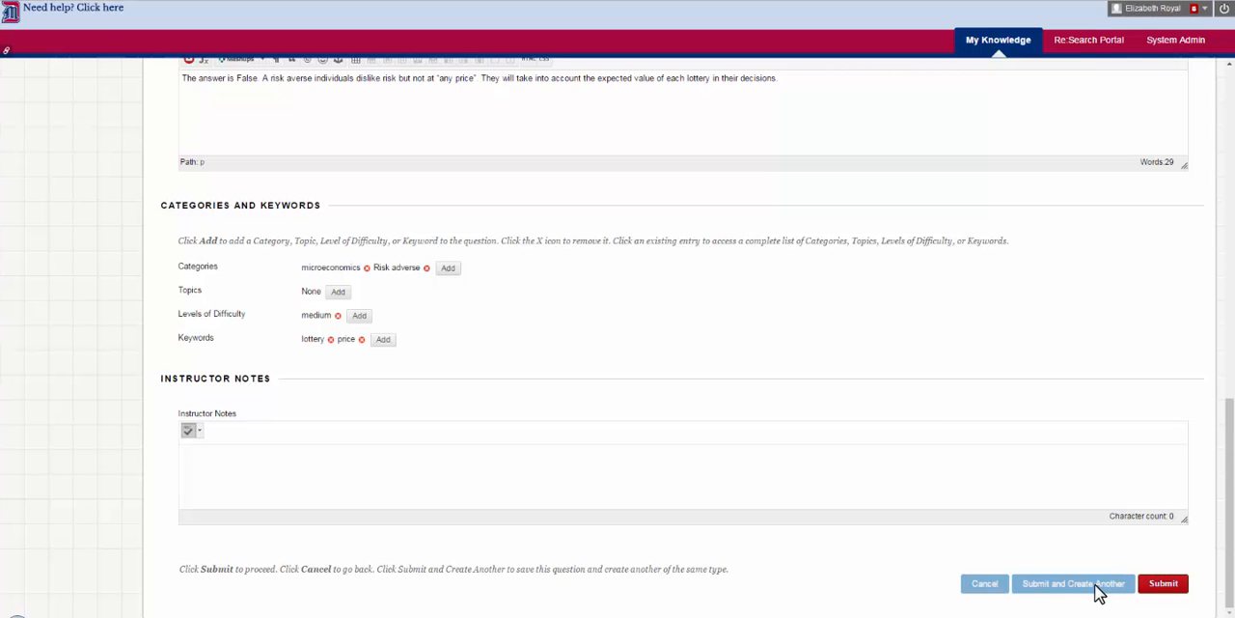
- Use Submit and Create Another on the risk-averse question
left_click(1072, 583)
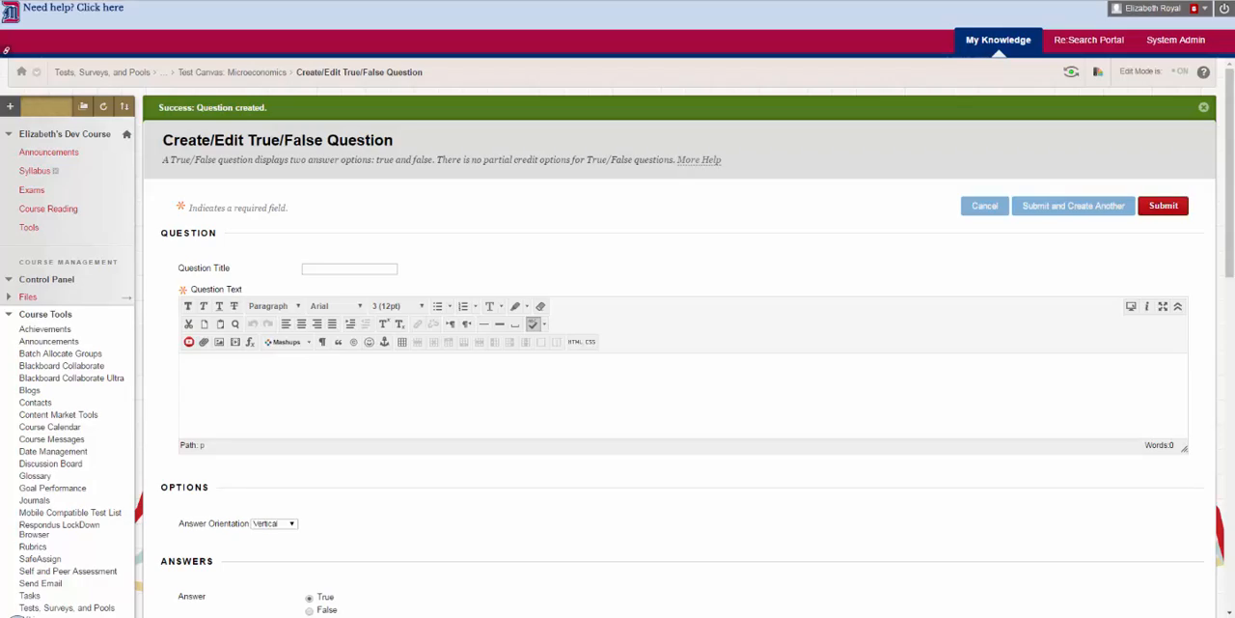
- Cancel the blank question and review the six-question, 60-point test canvas
left_click(1163, 204)
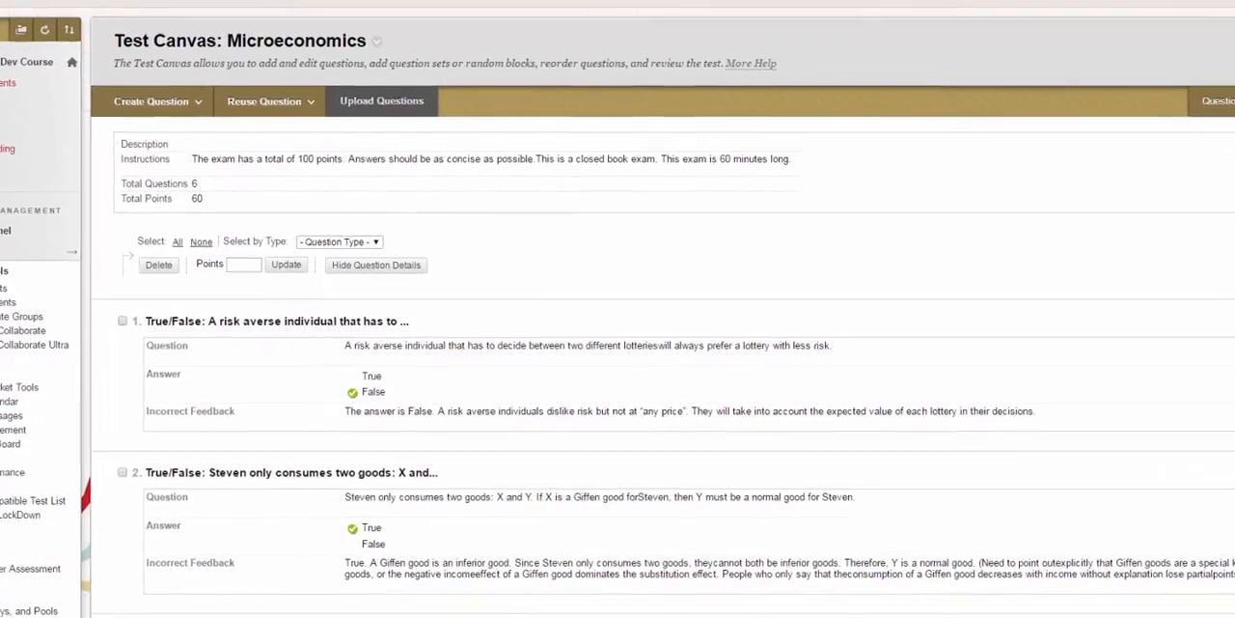
scroll("down", 3)
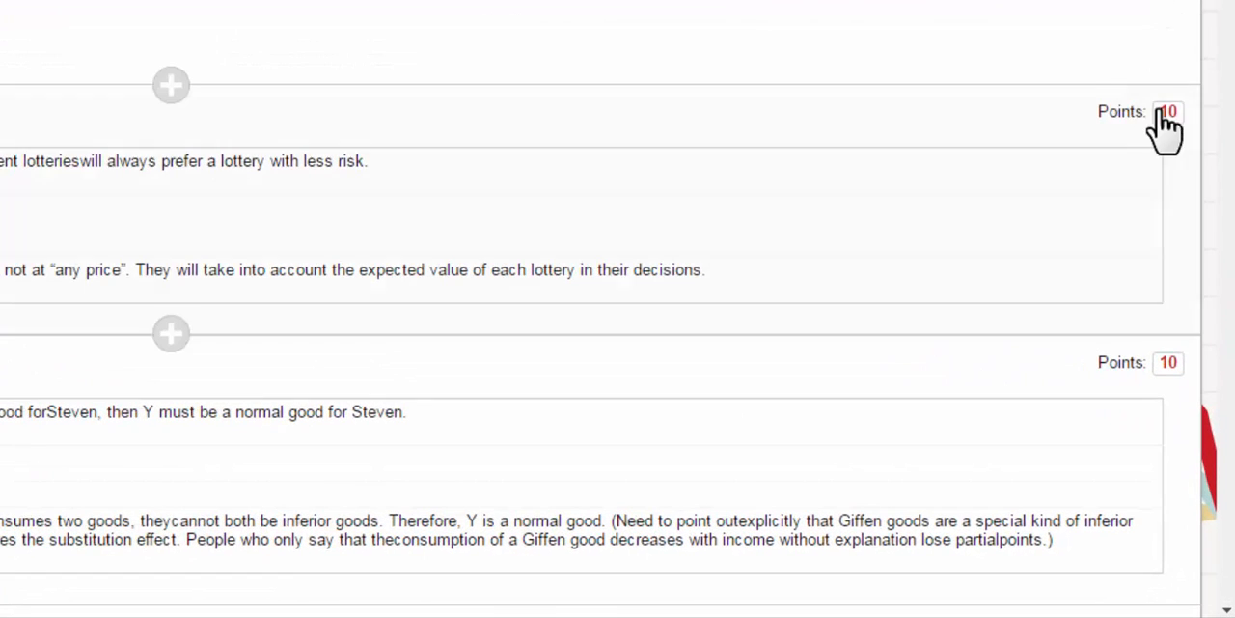
- Set the risk-averse and Giffen-good questions to 20 points each, bringing the total to 100
left_click(1168, 112)
type("20")
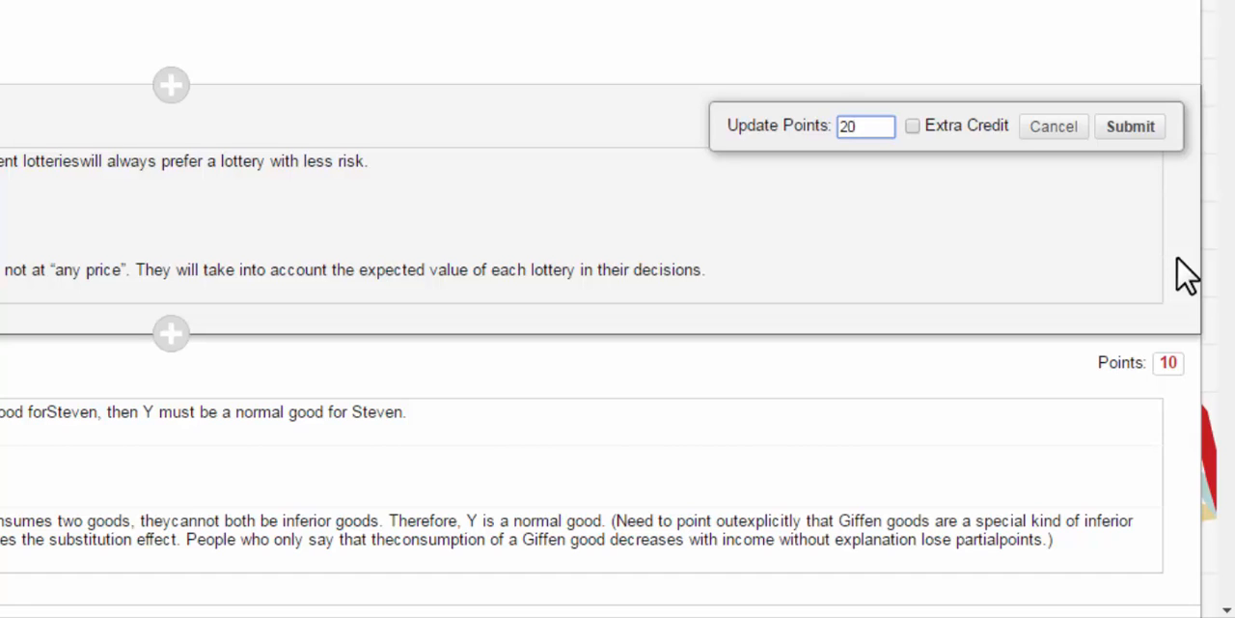
left_click(1129, 125)
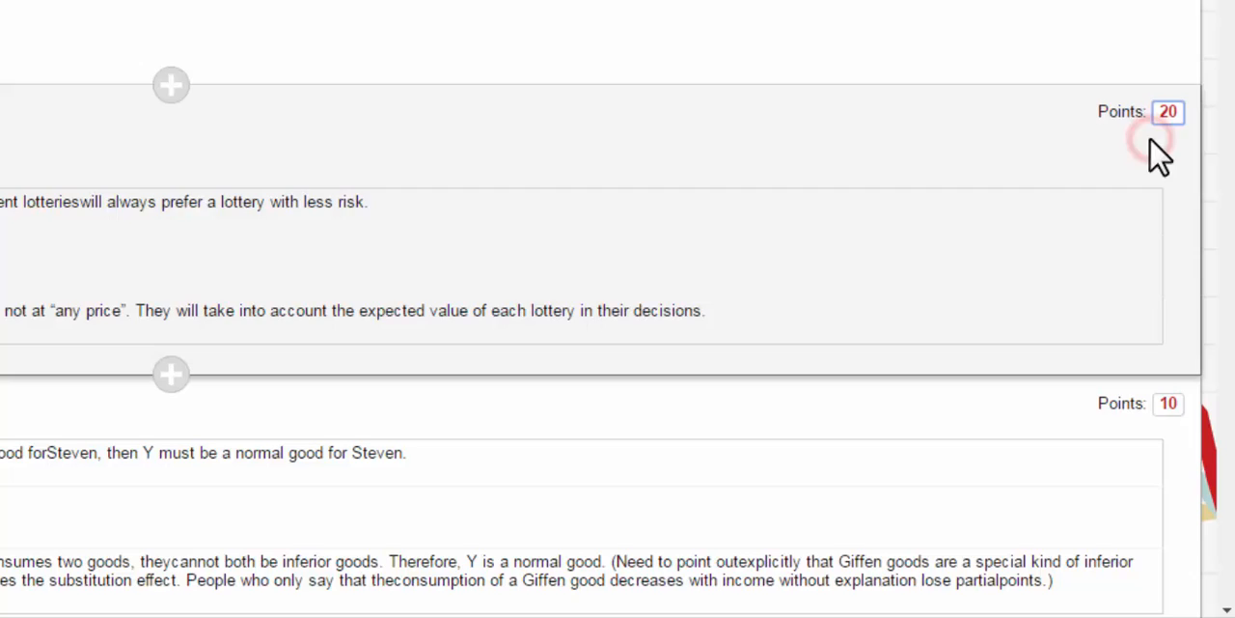
left_click(1168, 403)
type("20")
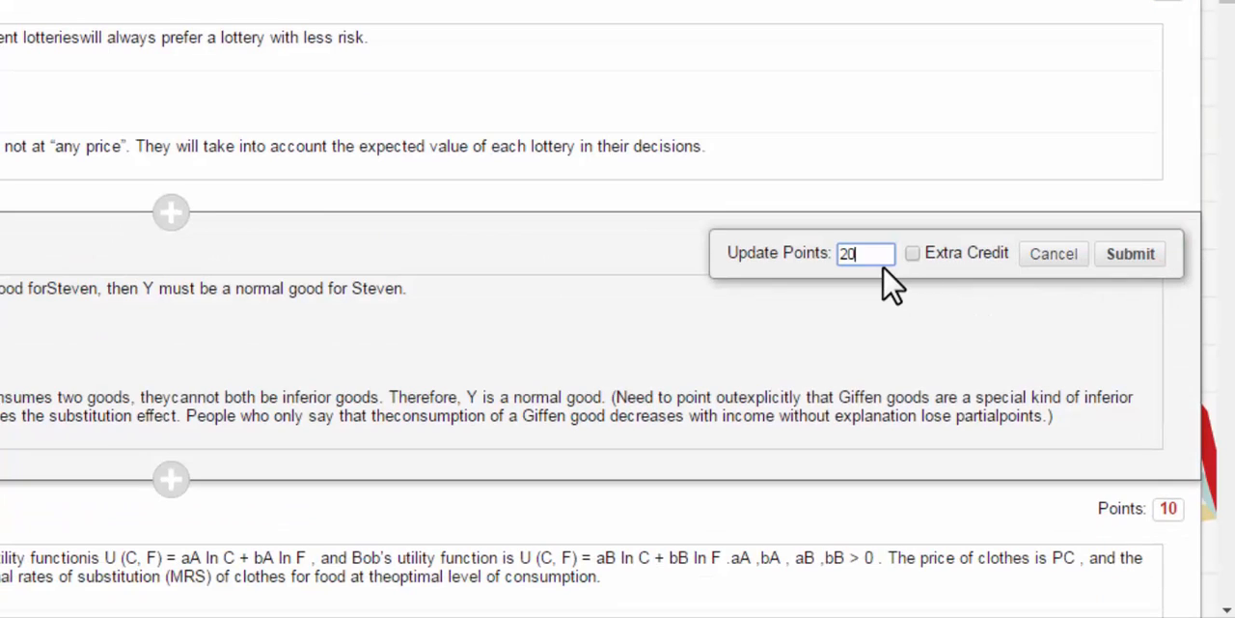
left_click(1129, 253)
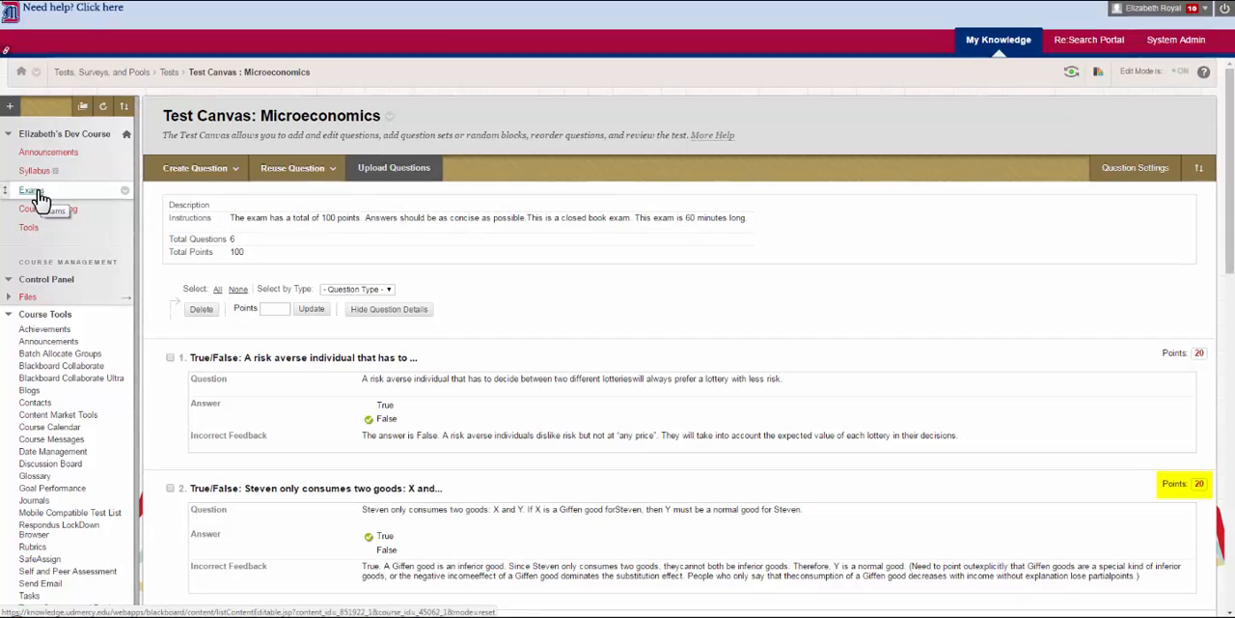
- Open the Exam 2 folder under Exams and list its available assessment types
left_click(30, 189)
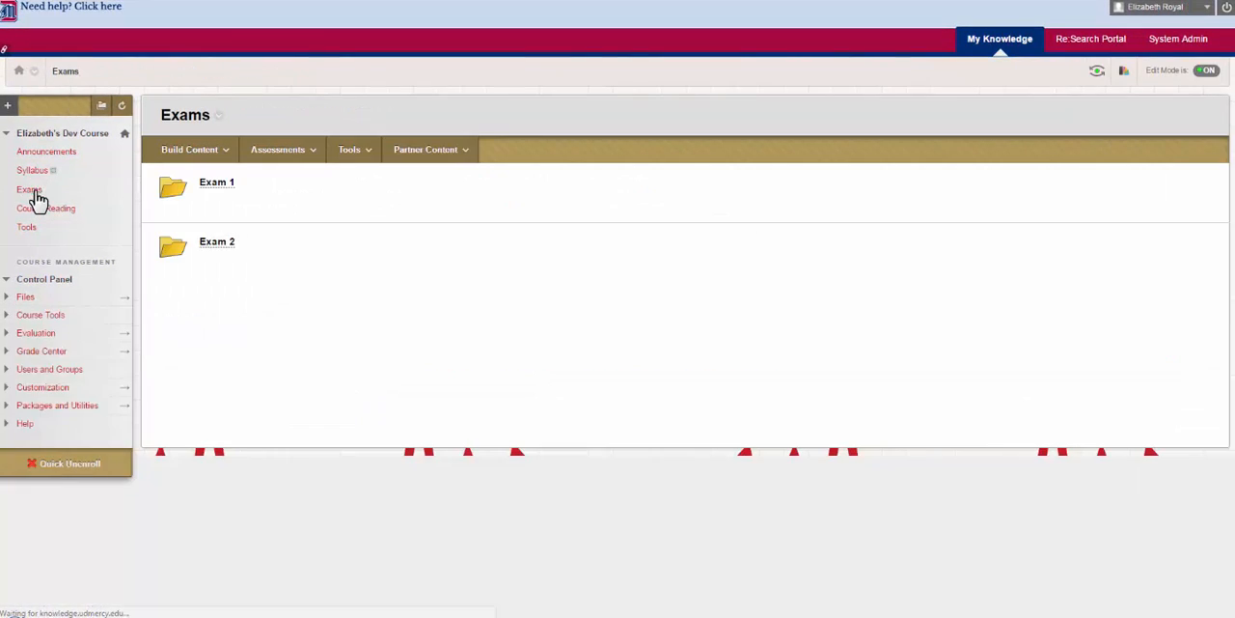
left_click(40, 313)
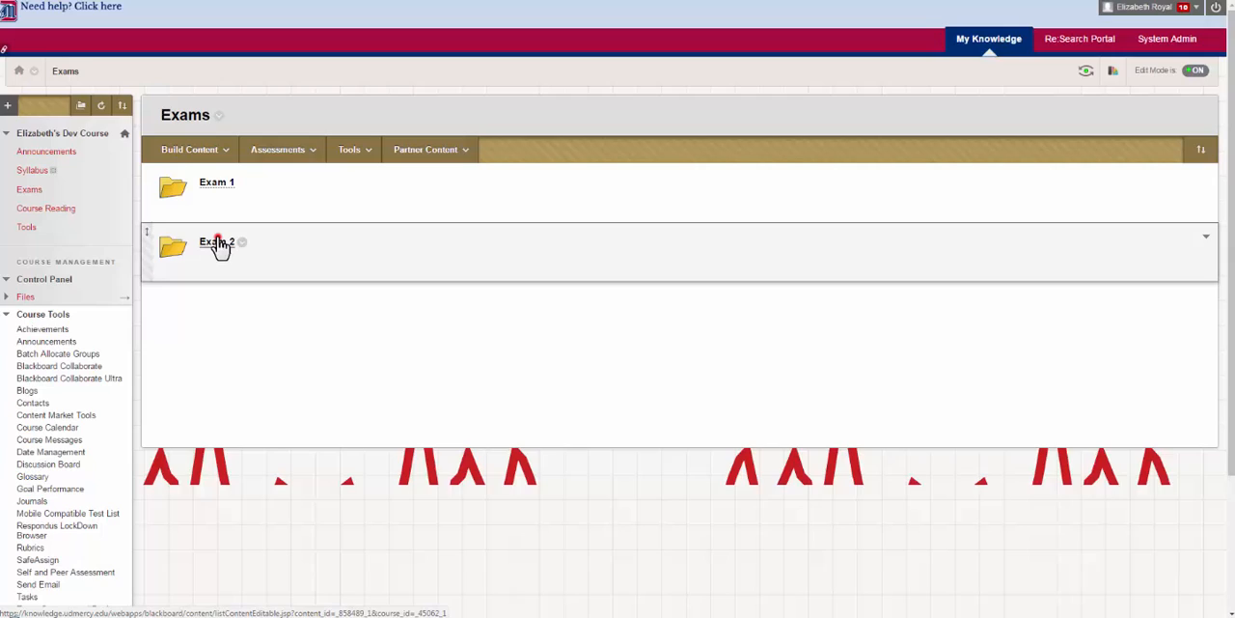
left_click(217, 241)
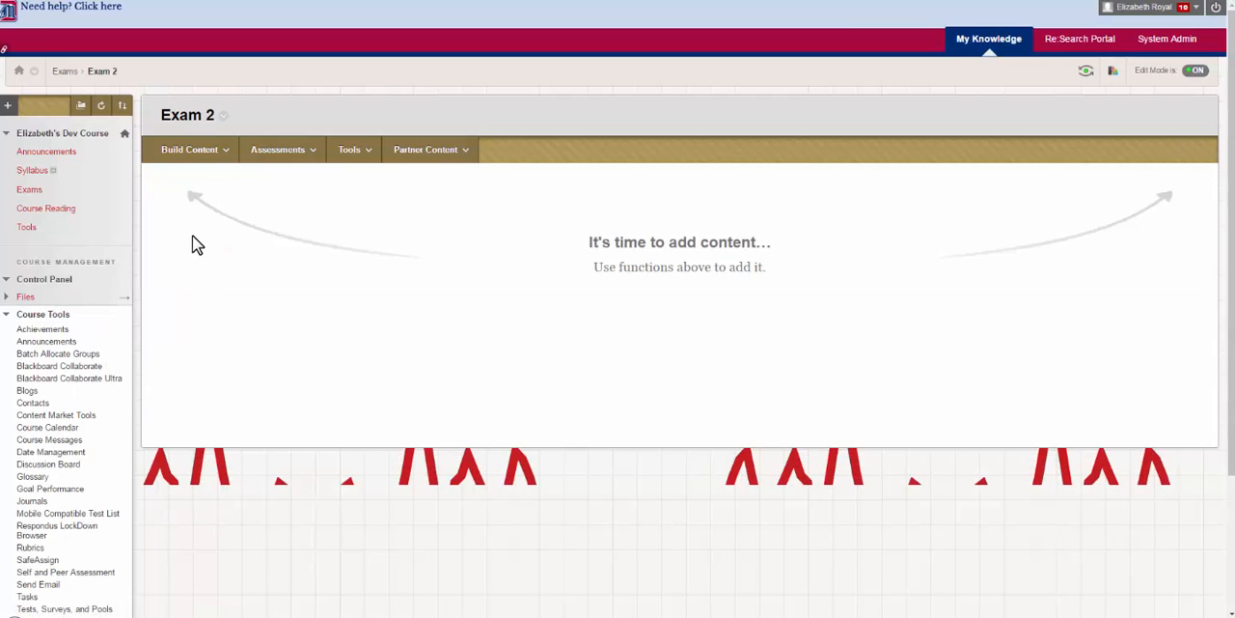
mouse_move(242, 200)
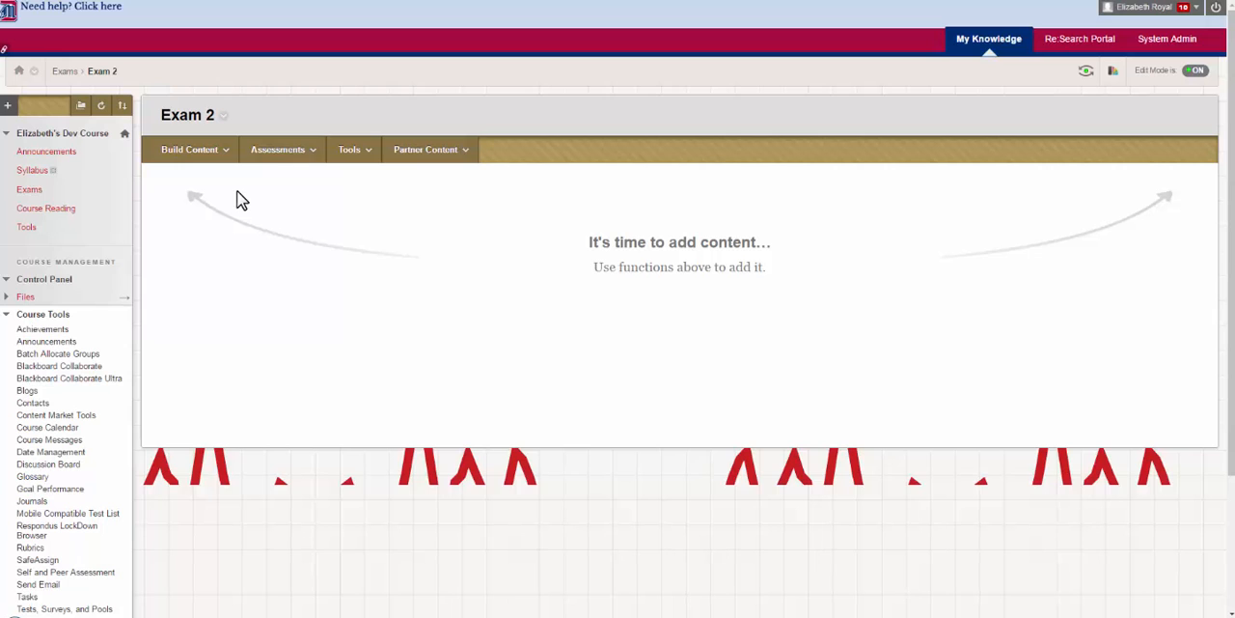
left_click(277, 149)
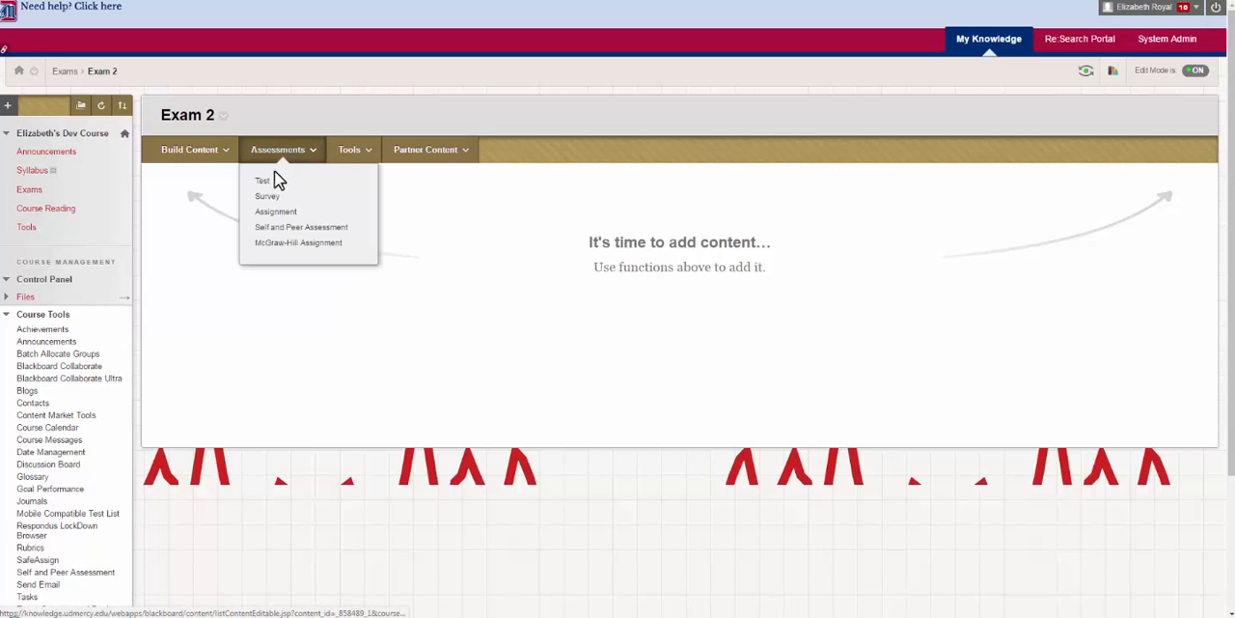
- Deploy the existing Microeconomics test into Exam 2 via Create Test
left_click(262, 180)
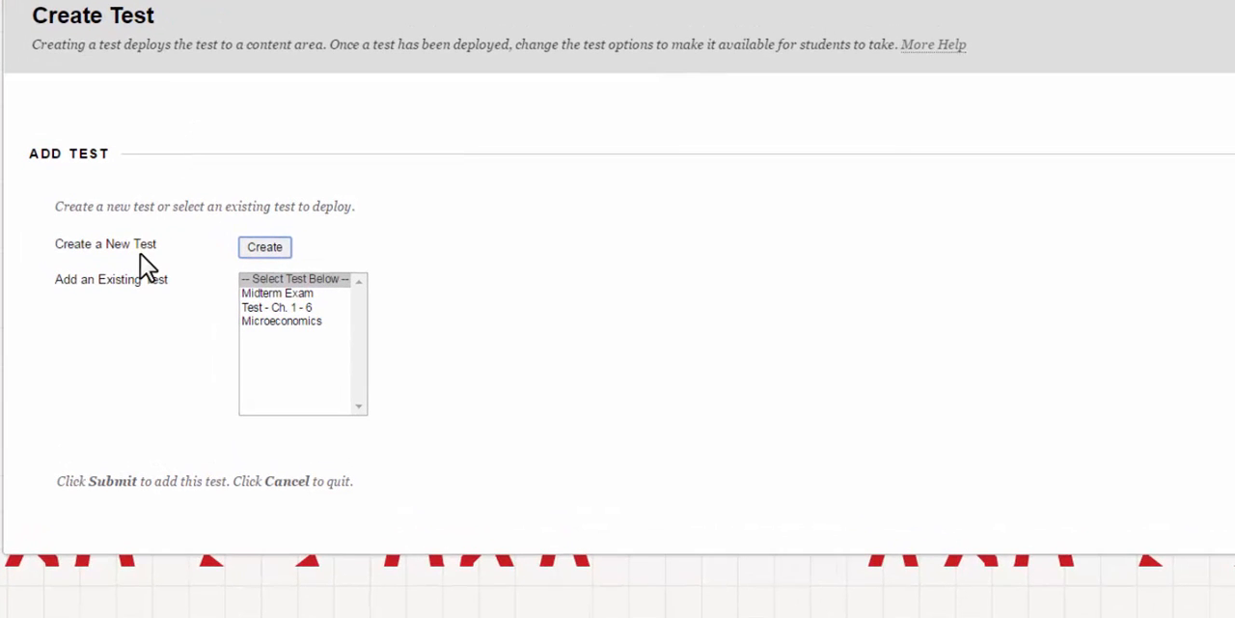
mouse_move(145, 304)
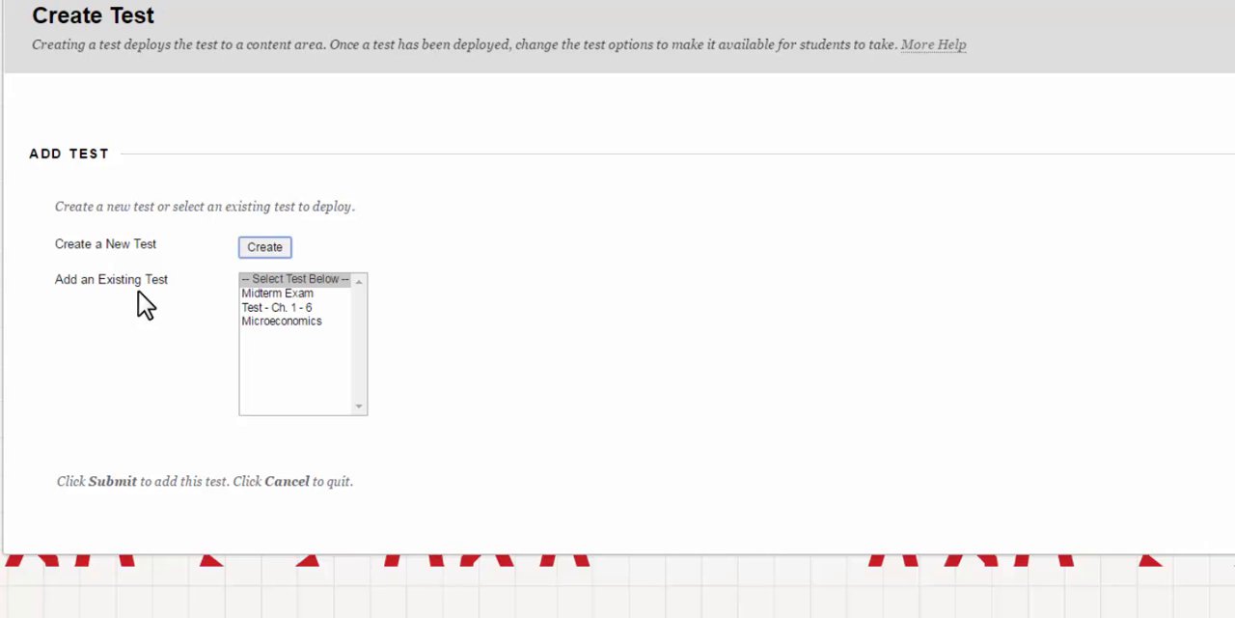
mouse_move(226, 295)
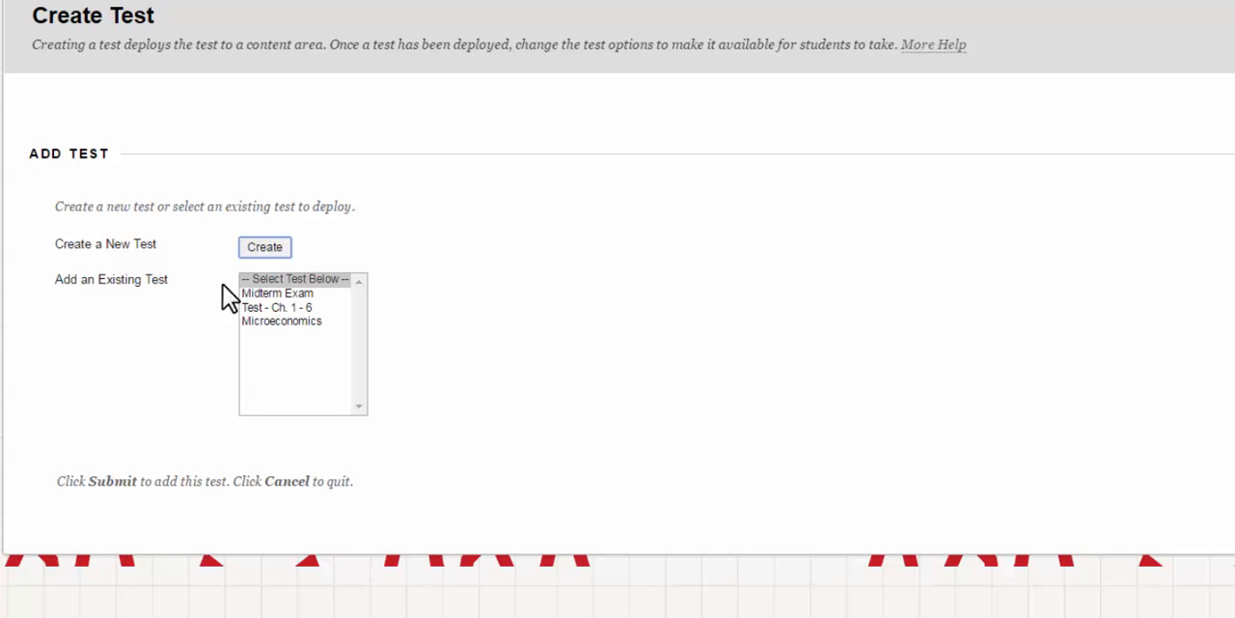
mouse_move(301, 302)
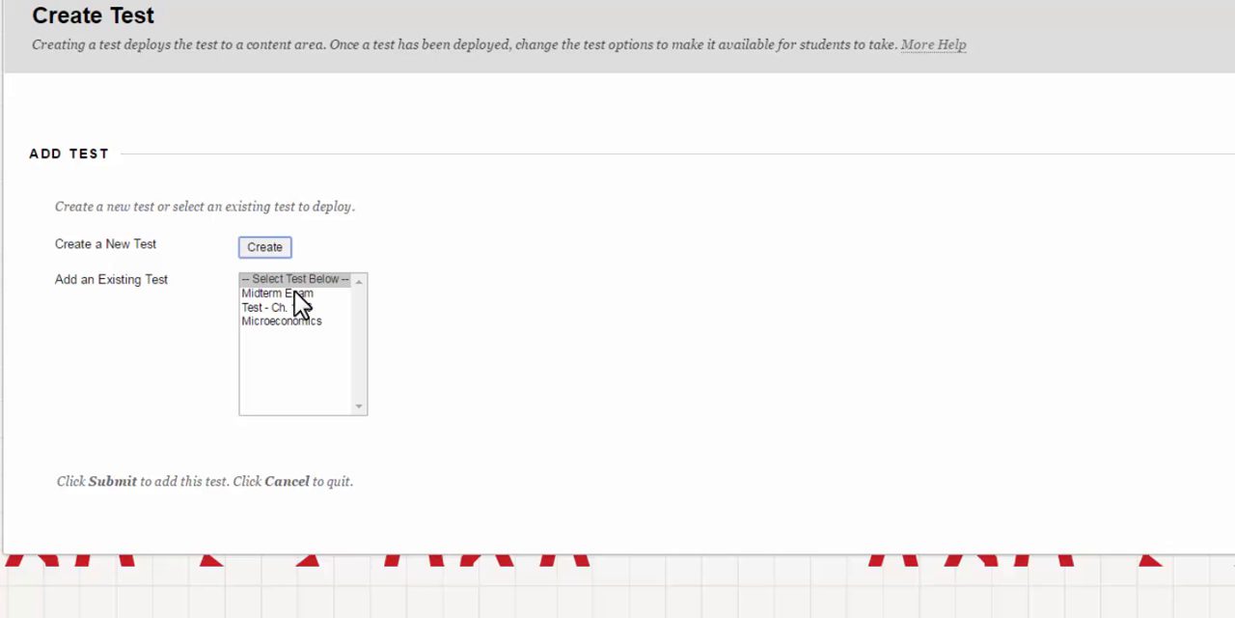
mouse_move(328, 306)
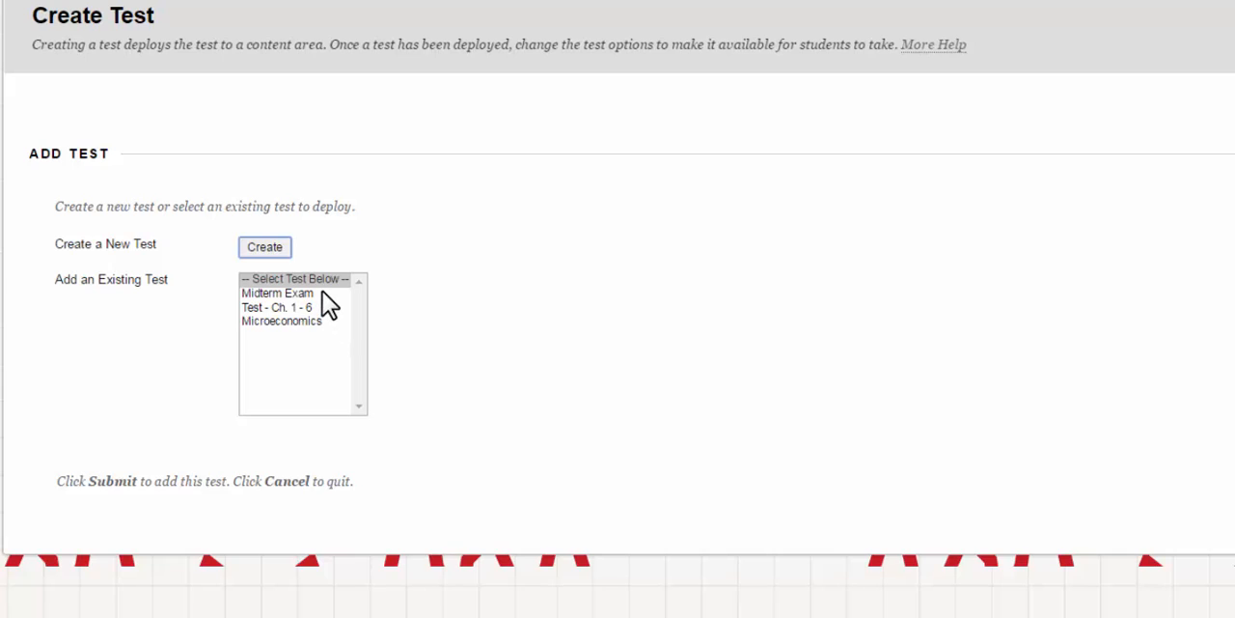
mouse_move(294, 301)
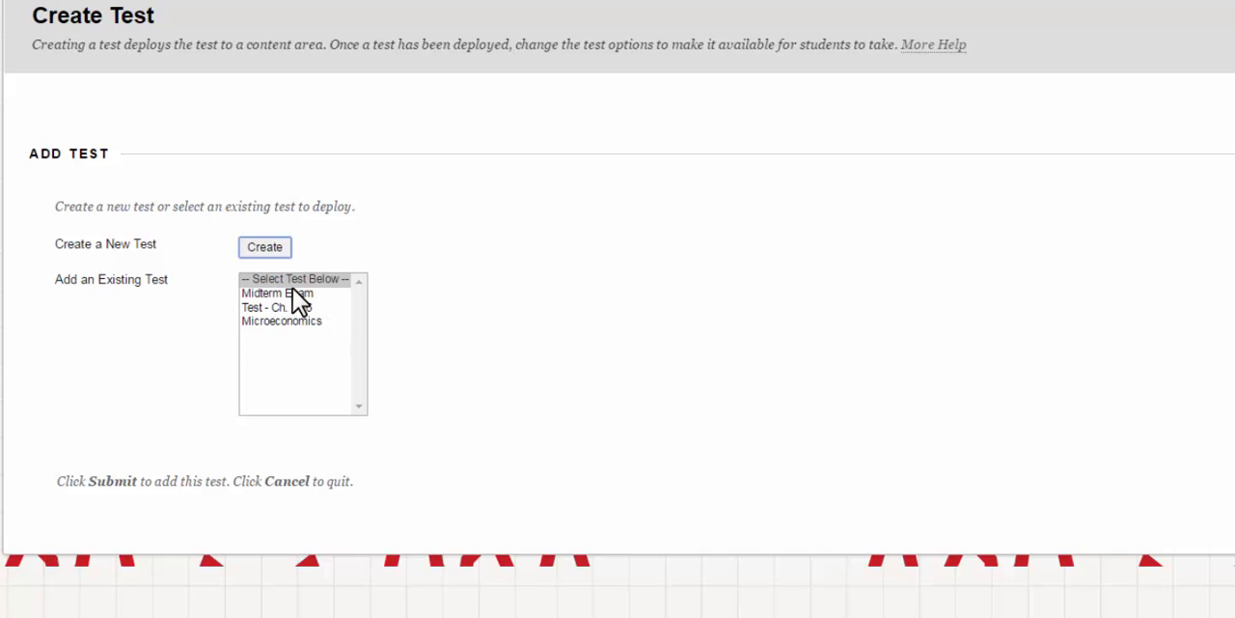
mouse_move(319, 338)
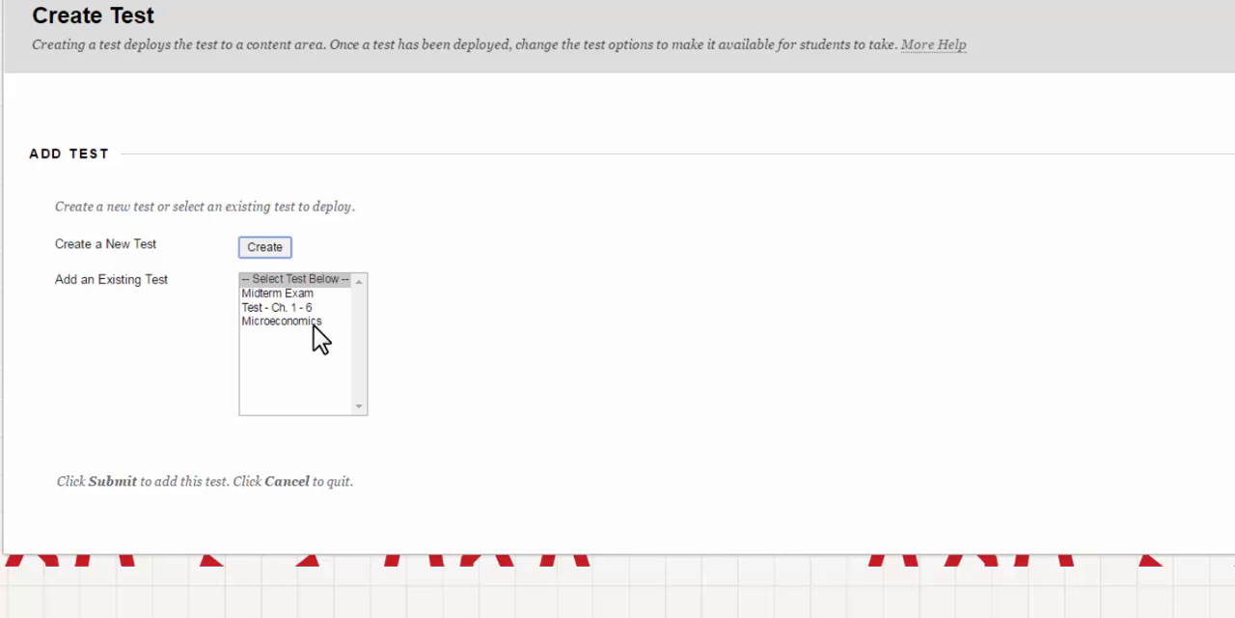
left_click(282, 320)
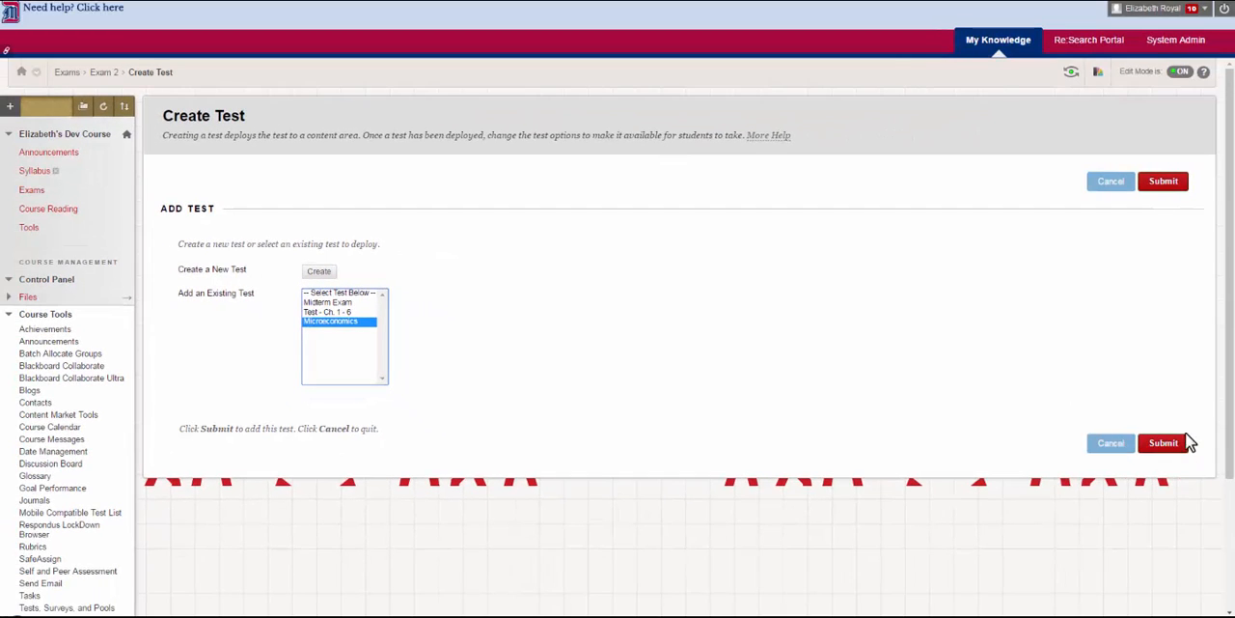
left_click(1163, 442)
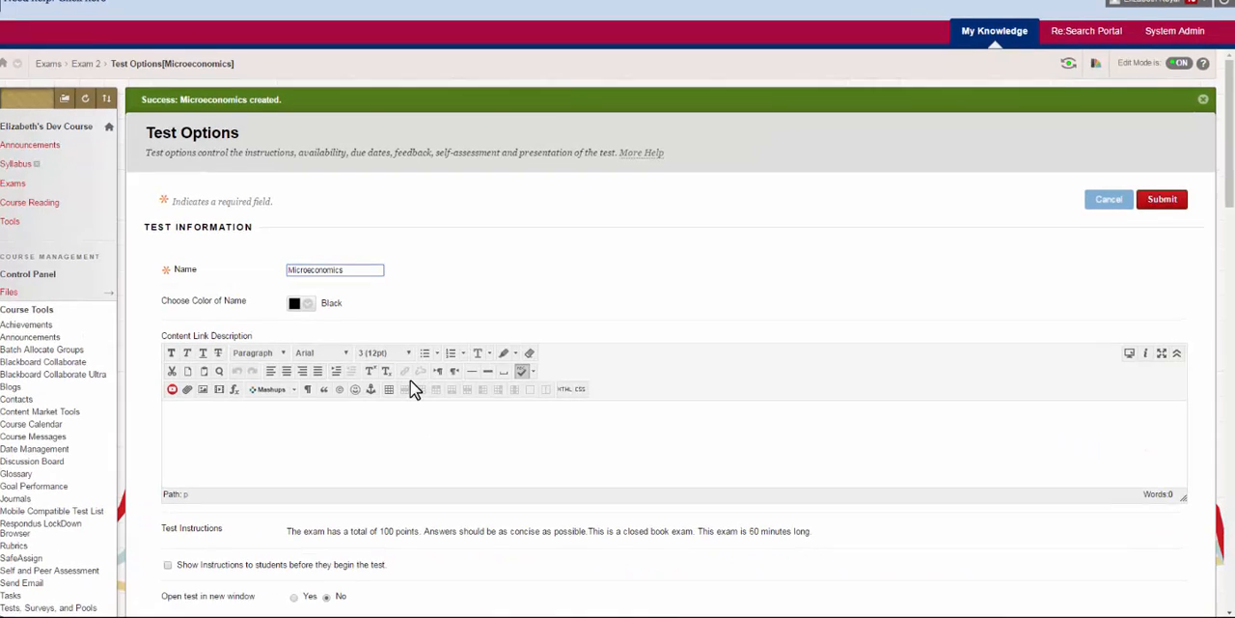
- Enable 'Show Instructions to students before they begin the test' in Microeconomics Test Options
scroll("down", 3)
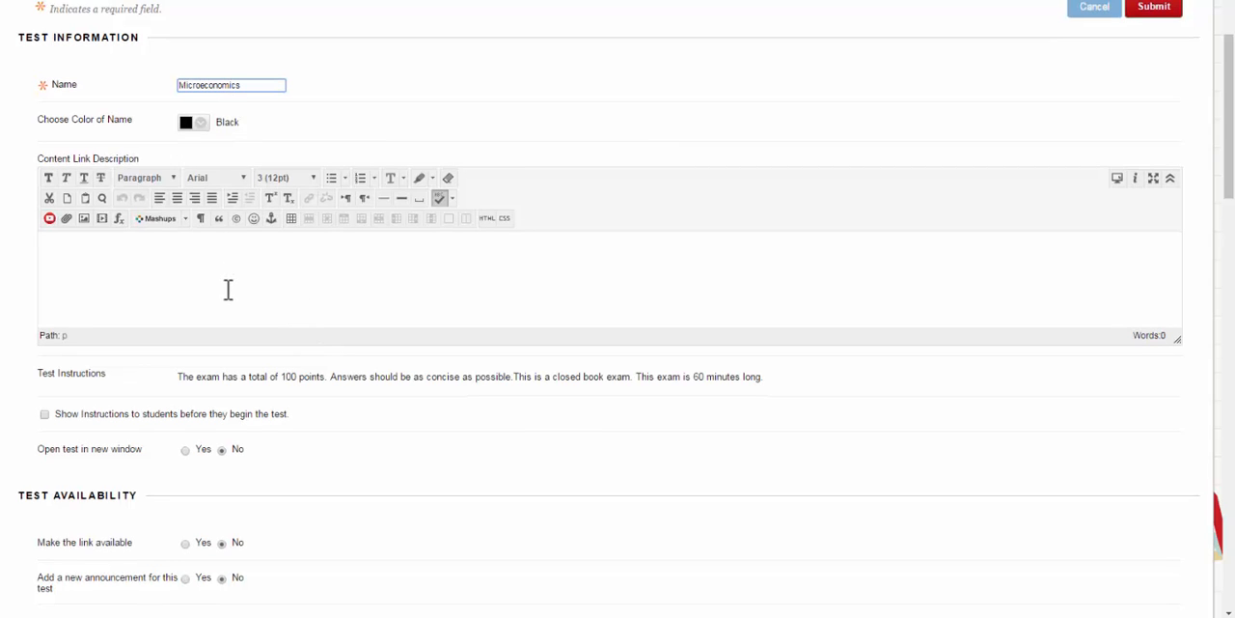
scroll("down", 3)
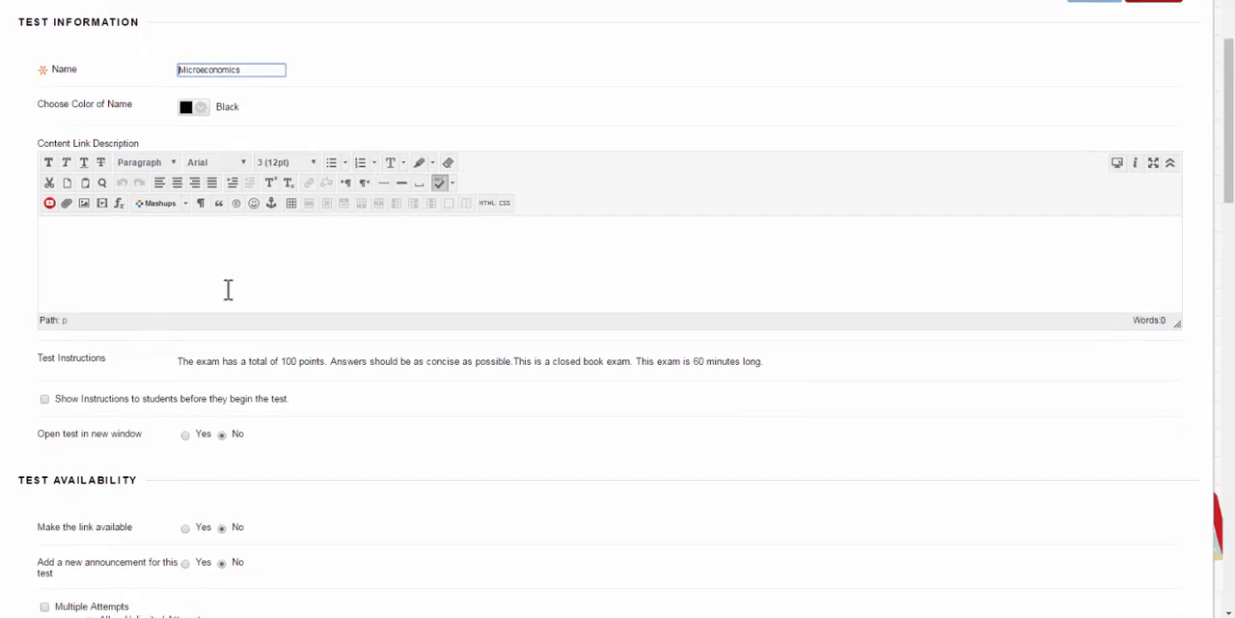
scroll("down", 3)
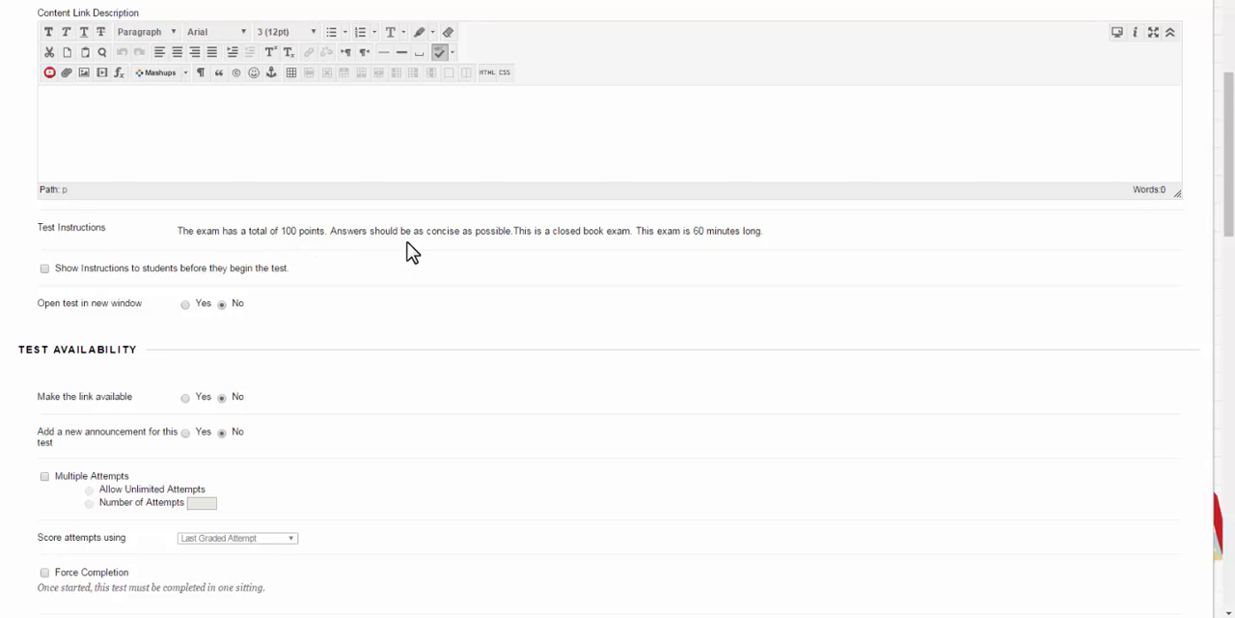
mouse_move(92, 285)
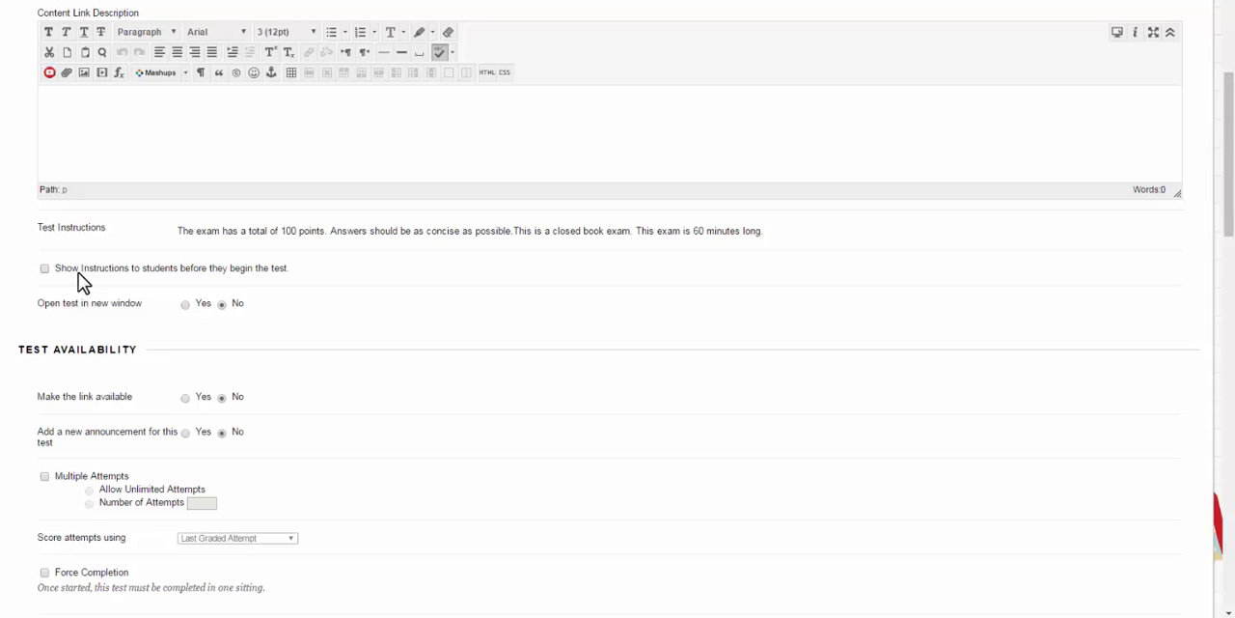
mouse_move(68, 275)
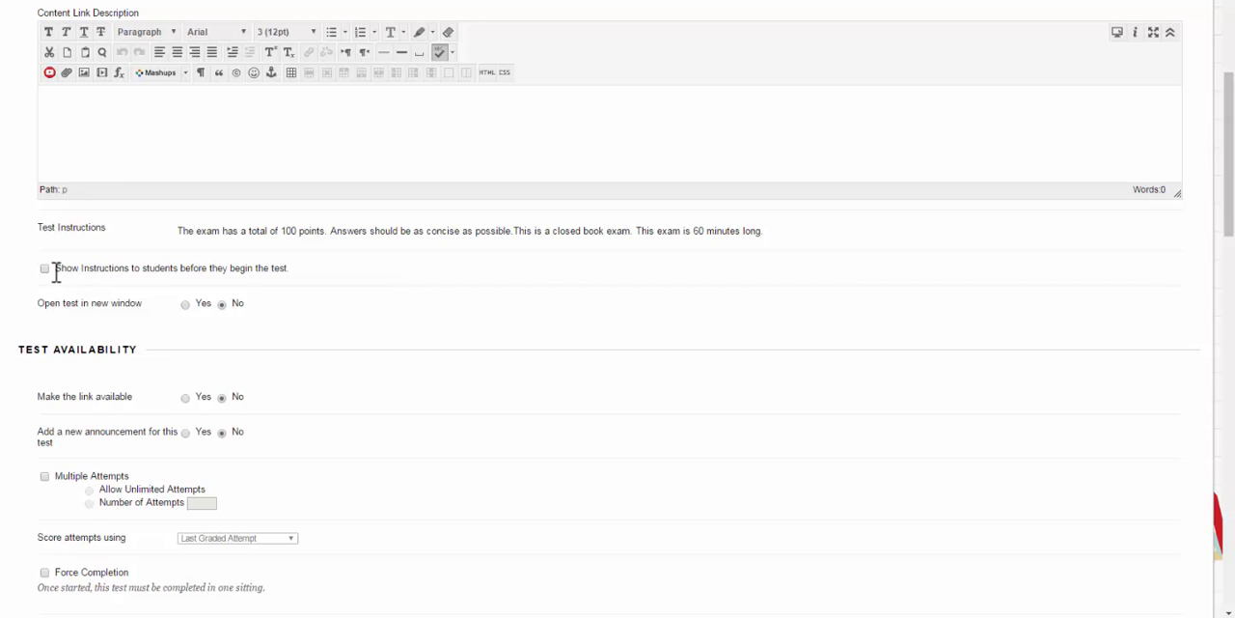
left_click(43, 269)
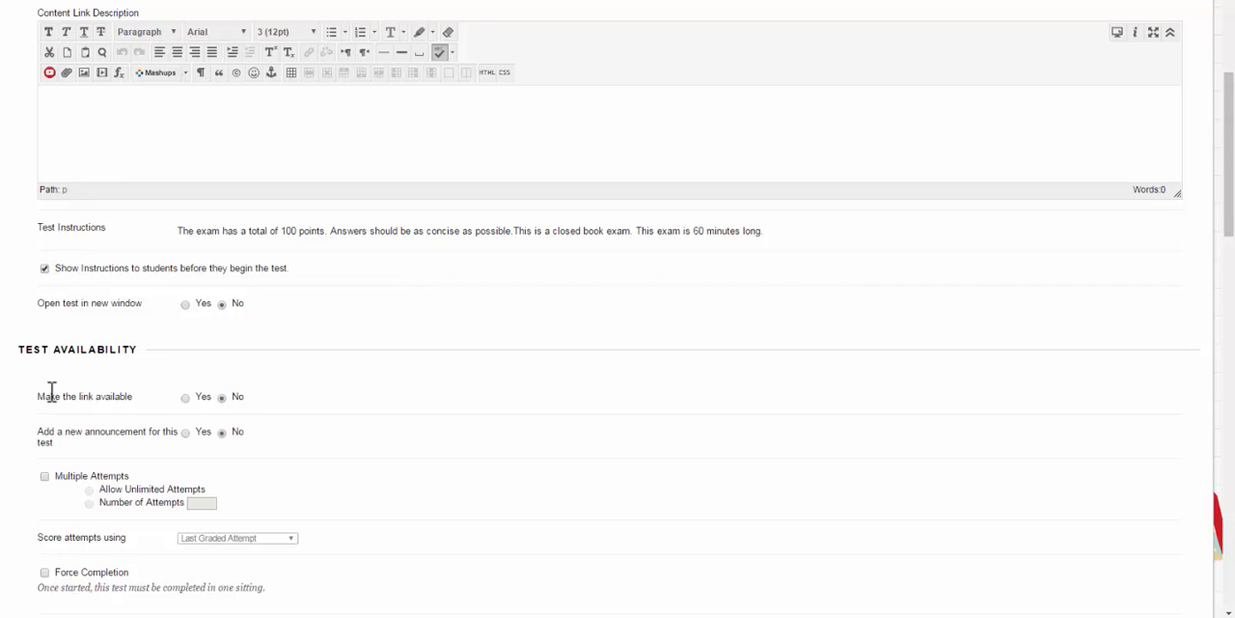
mouse_move(111, 371)
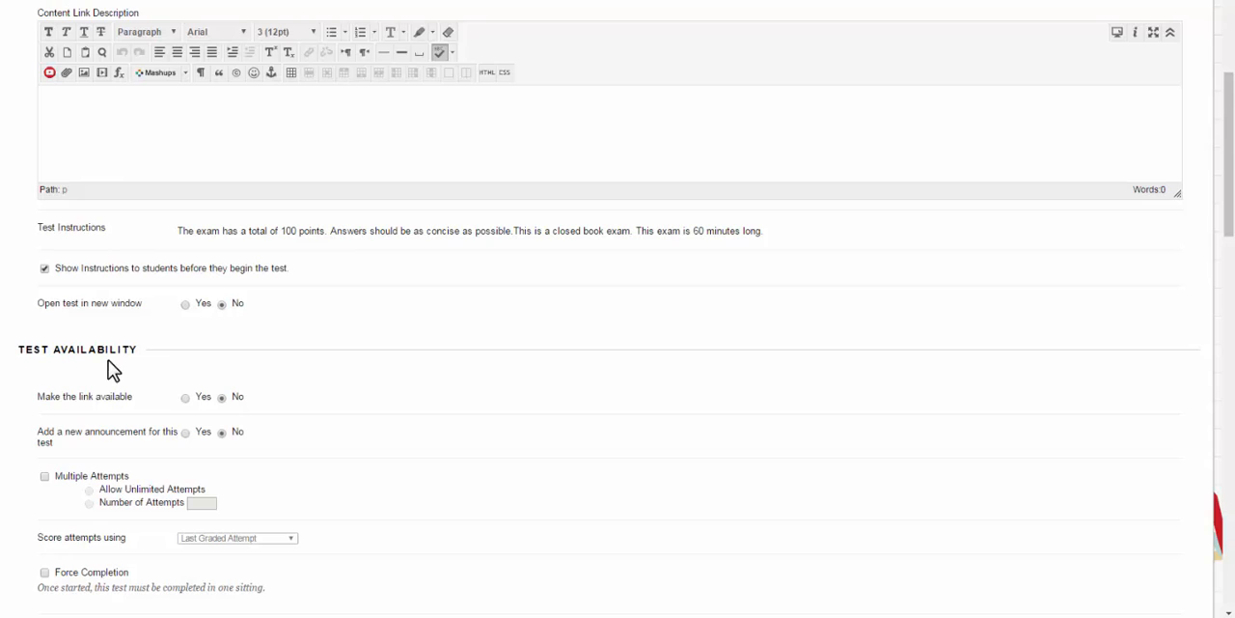
mouse_move(144, 328)
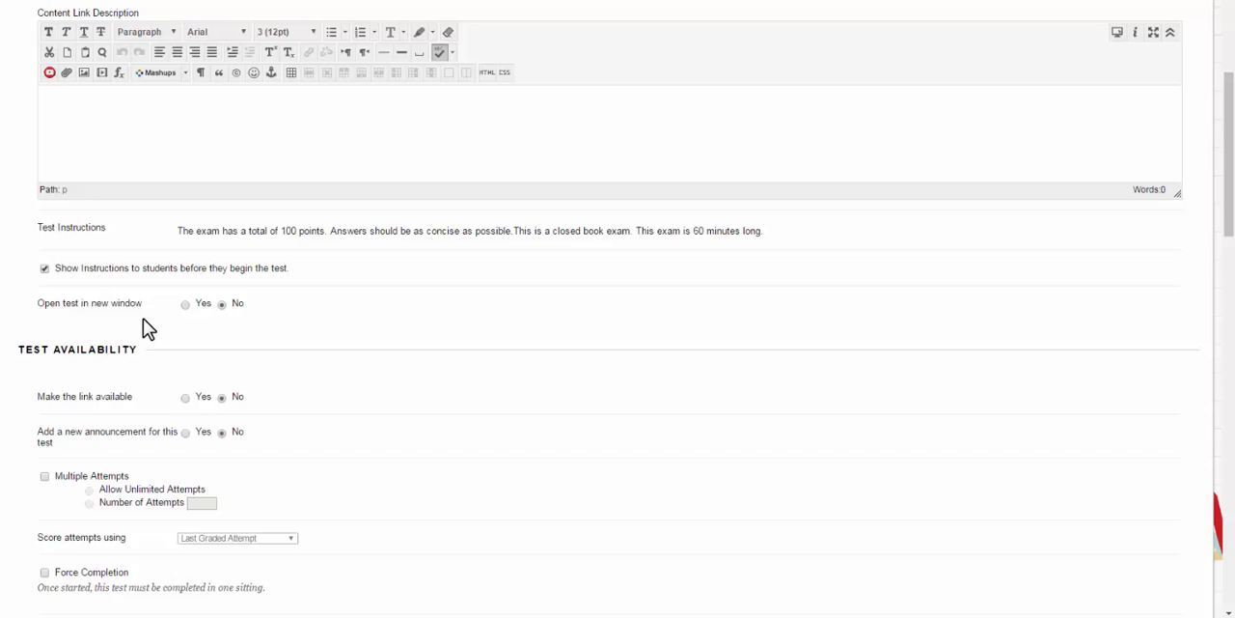
scroll("down", 3)
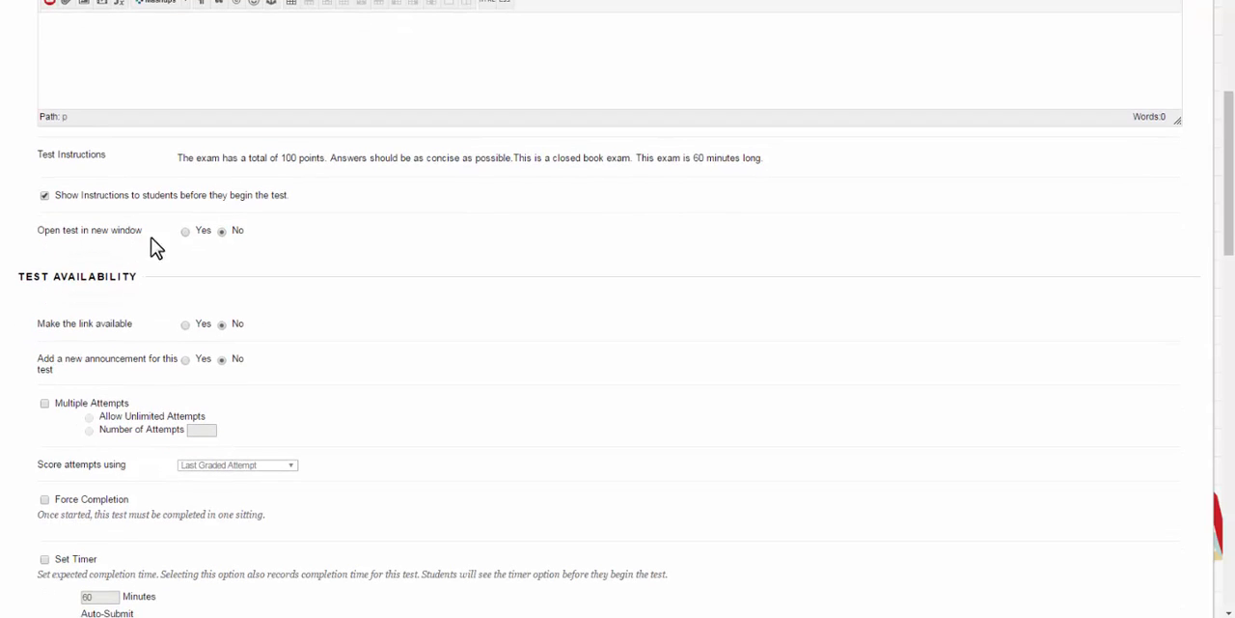
mouse_move(189, 241)
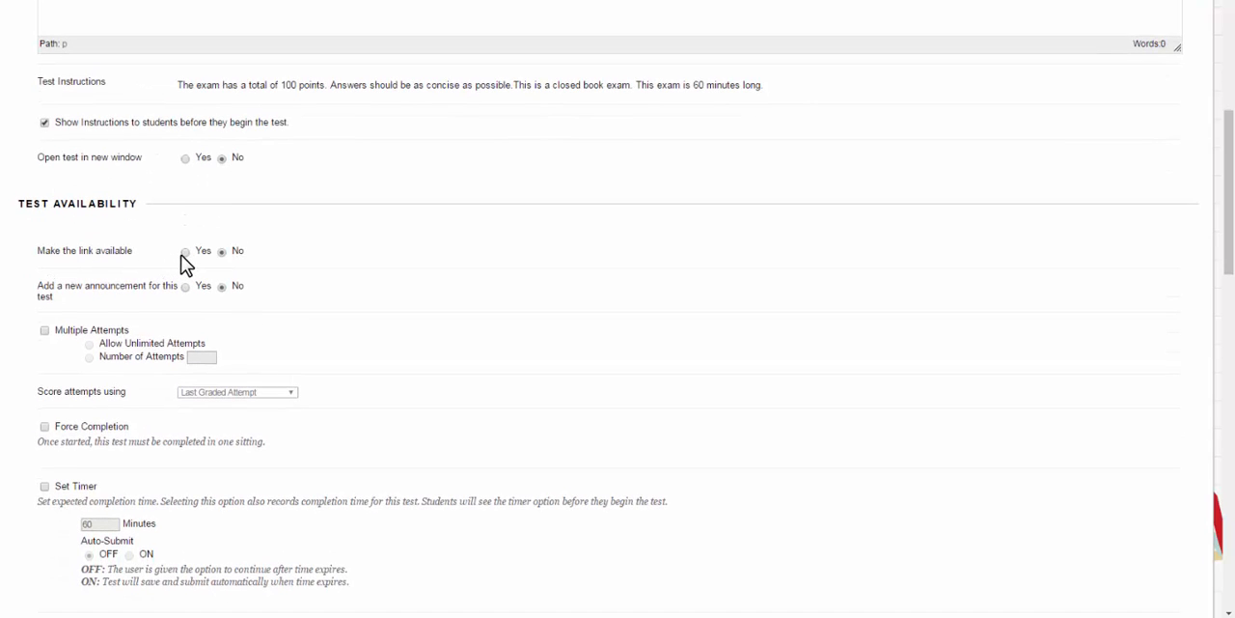
- Make the test link available and add an announcement for it
left_click(185, 251)
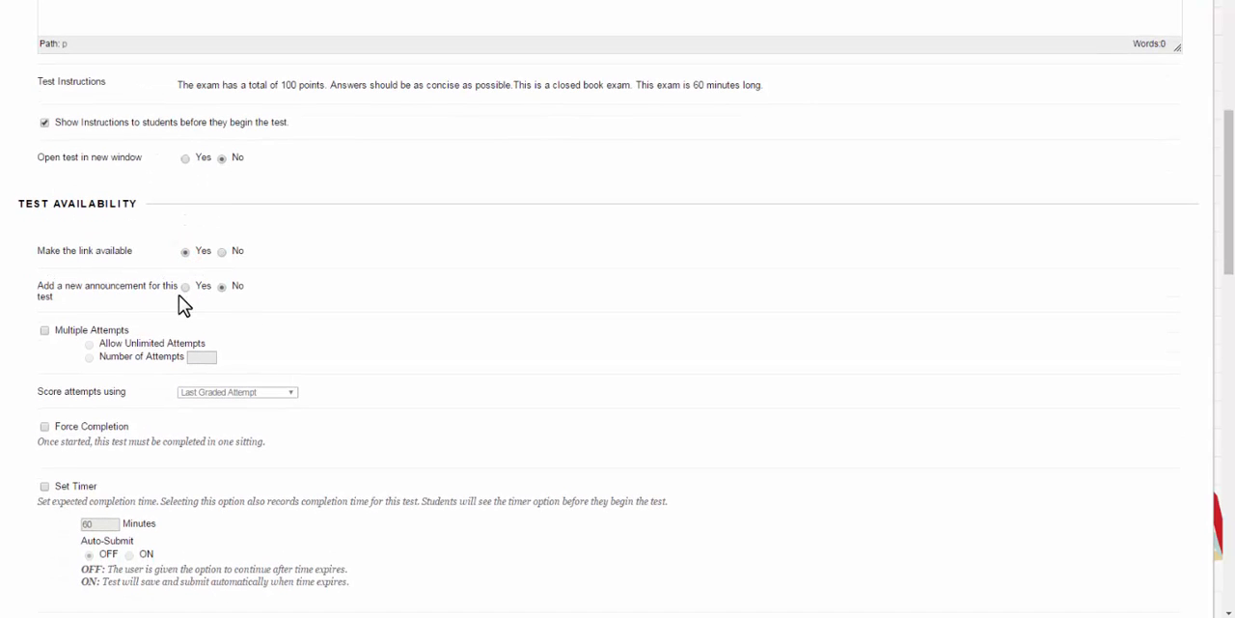
scroll("down", 3)
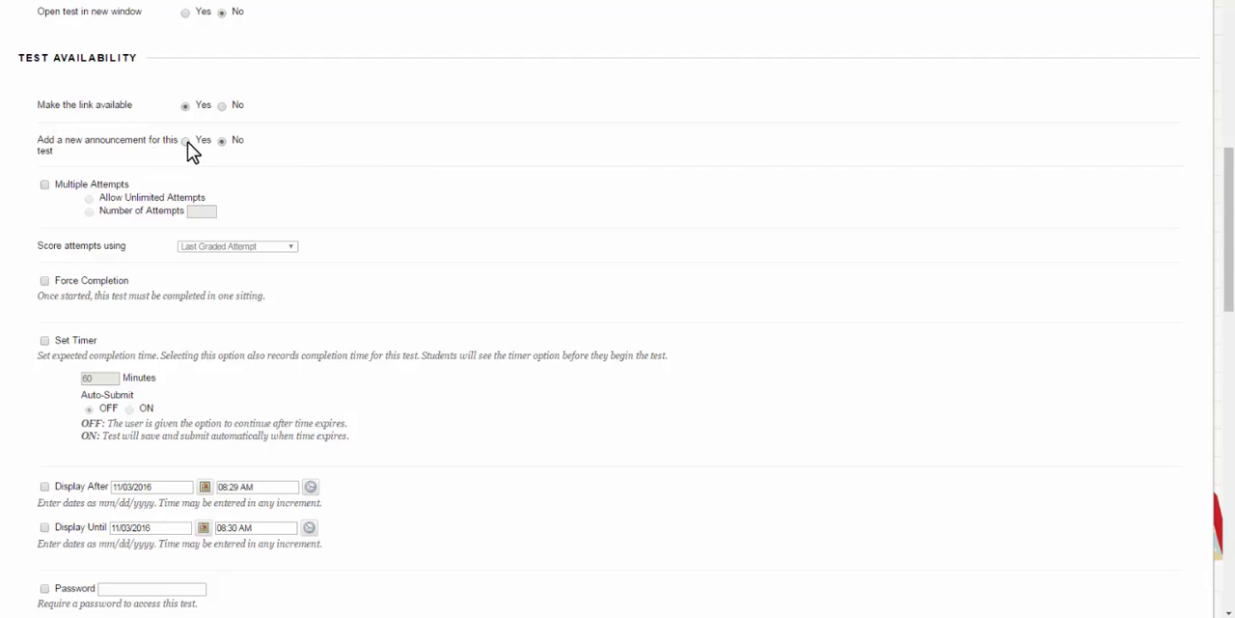
left_click(185, 140)
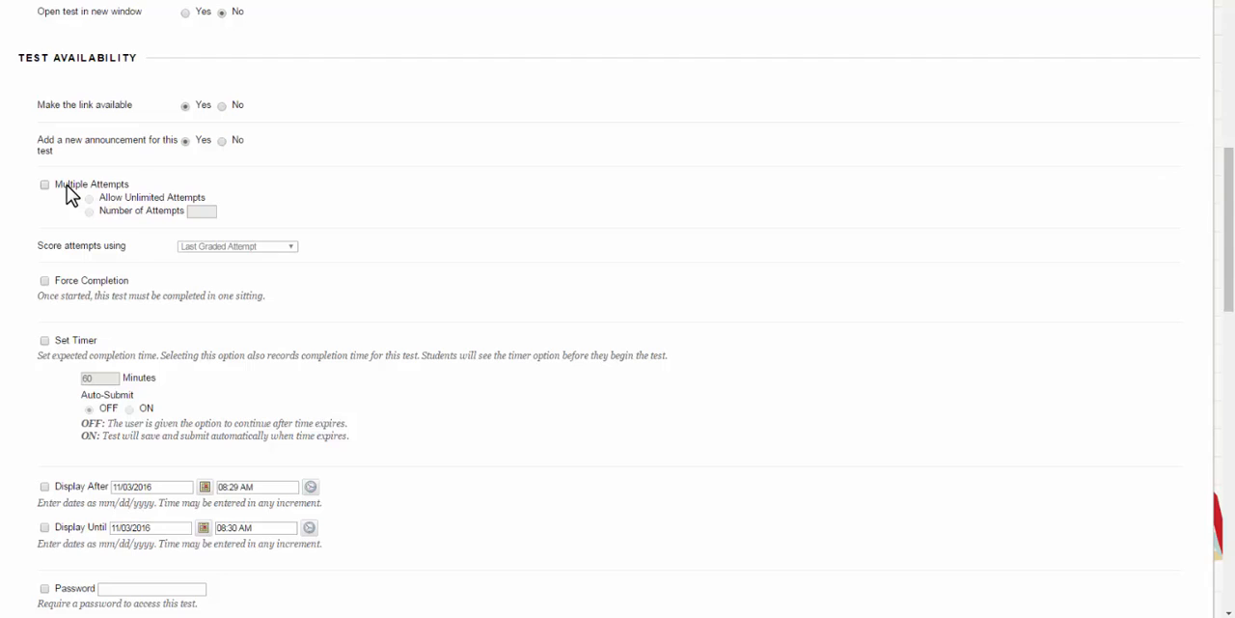
- Allow multiple attempts limited to 2, scored by Average of Graded Attempts
left_click(44, 183)
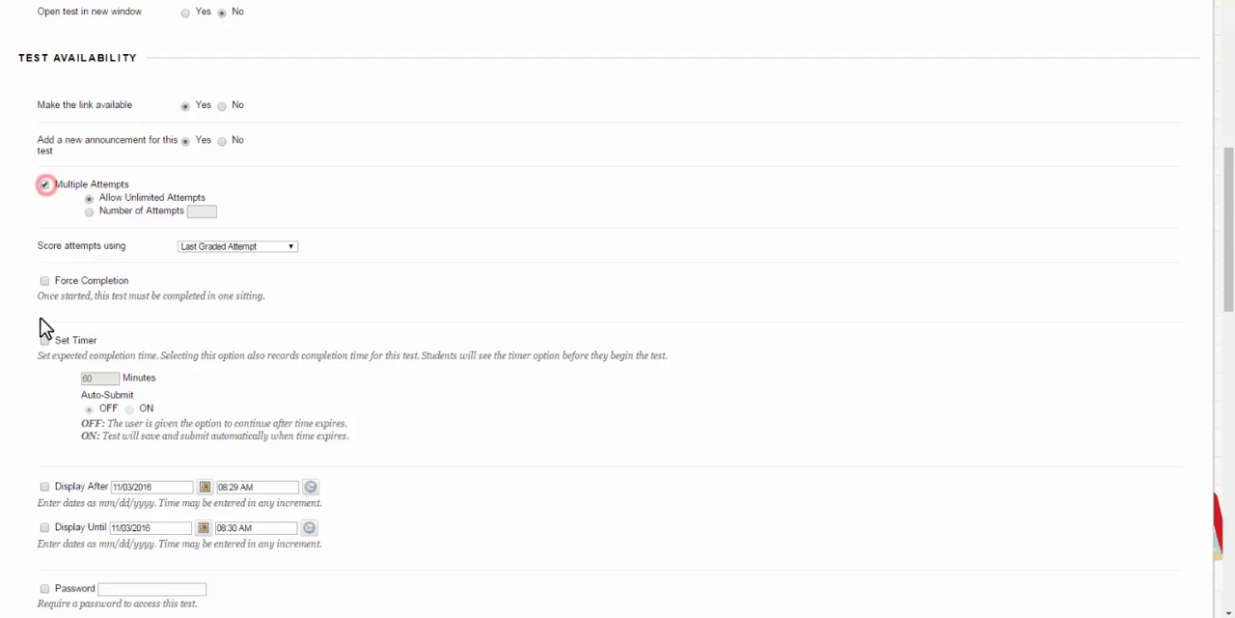
left_click(89, 210)
type("2")
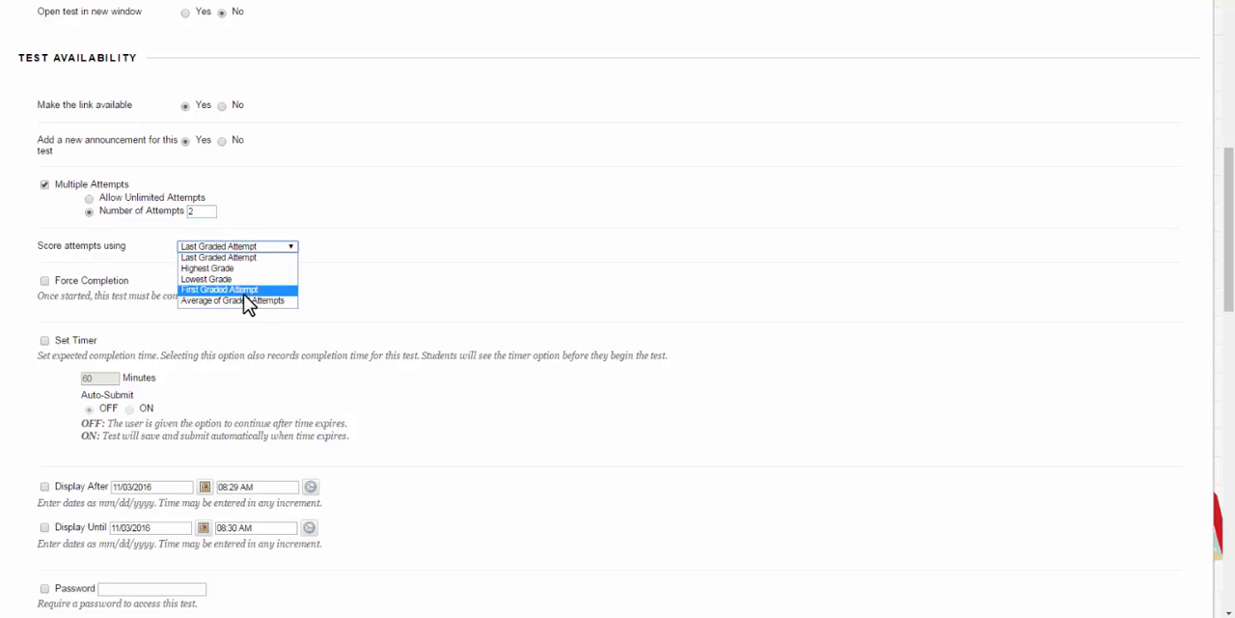
mouse_move(234, 300)
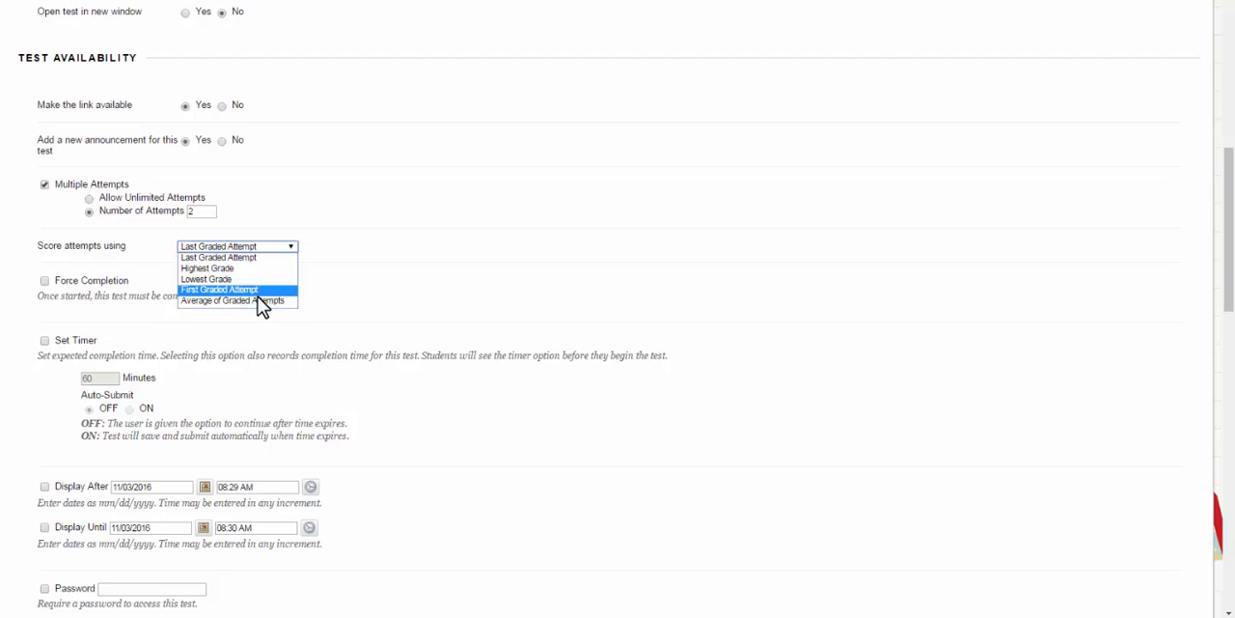
left_click(233, 301)
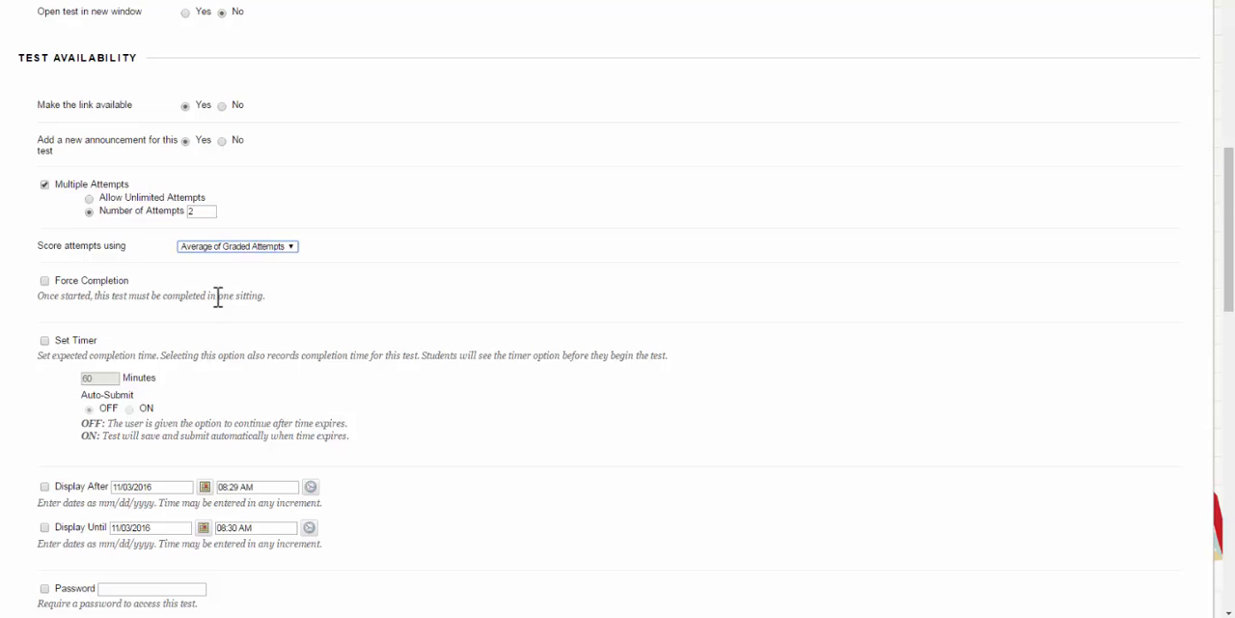
- Turn on a 60-minute timer without auto-submit, then reach the Availability Exceptions and Due Date sections
scroll("down", 3)
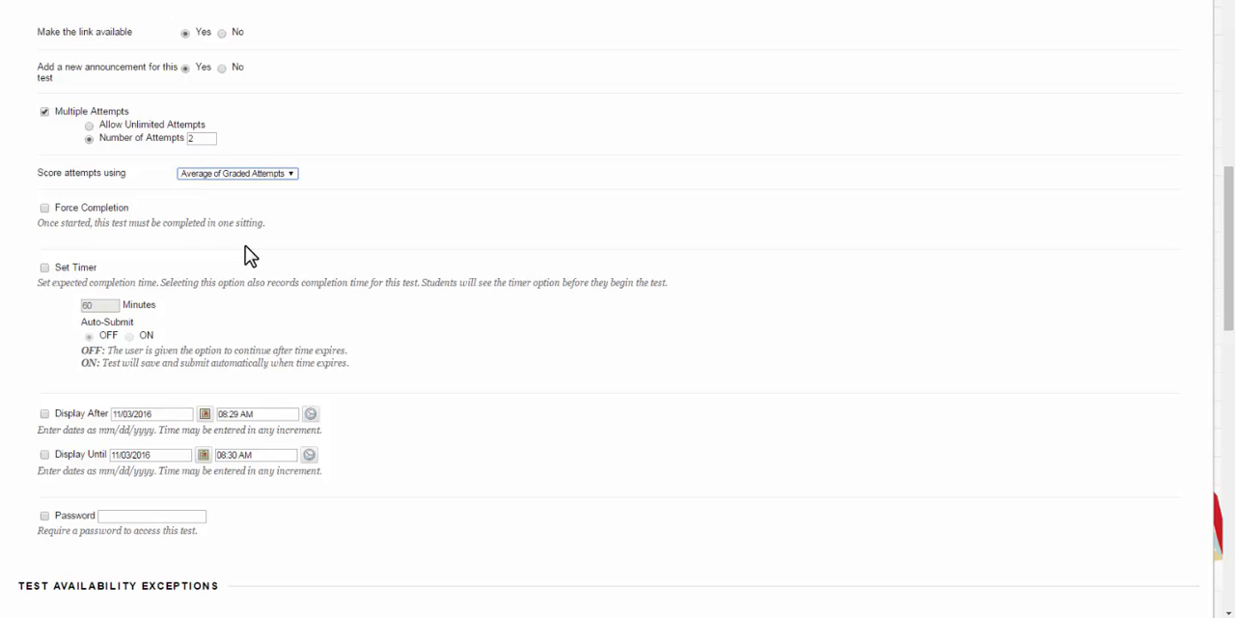
left_click(44, 268)
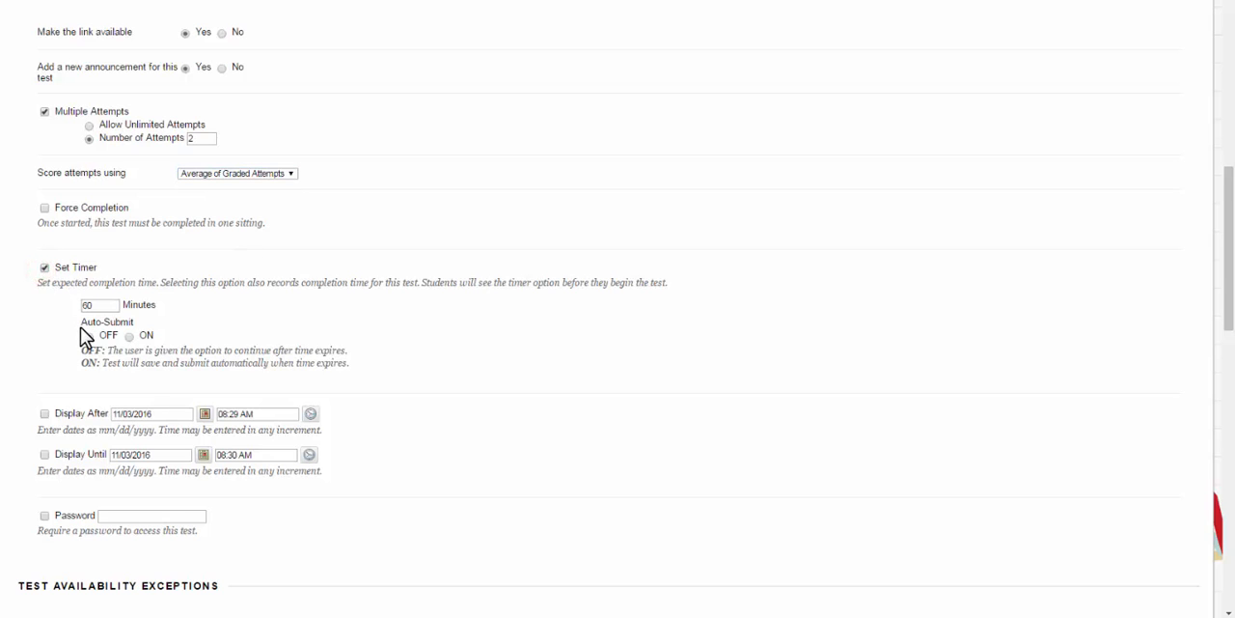
scroll("down", 3)
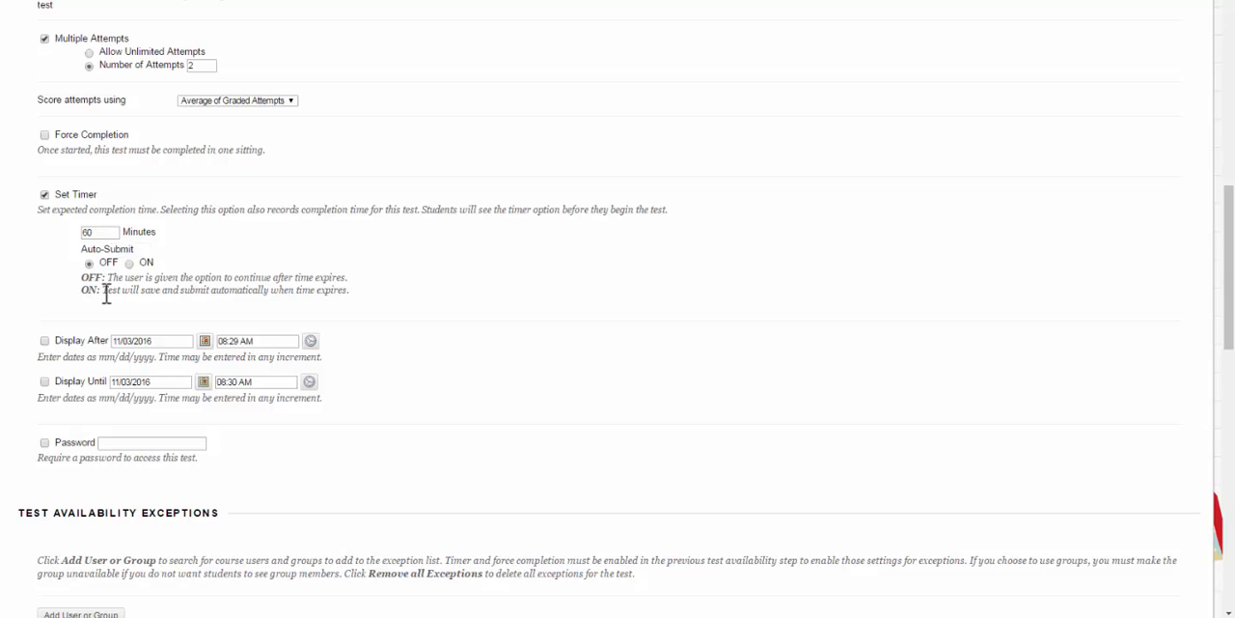
mouse_move(357, 315)
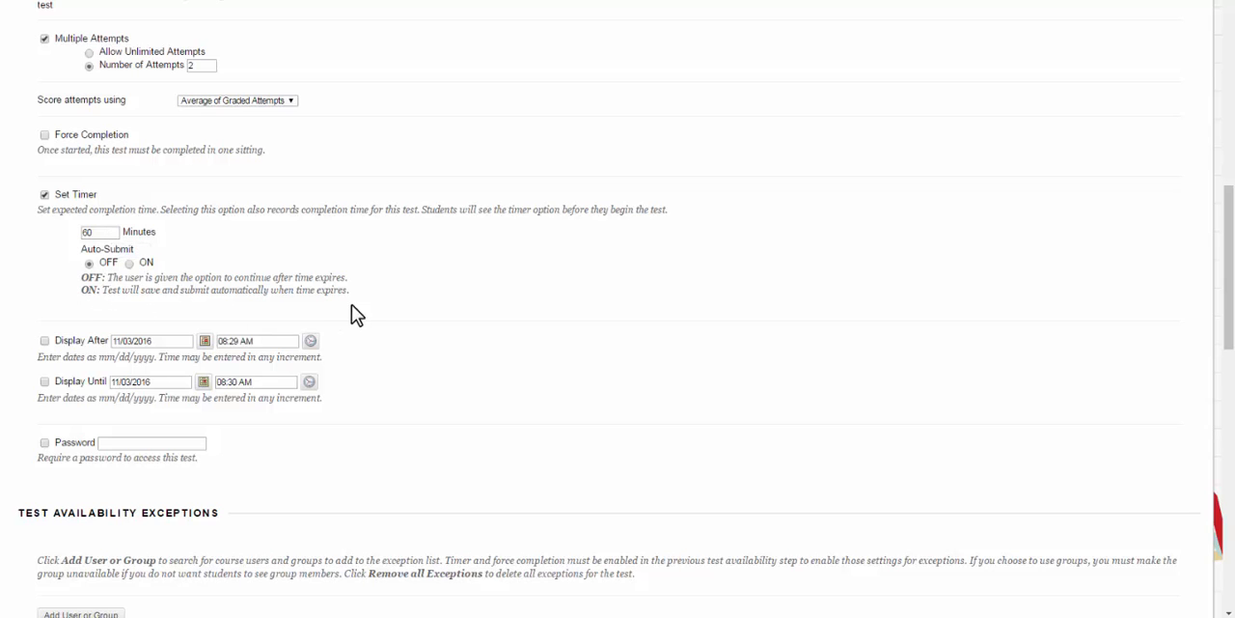
scroll("down", 3)
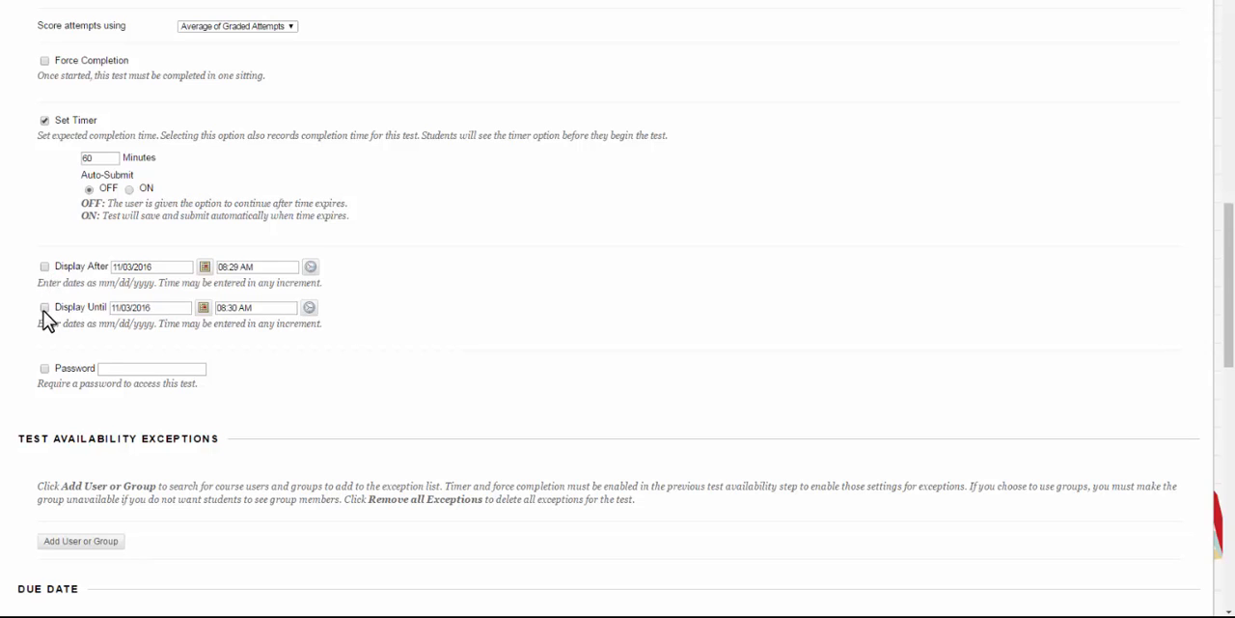
mouse_move(48, 282)
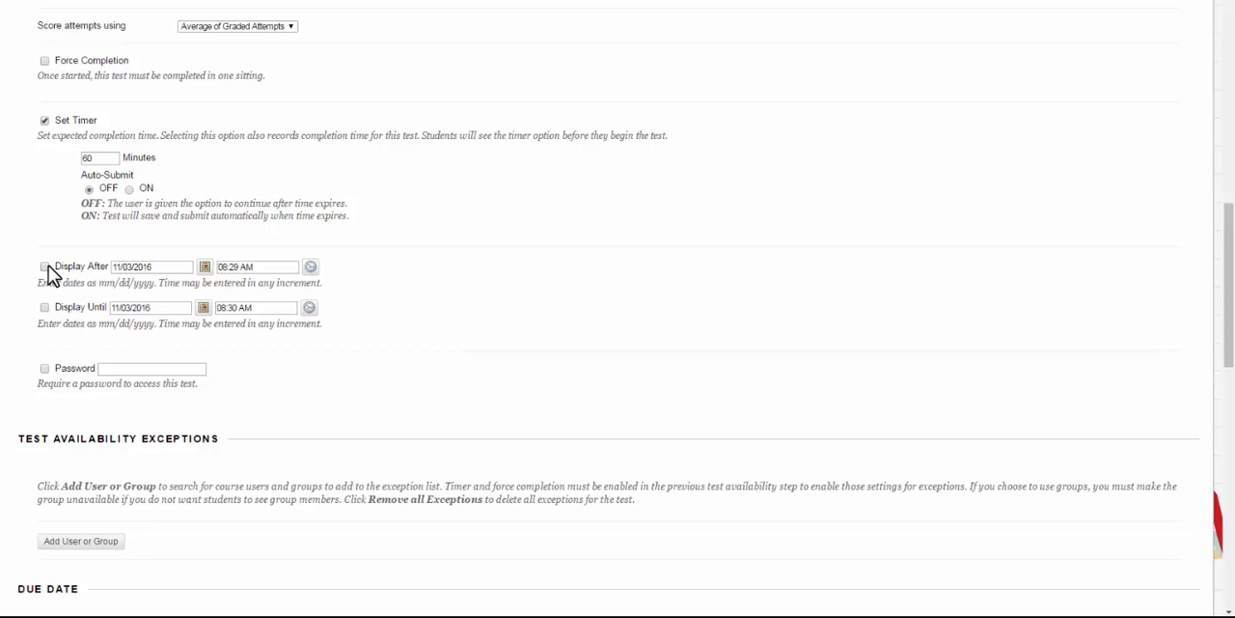
scroll("down", 3)
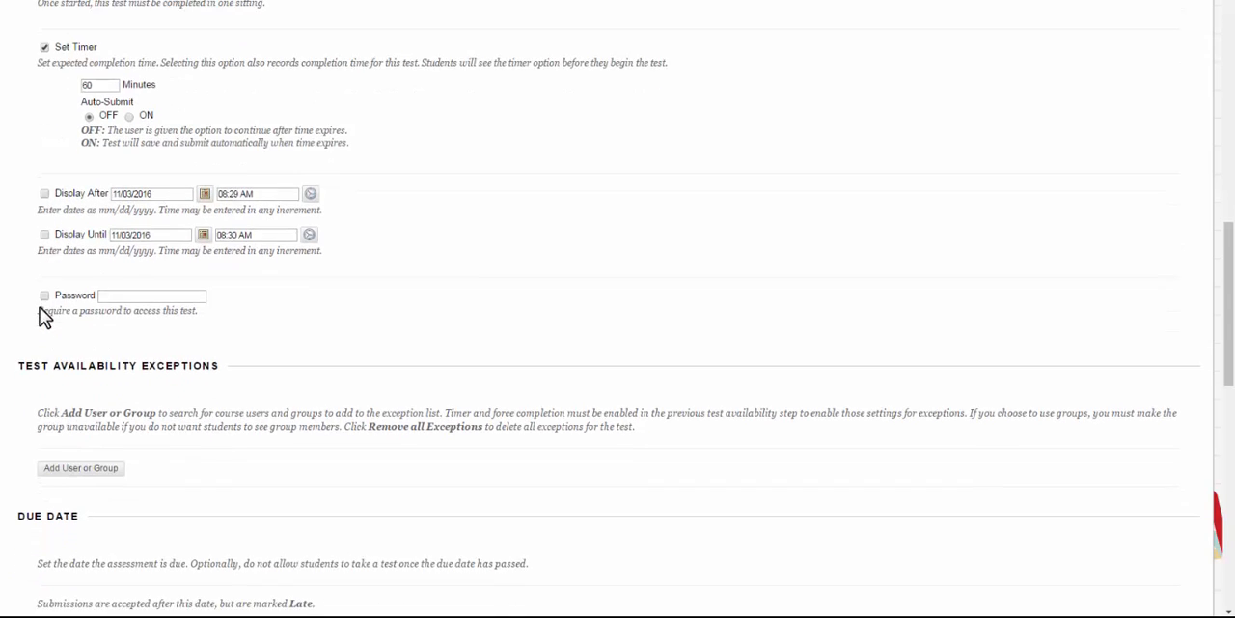
scroll("down", 3)
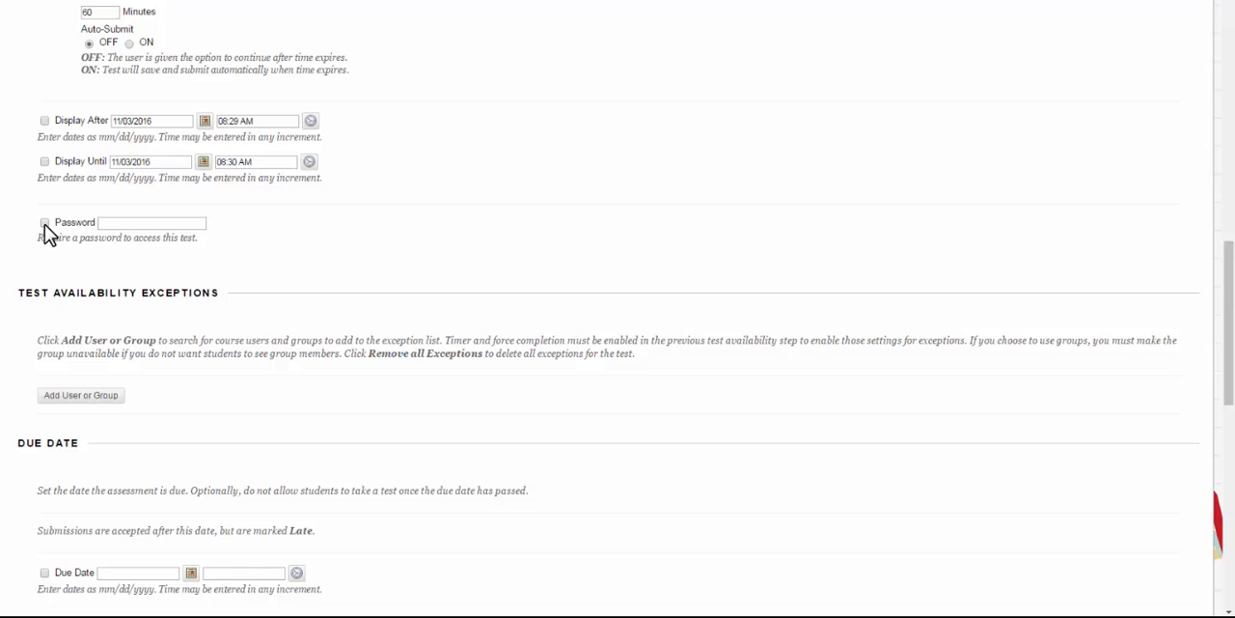
scroll("down", 3)
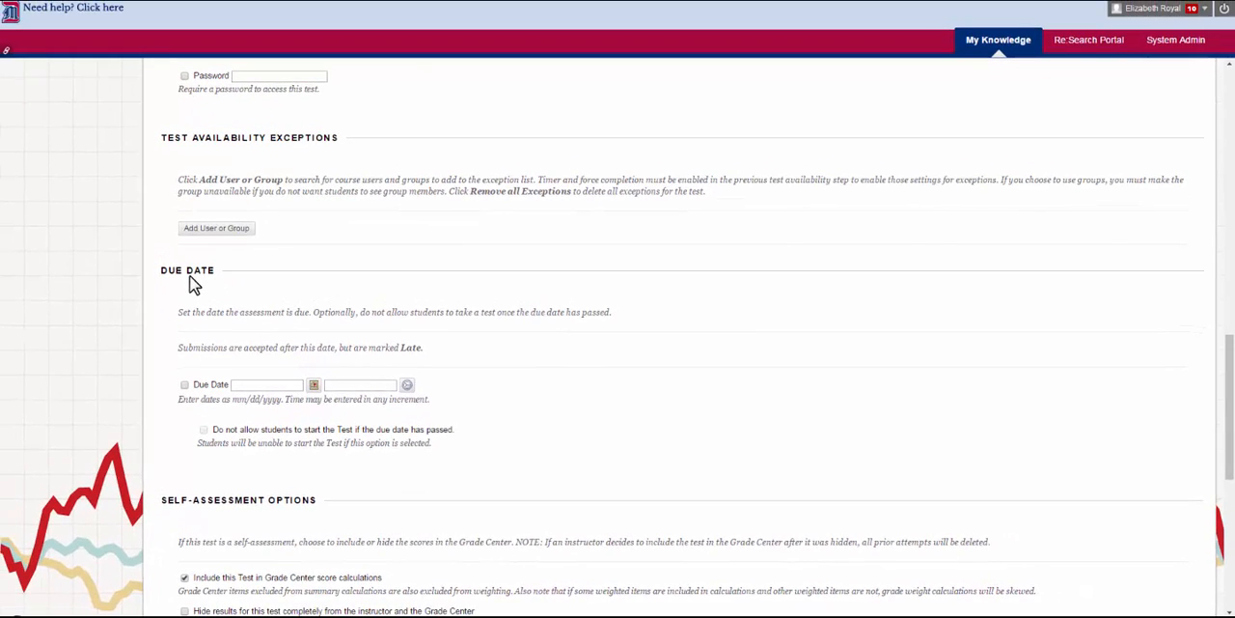
left_click(215, 228)
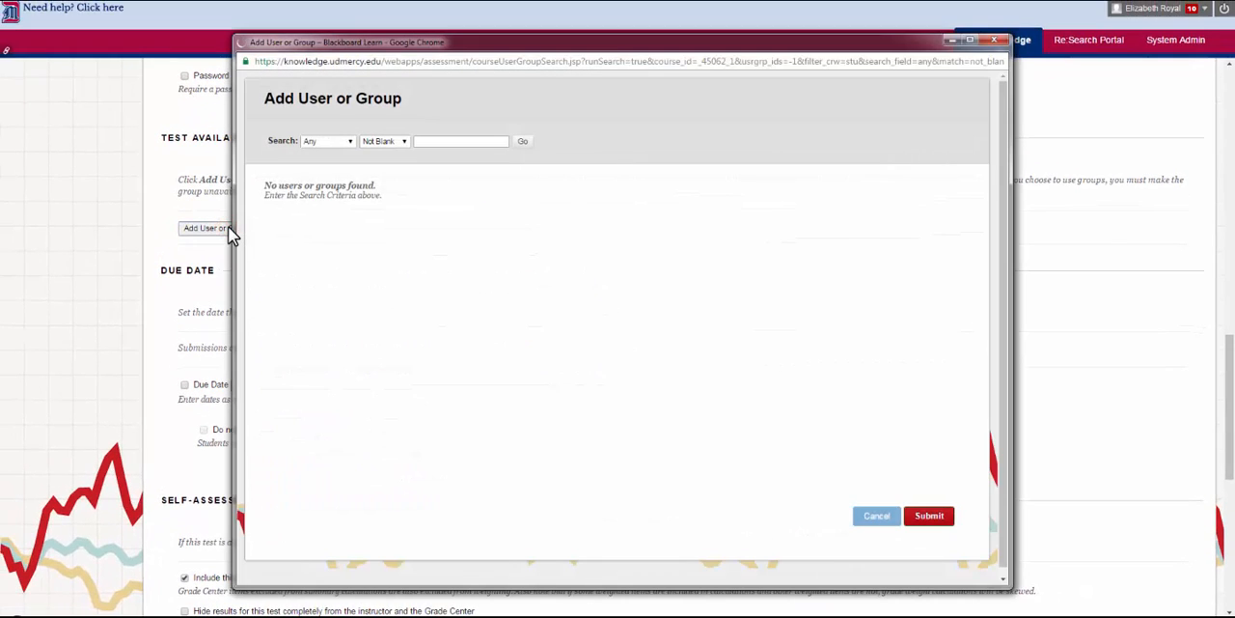
left_click(522, 140)
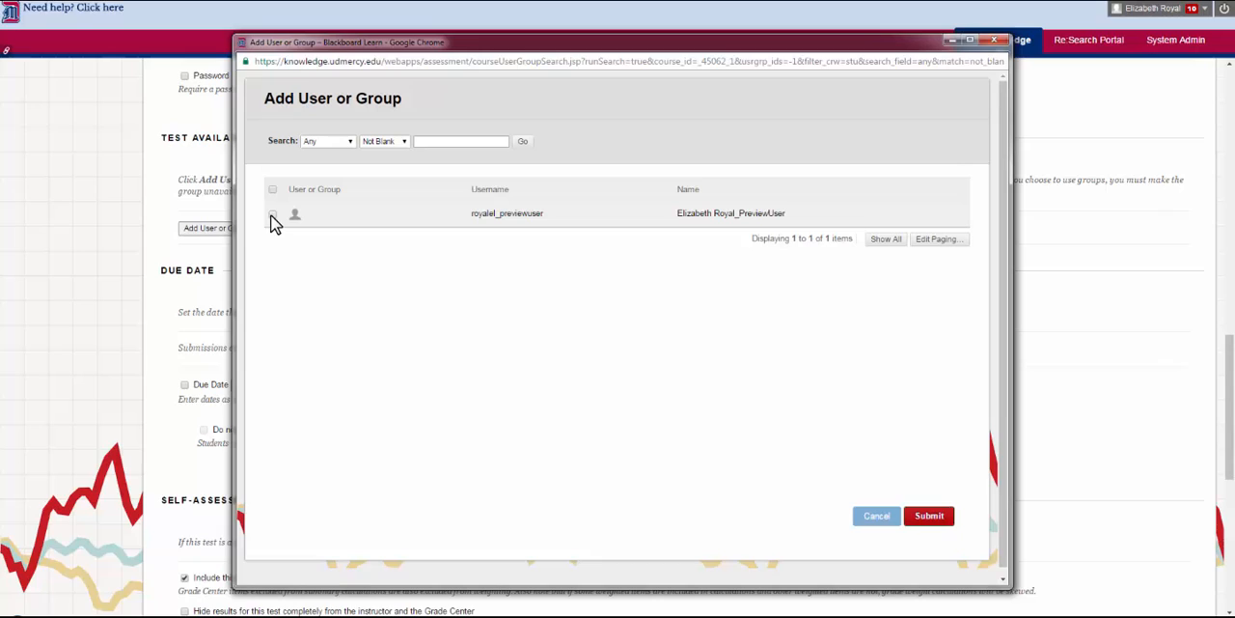
mouse_move(294, 213)
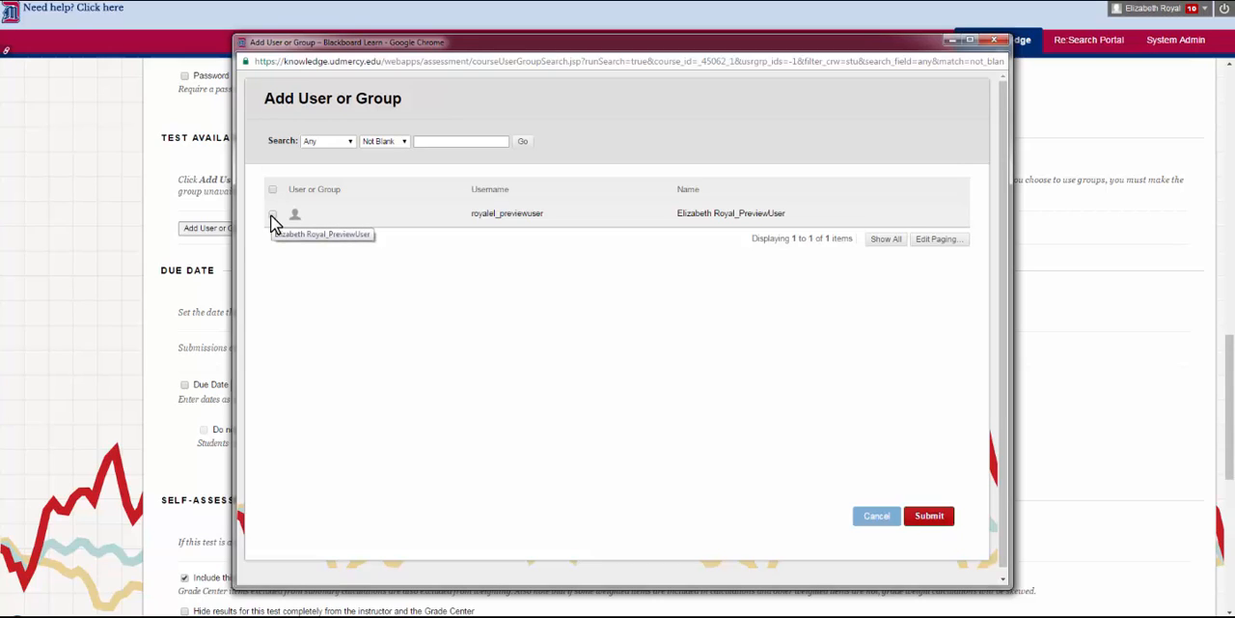
left_click(273, 213)
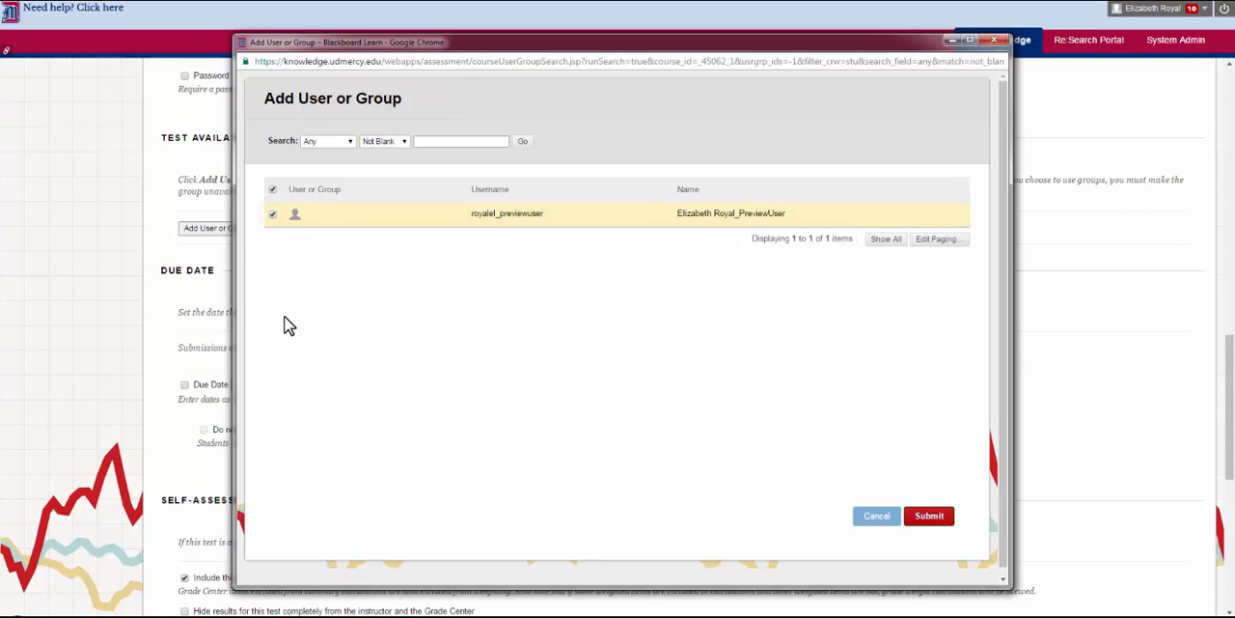
left_click(928, 515)
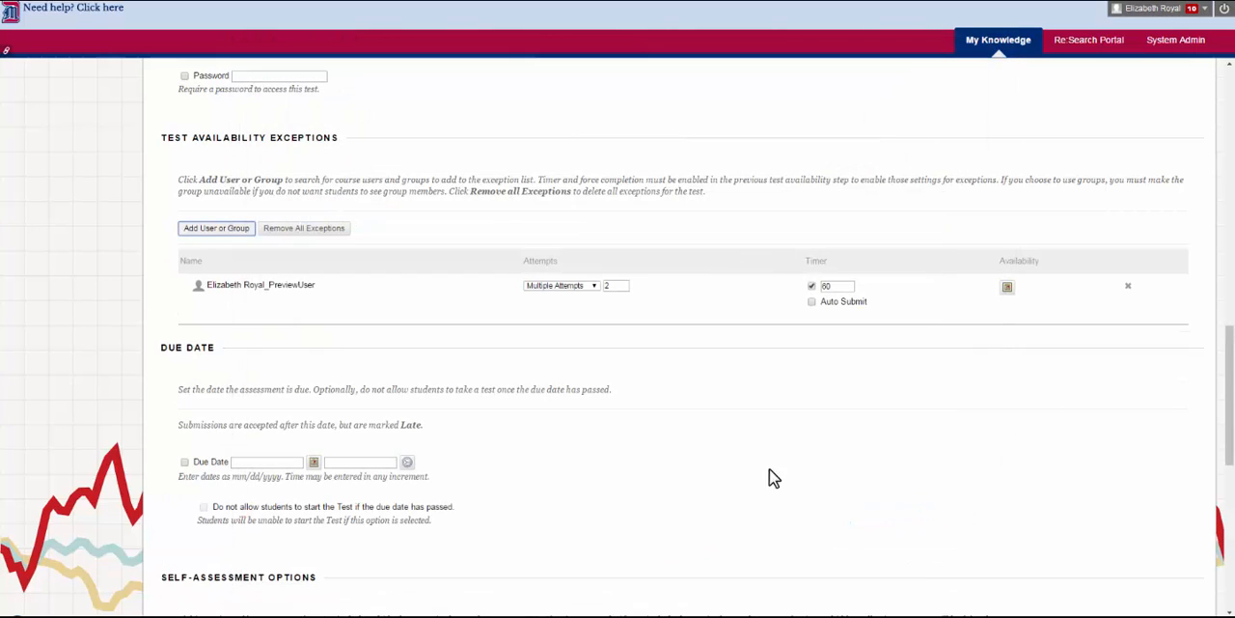
mouse_move(711, 320)
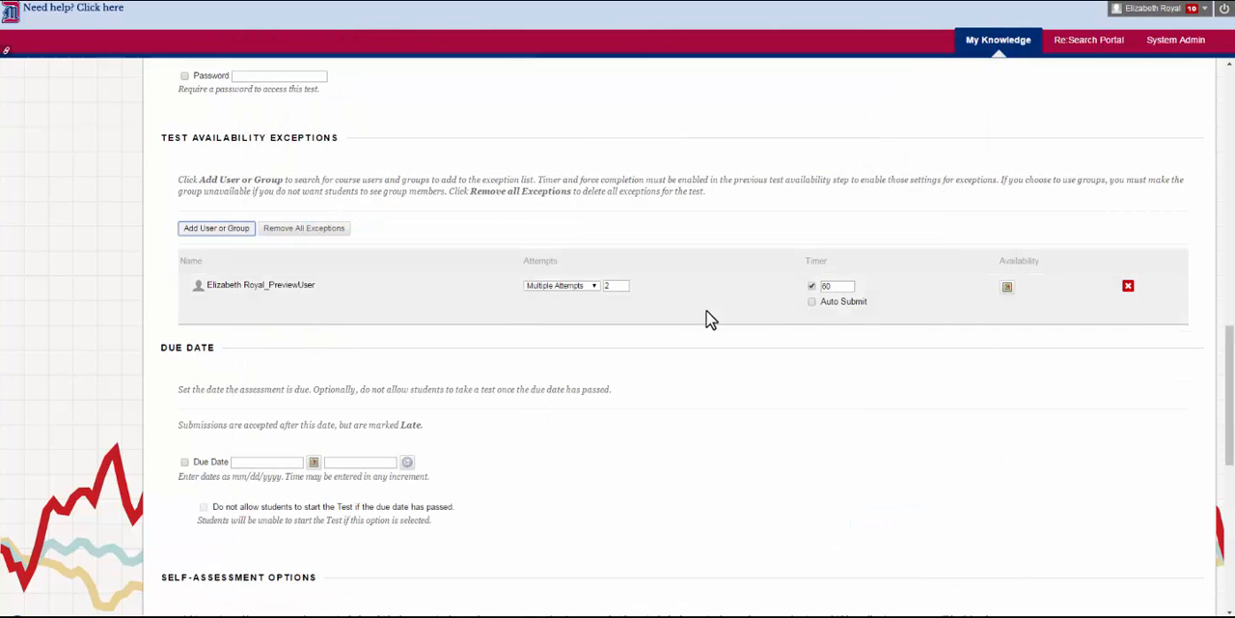
mouse_move(840, 297)
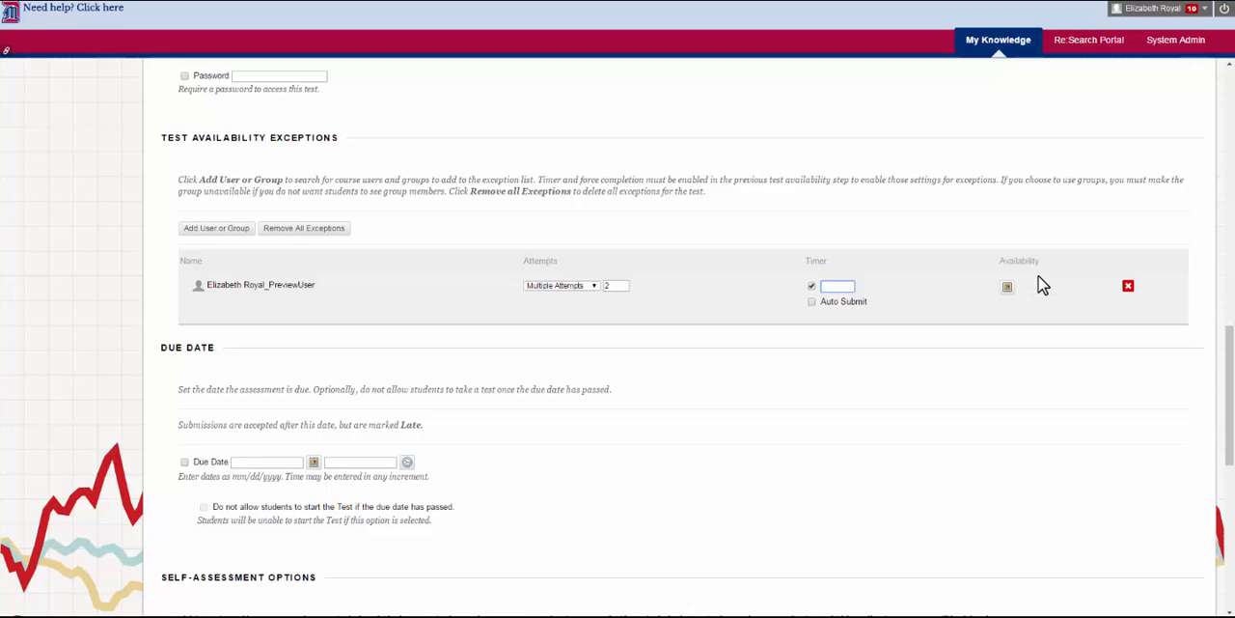
type("120")
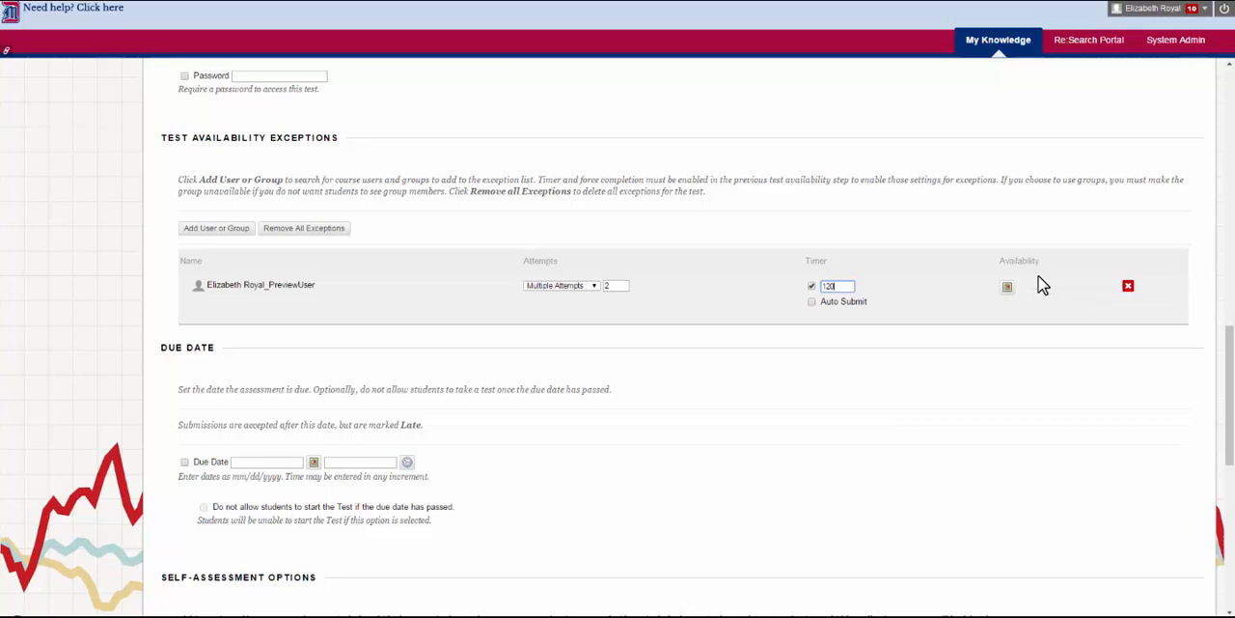
mouse_move(815, 307)
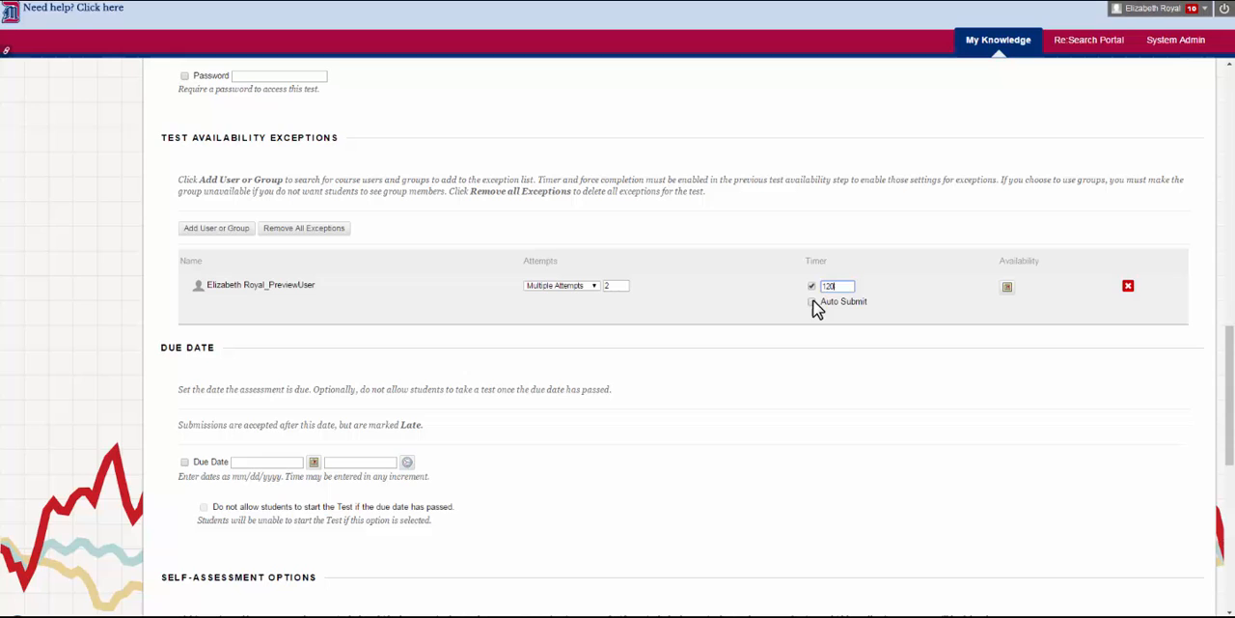
left_click(813, 301)
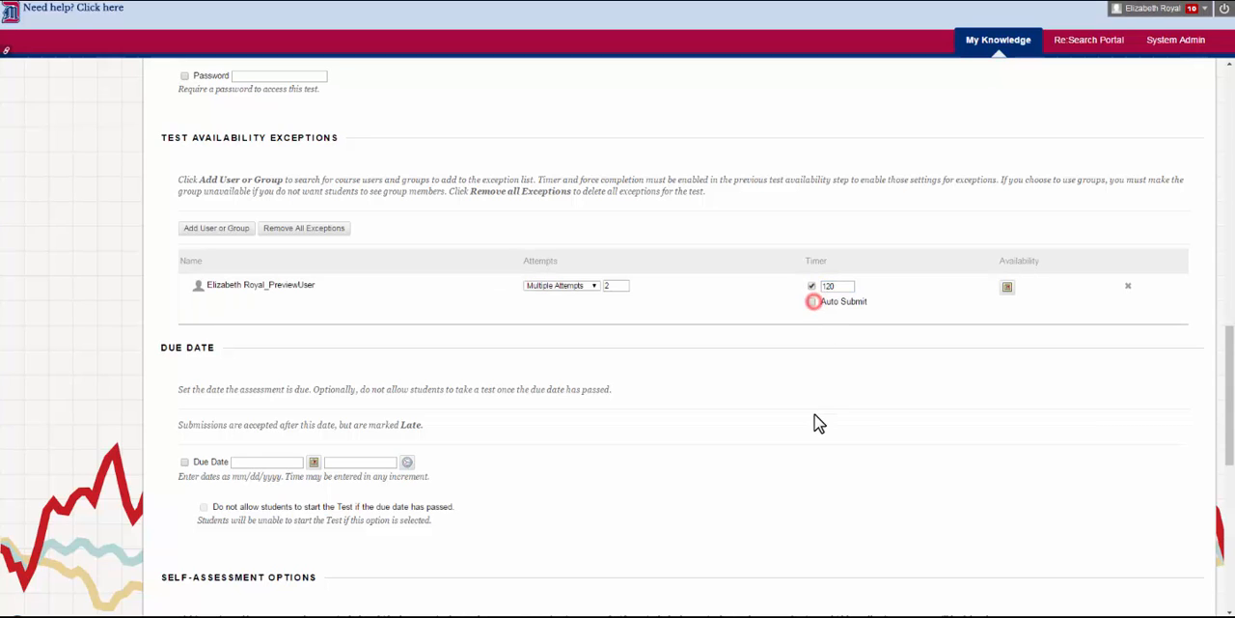
left_click(1008, 286)
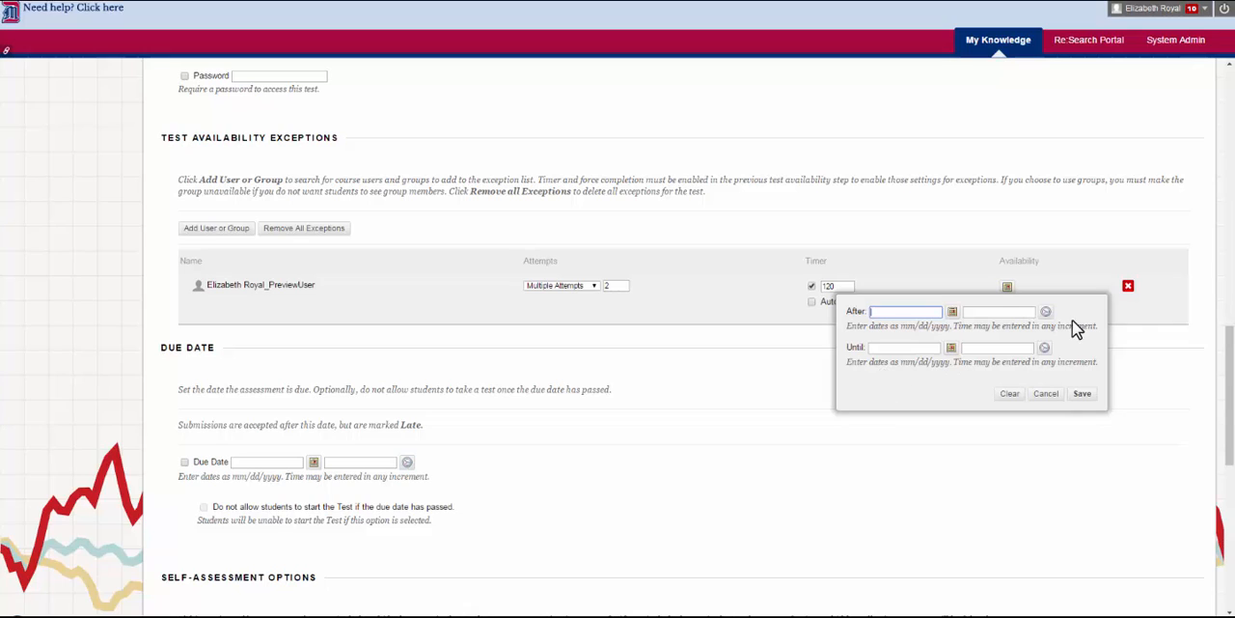
mouse_move(1076, 328)
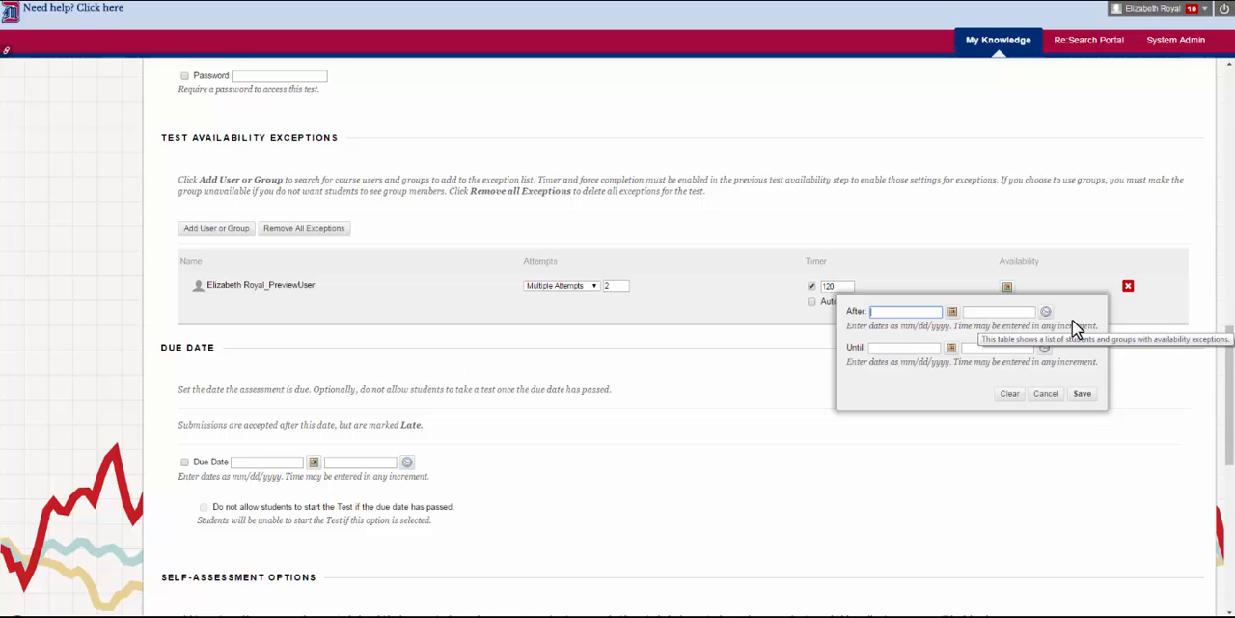
left_click(1045, 393)
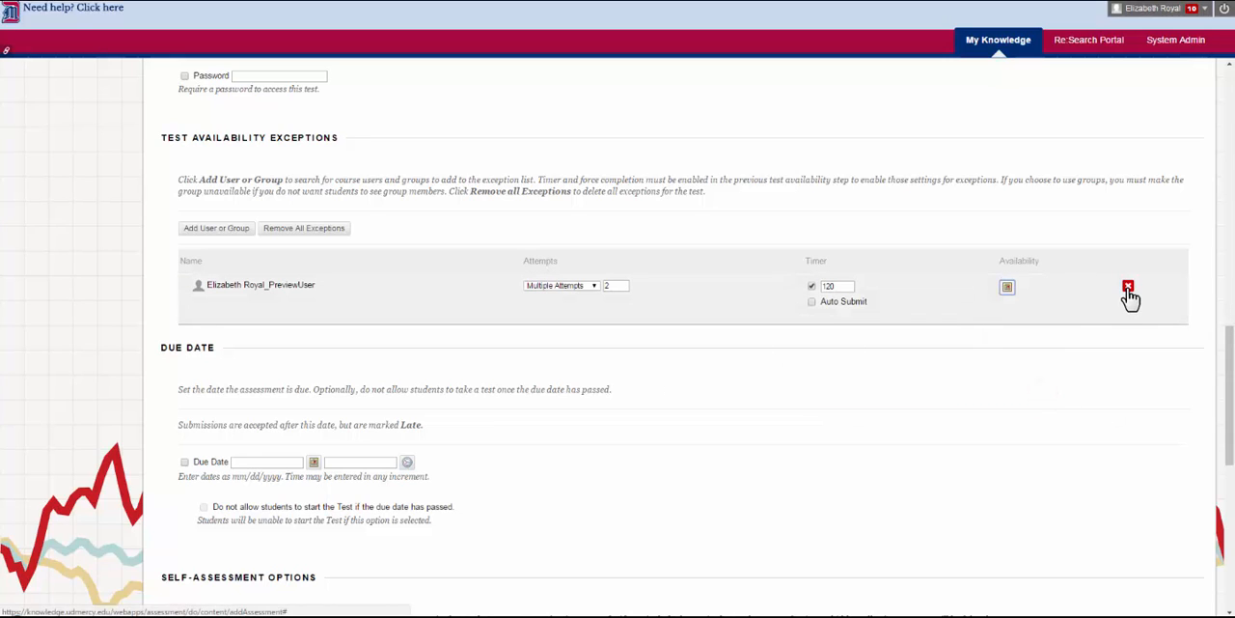
left_click(1128, 286)
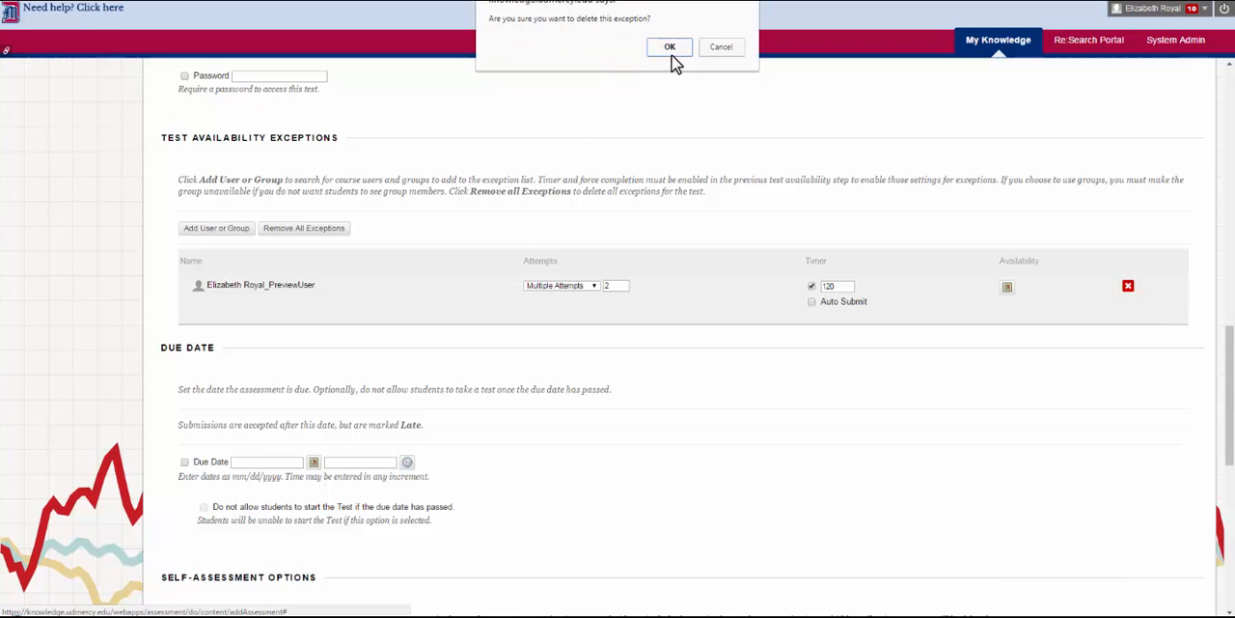
left_click(669, 47)
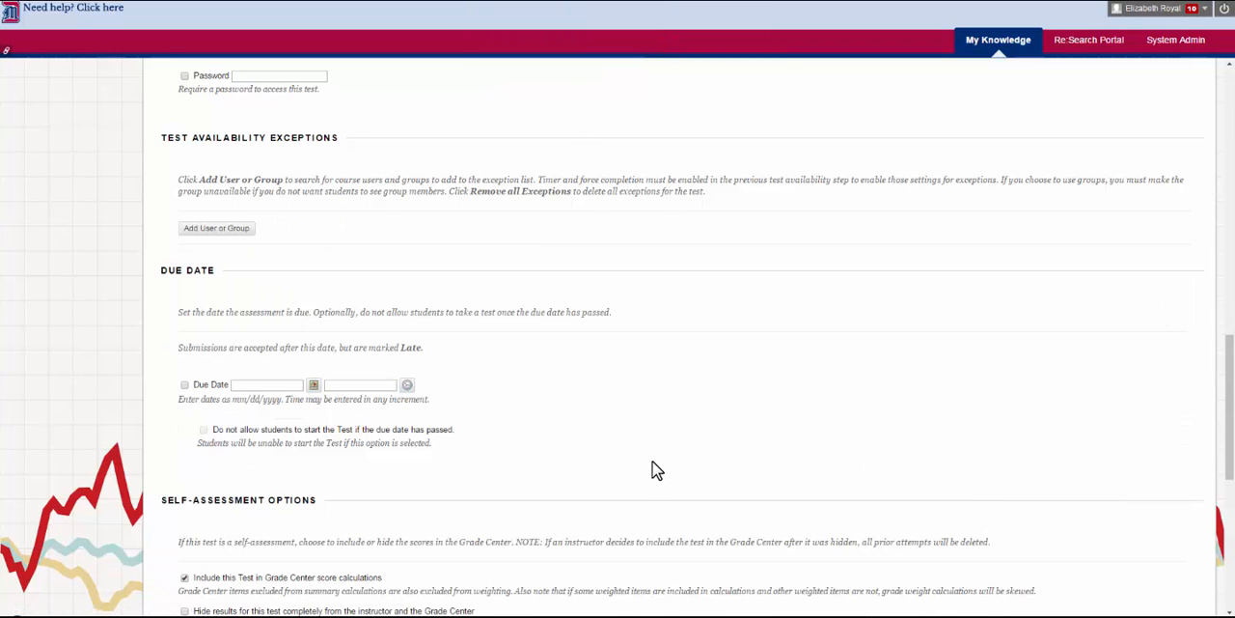
scroll("down", 3)
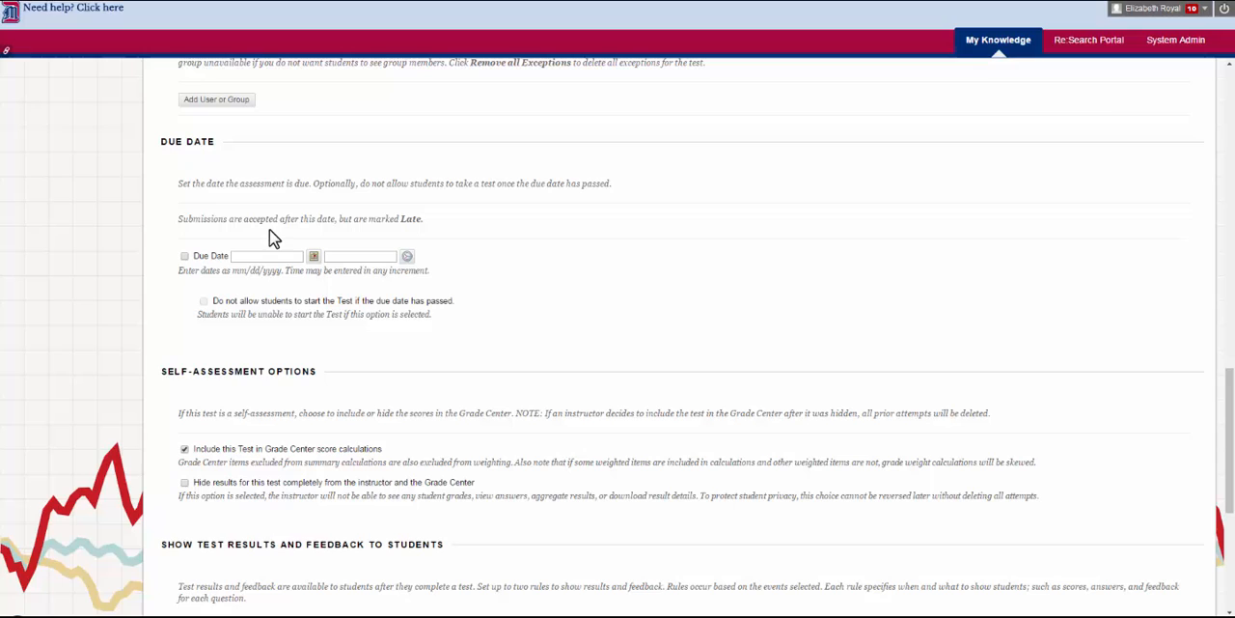
mouse_move(210, 271)
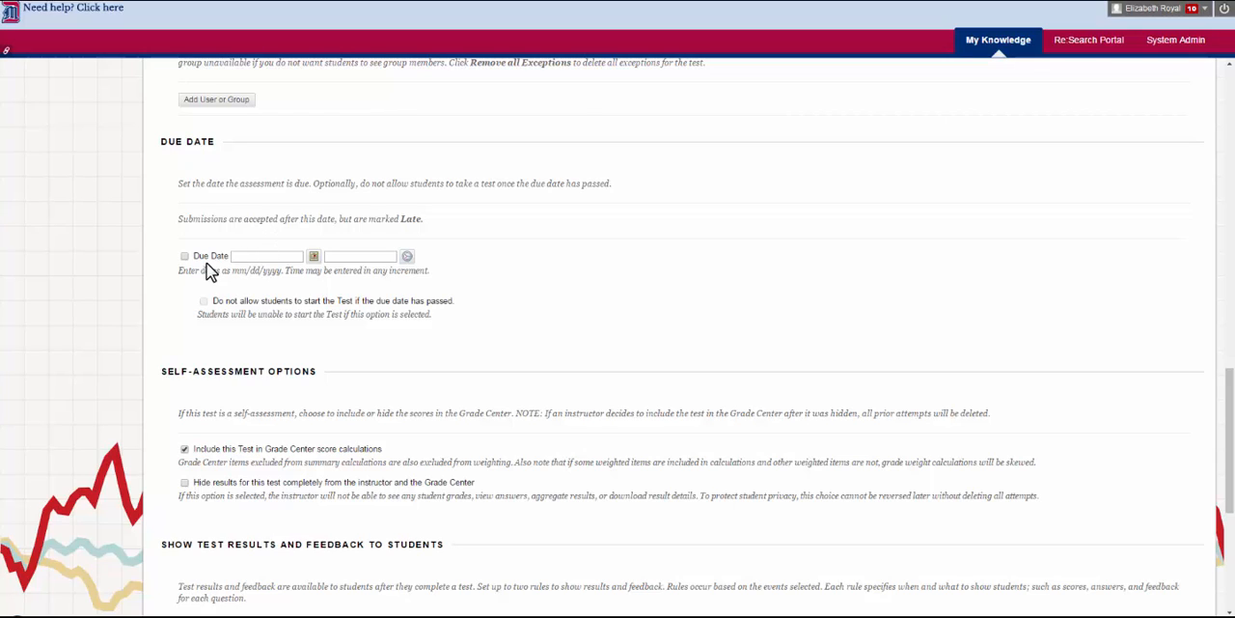
- Enable the 11/03/2016 08:33 AM due date and block starting the test after it
left_click(184, 256)
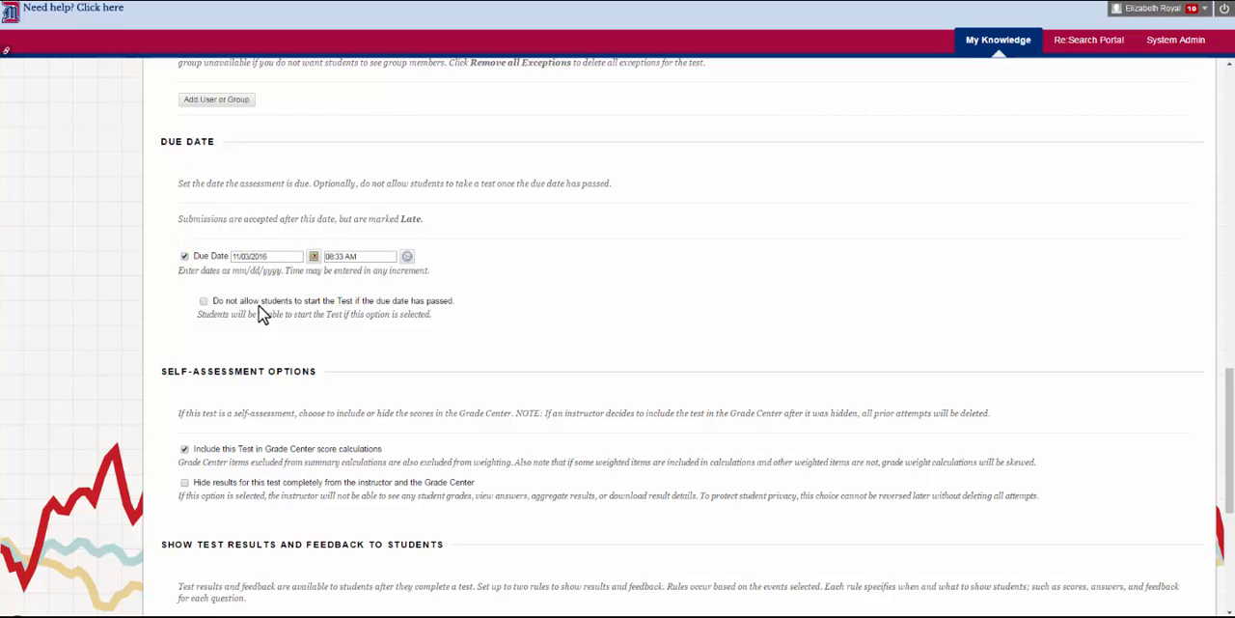
left_click(202, 300)
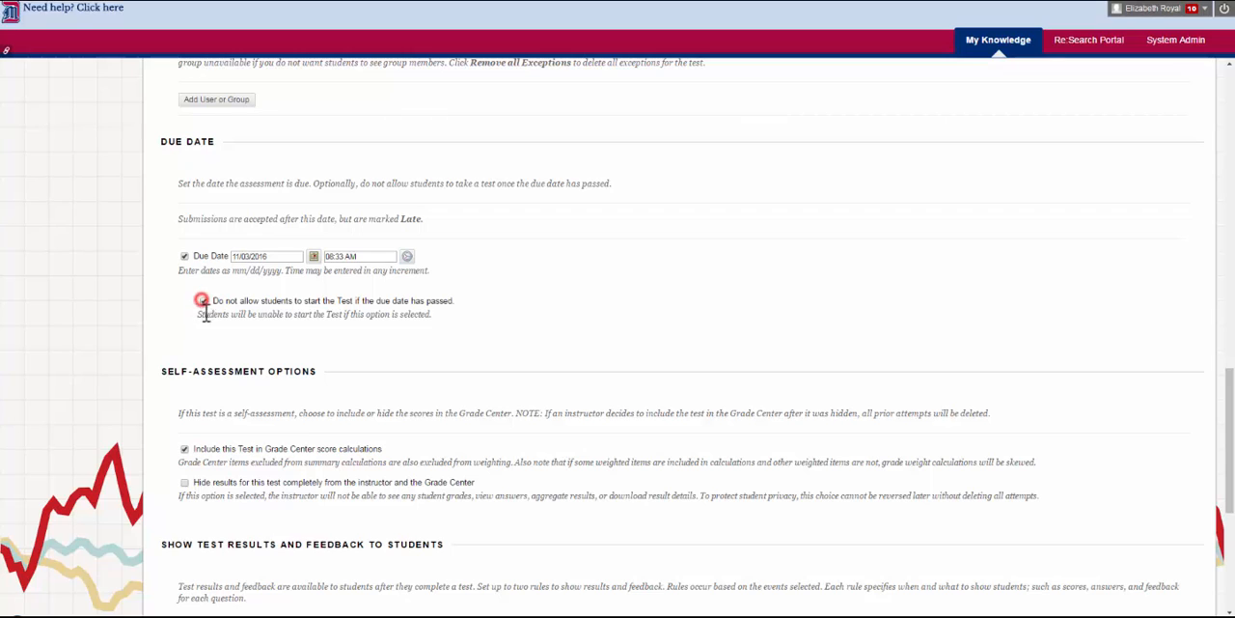
left_click(202, 300)
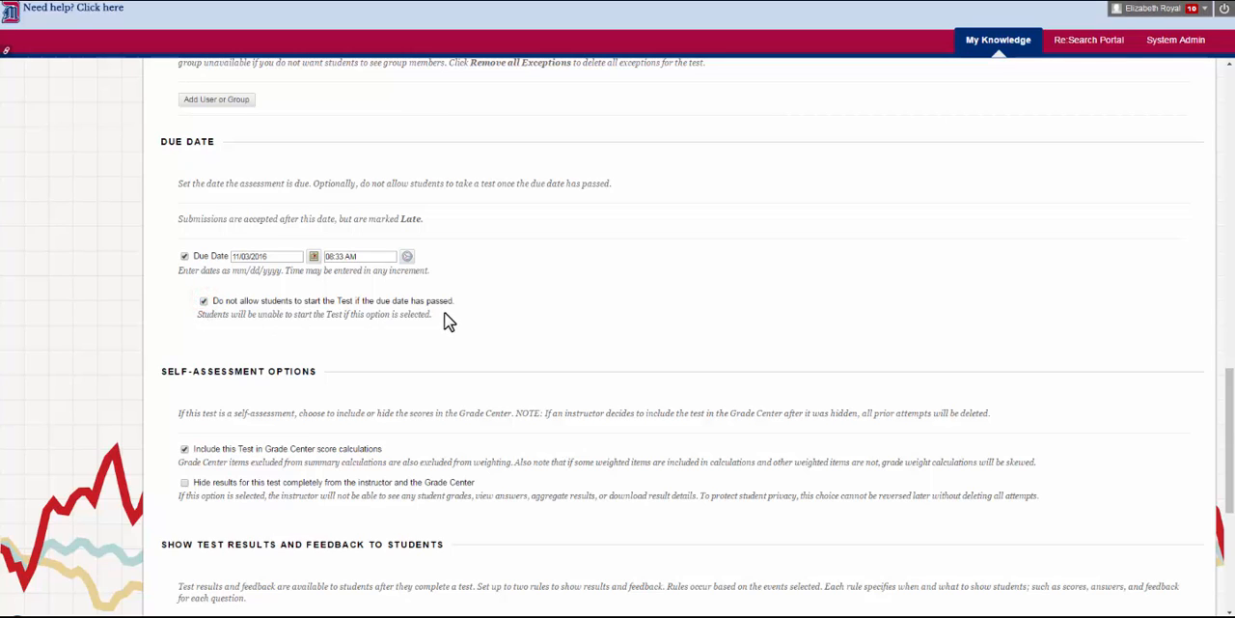
scroll("up", 3)
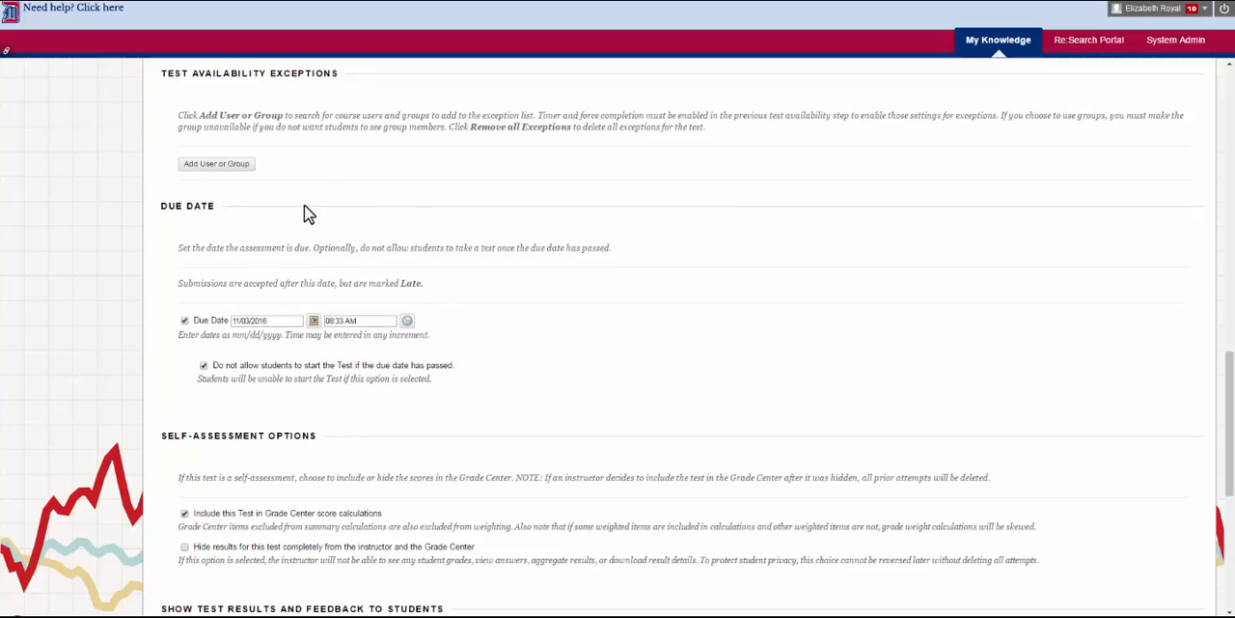
mouse_move(420, 183)
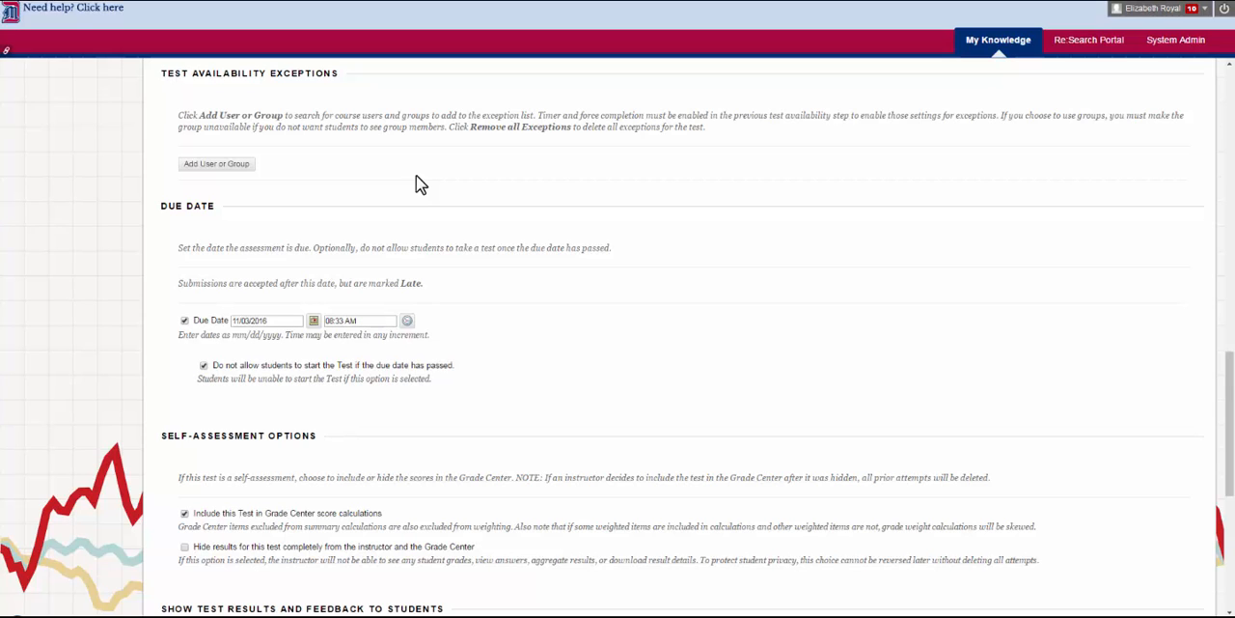
- Scroll to the Show Test Results and Feedback and Test Presentation sections
scroll("down", 3)
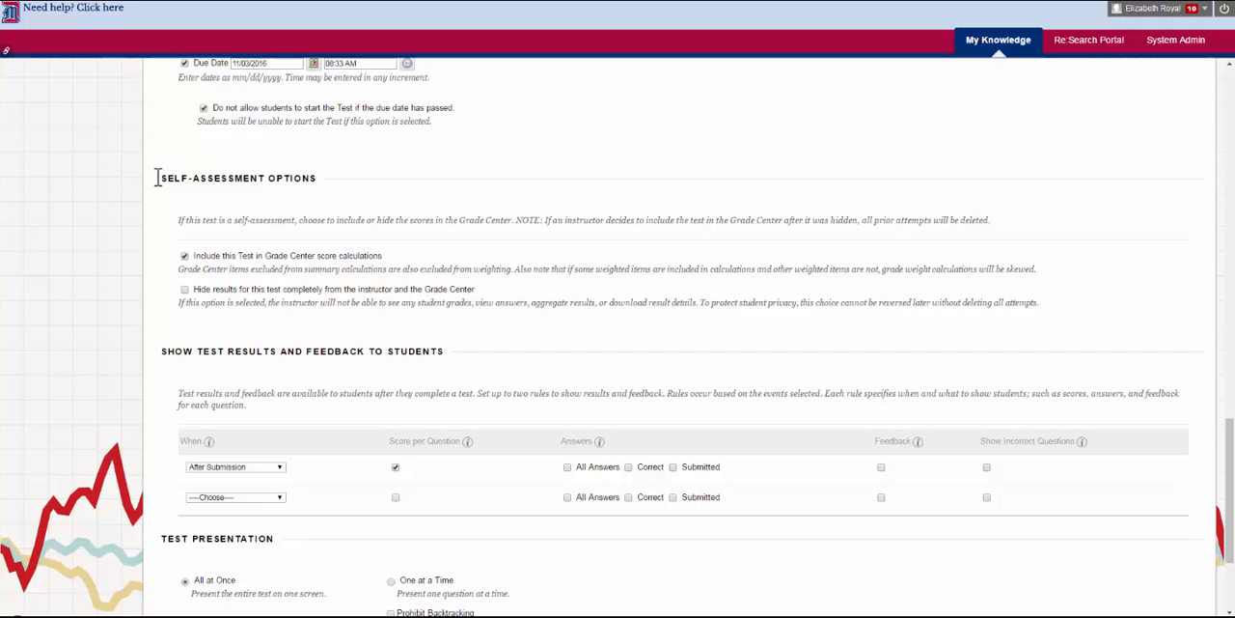
scroll("up", 3)
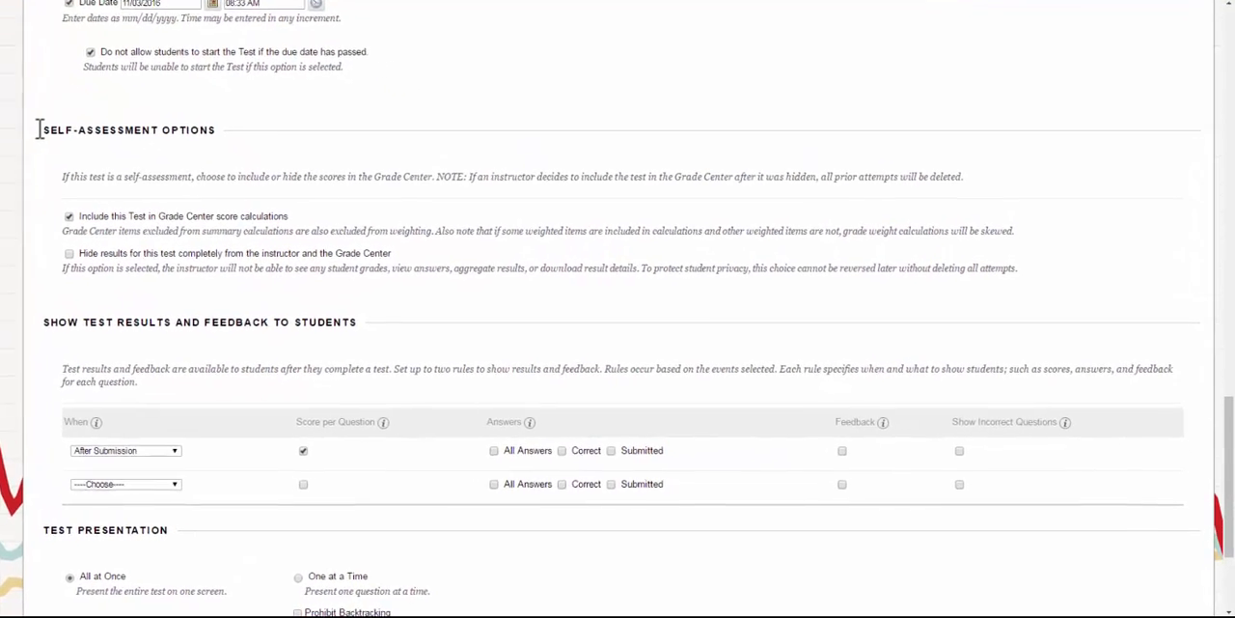
scroll("up", 3)
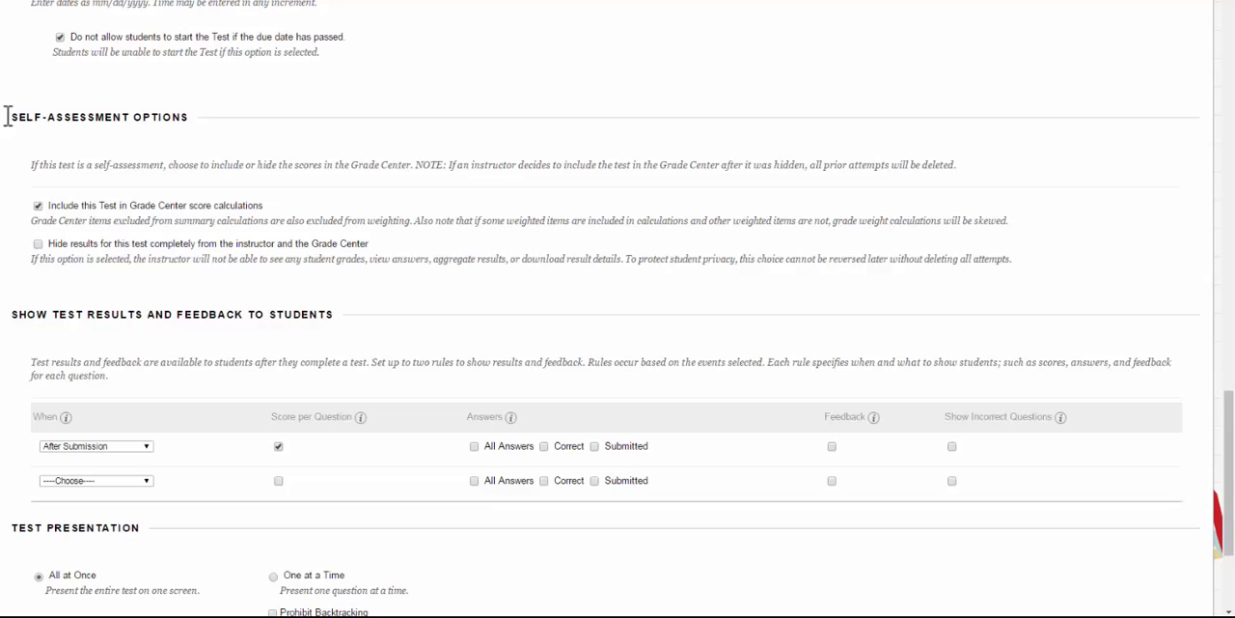
mouse_move(17, 254)
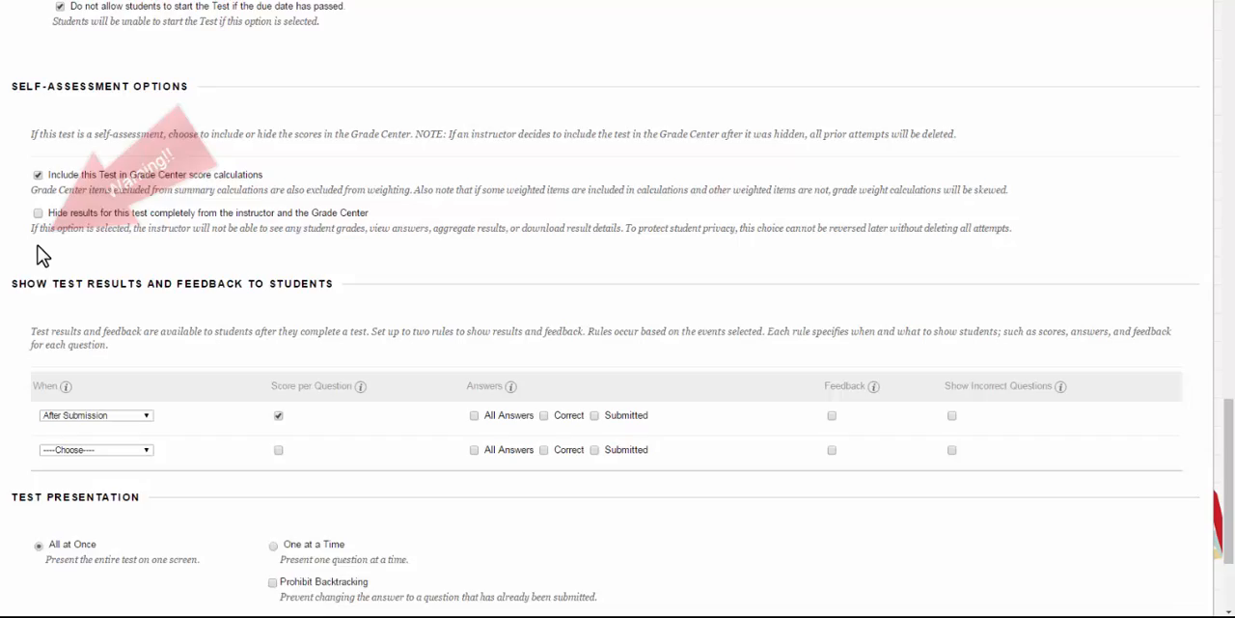
scroll("down", 3)
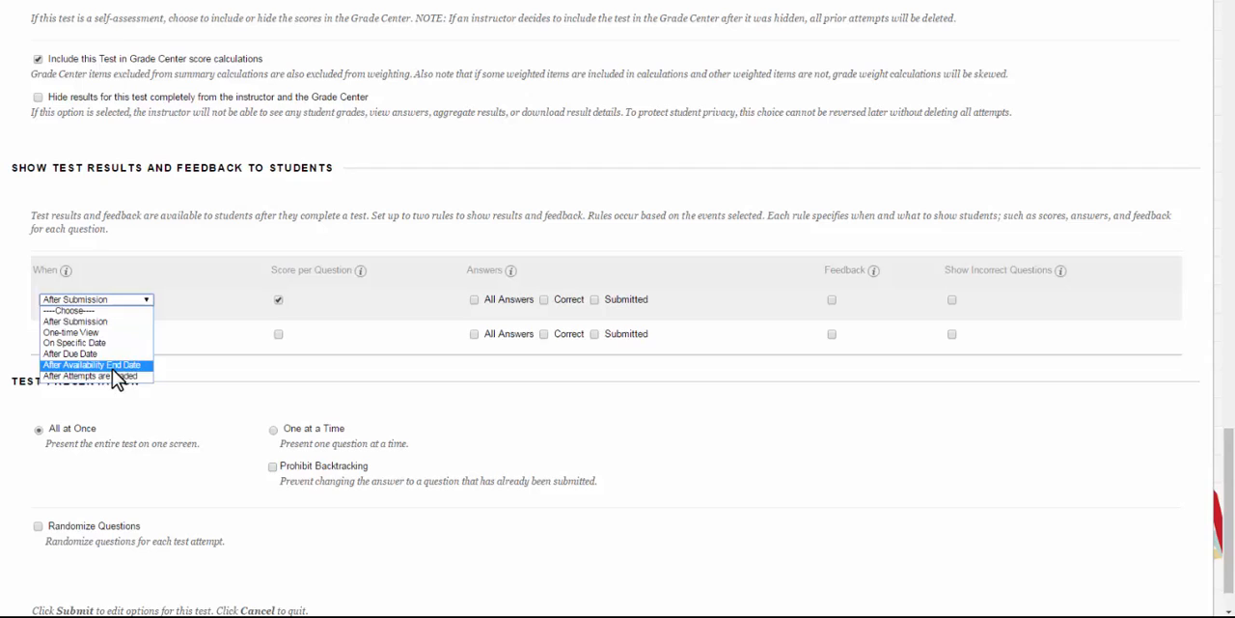
mouse_move(94, 321)
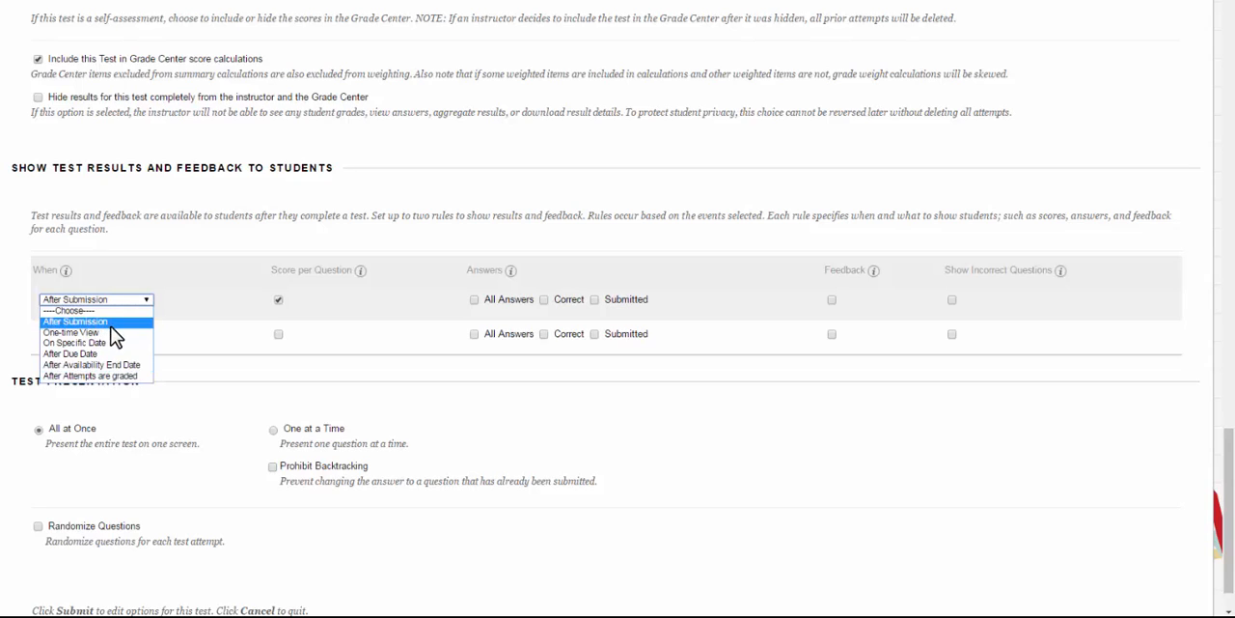
mouse_move(75, 342)
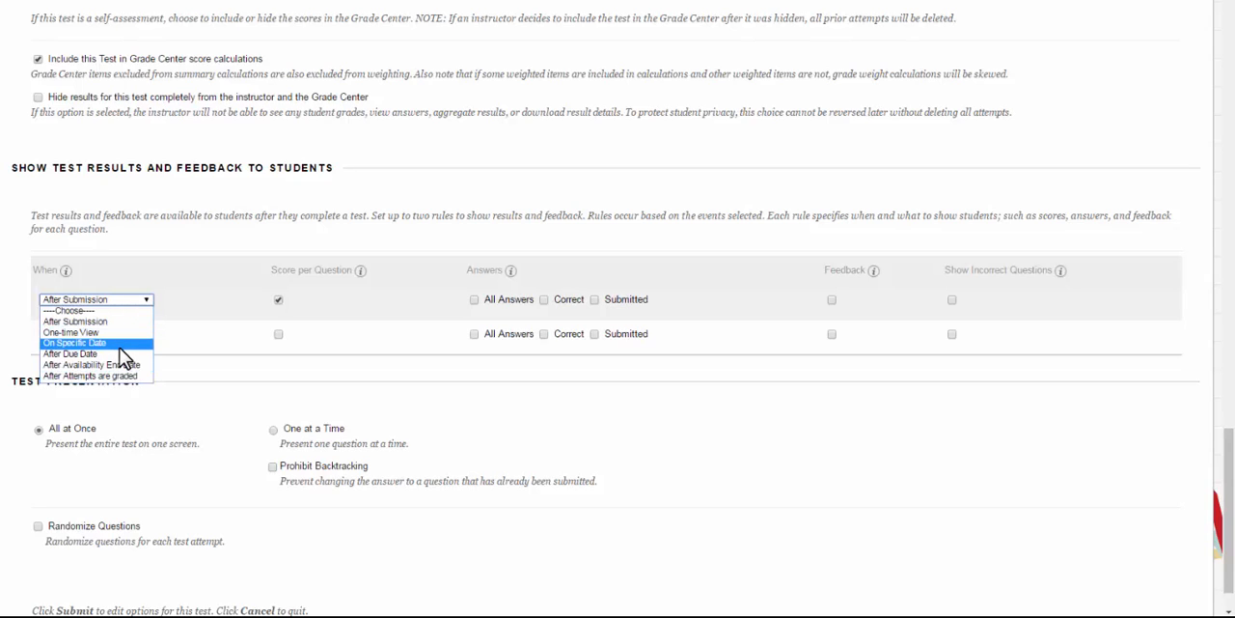
mouse_move(97, 353)
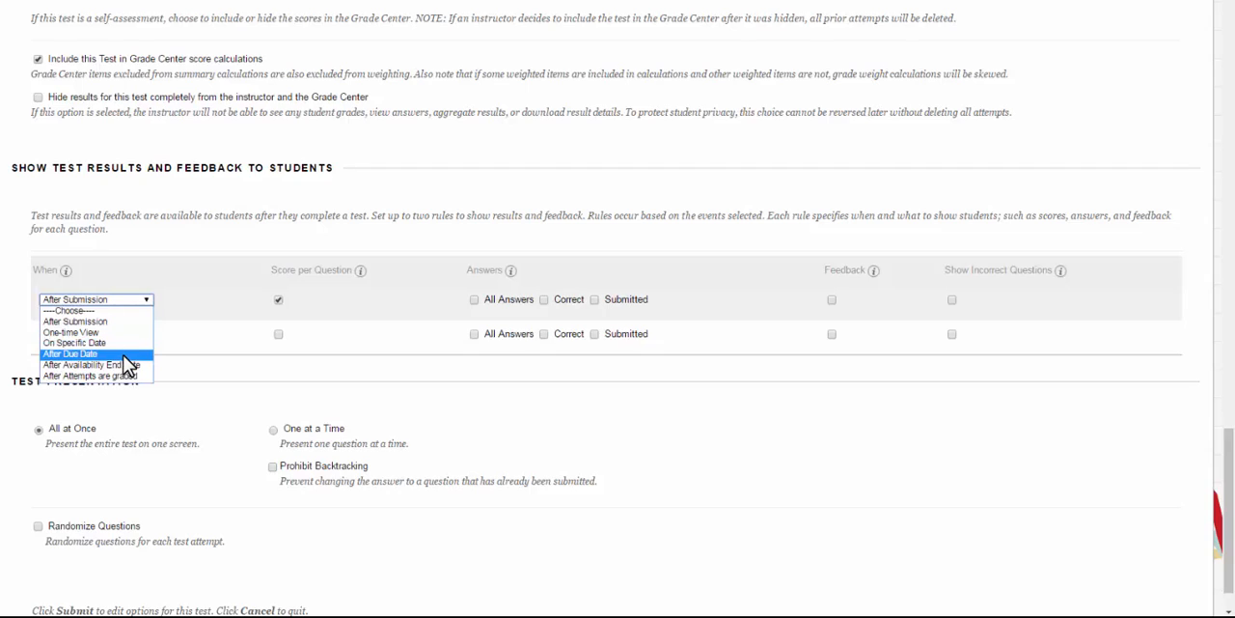
mouse_move(95, 365)
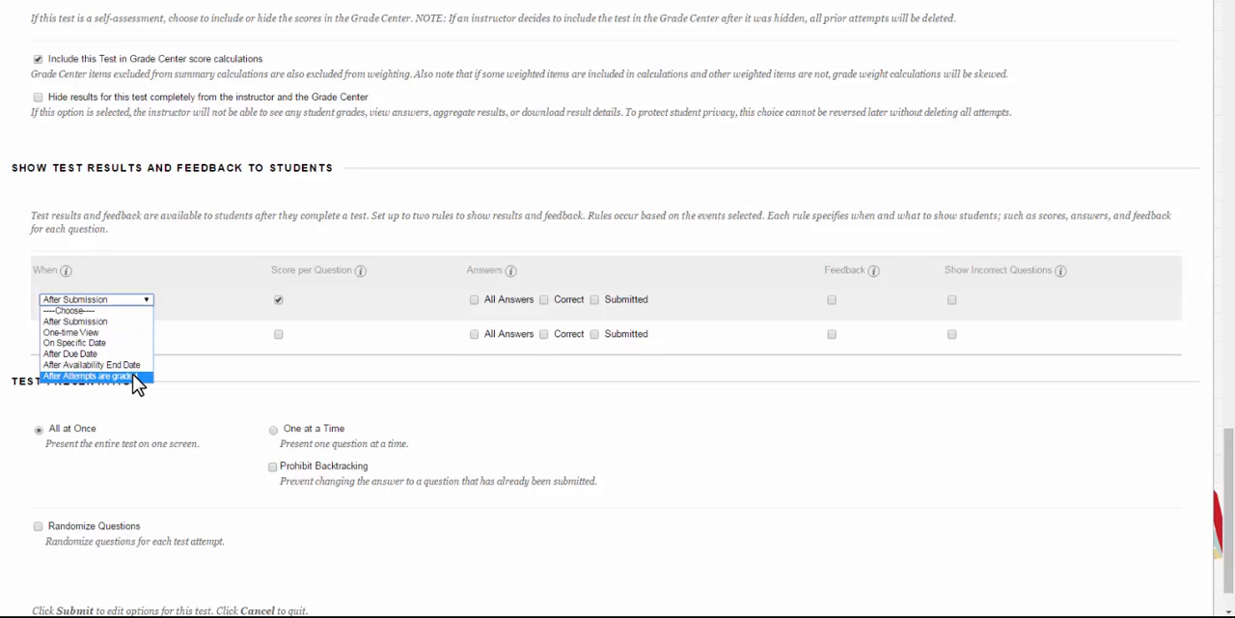
mouse_move(97, 322)
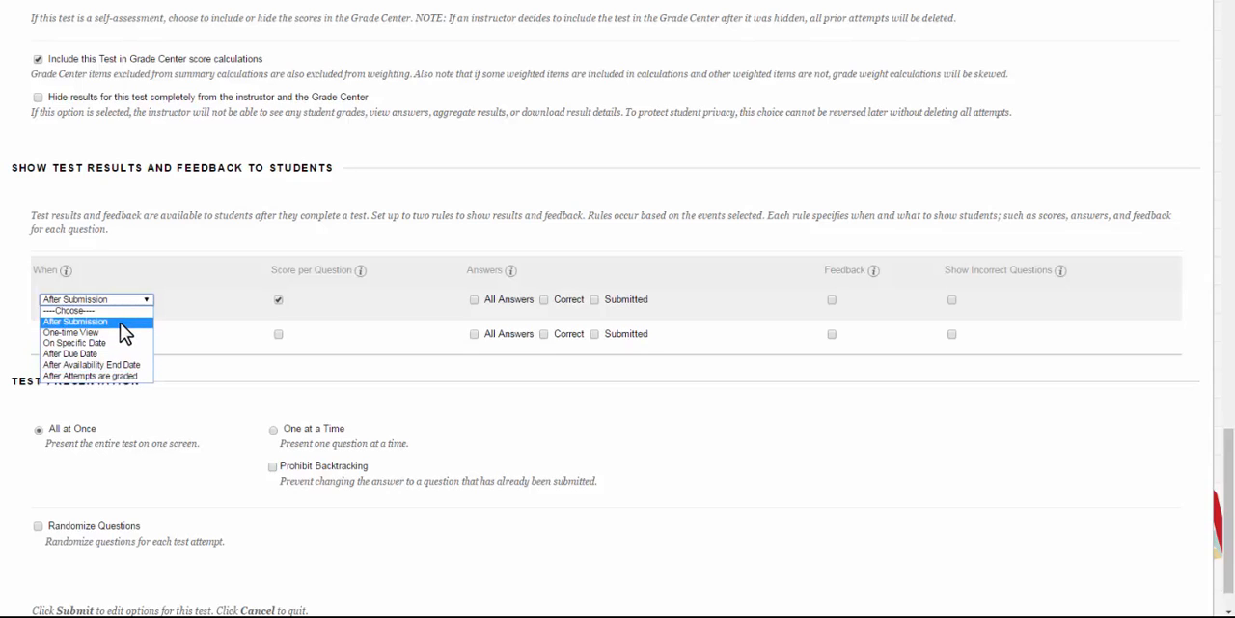
- Keep the first rule at After Submission with Score per Question and Submitted answers checked
left_click(75, 321)
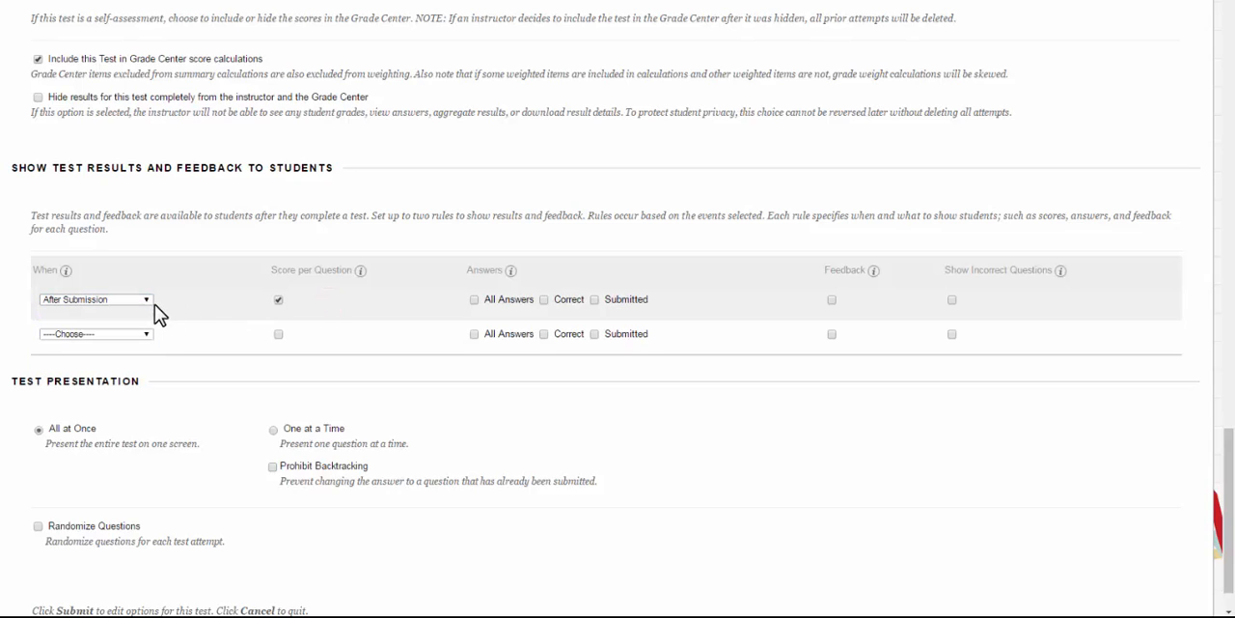
mouse_move(278, 311)
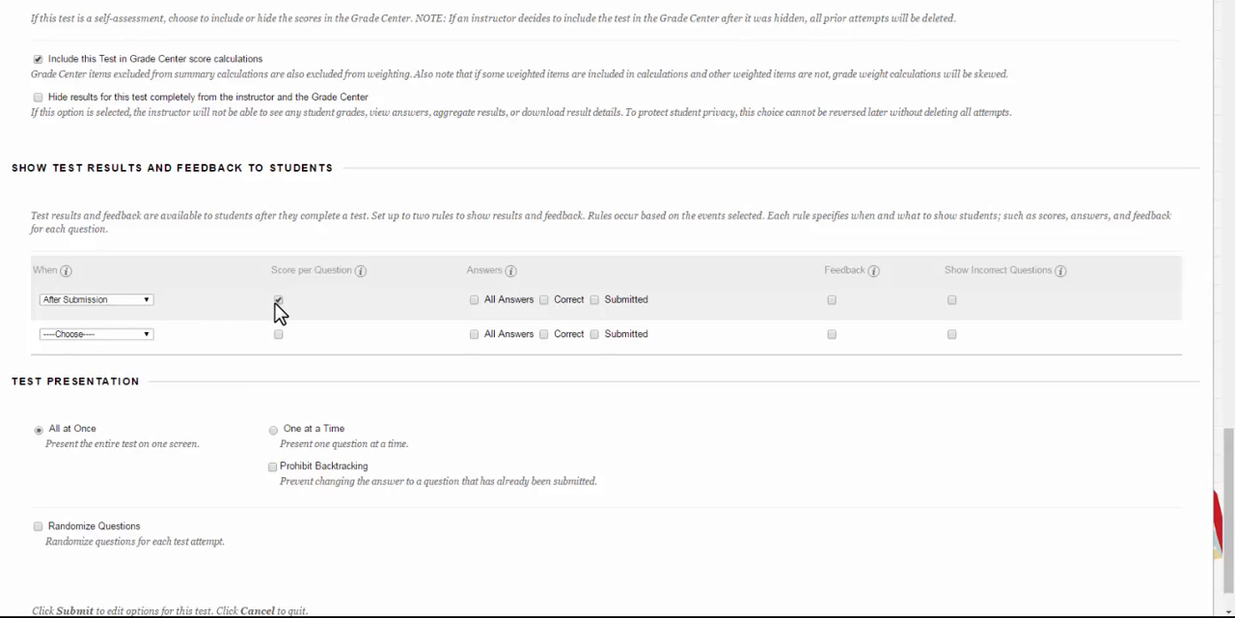
left_click(278, 300)
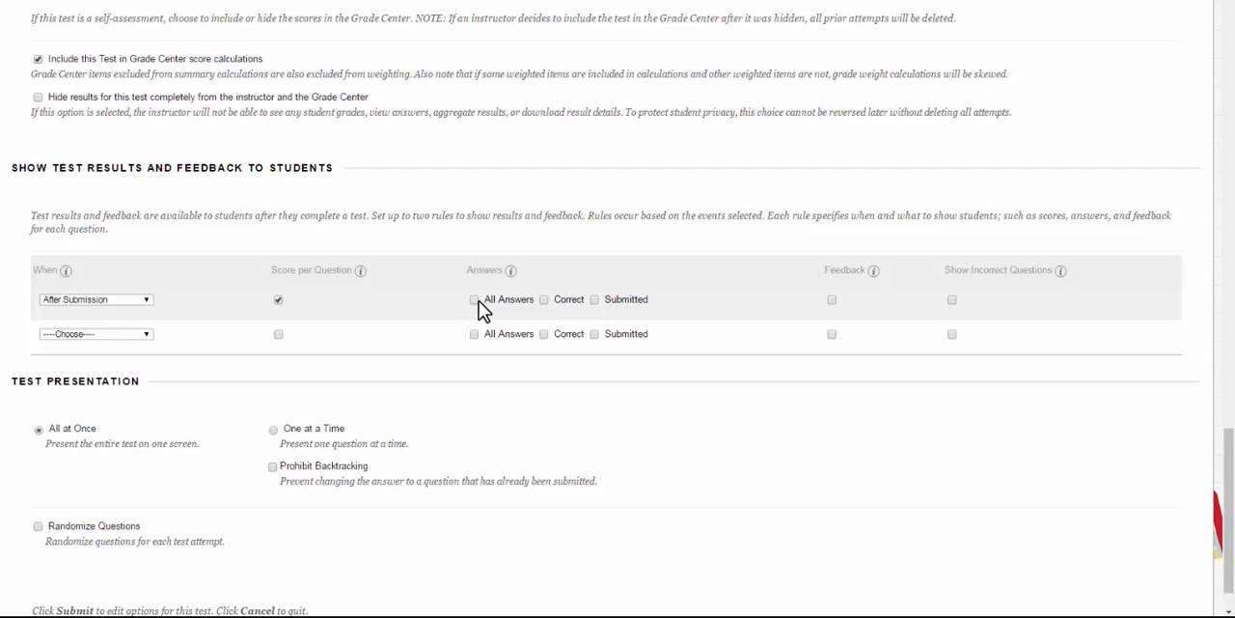
mouse_move(528, 310)
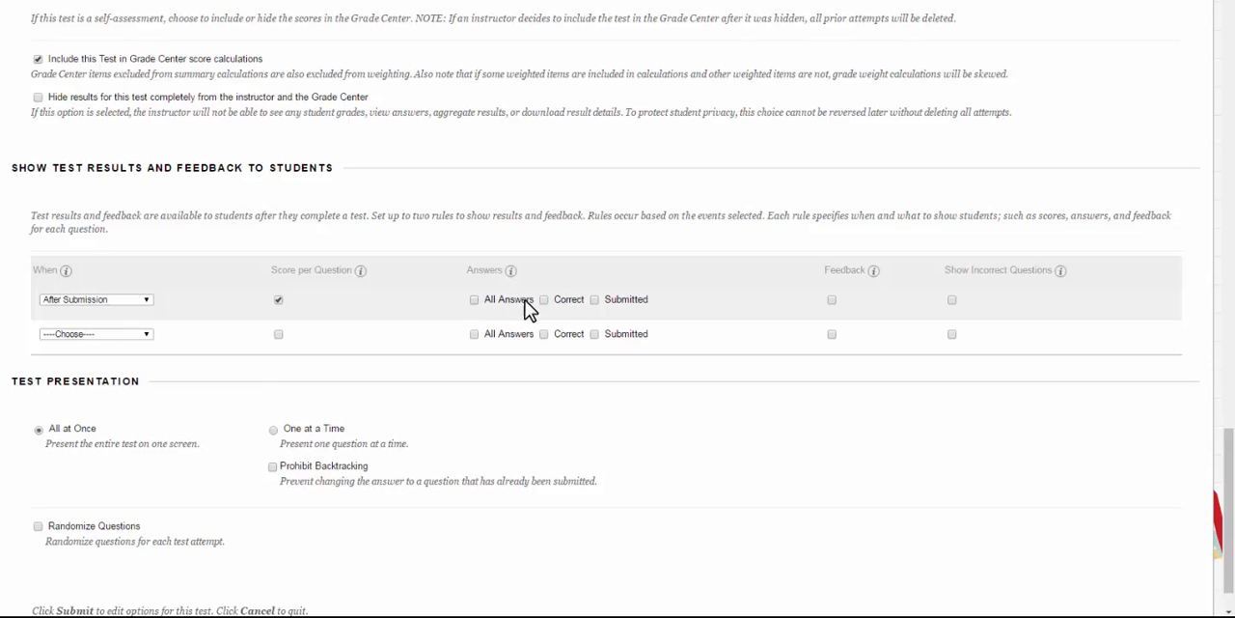
mouse_move(574, 312)
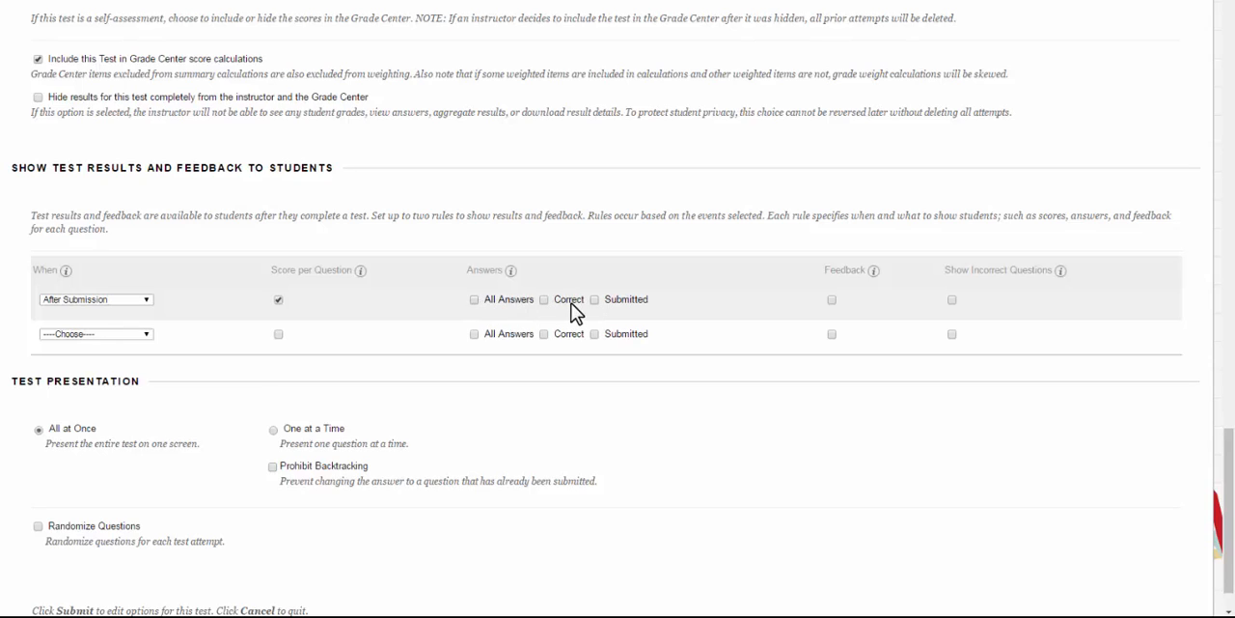
mouse_move(596, 326)
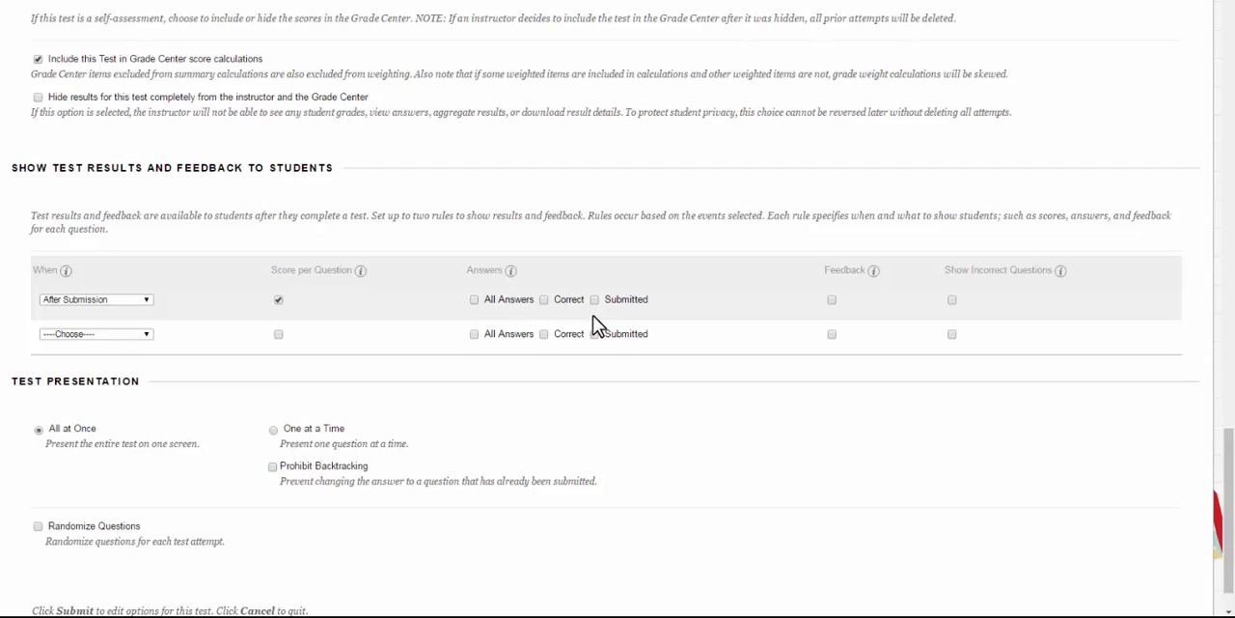
left_click(595, 299)
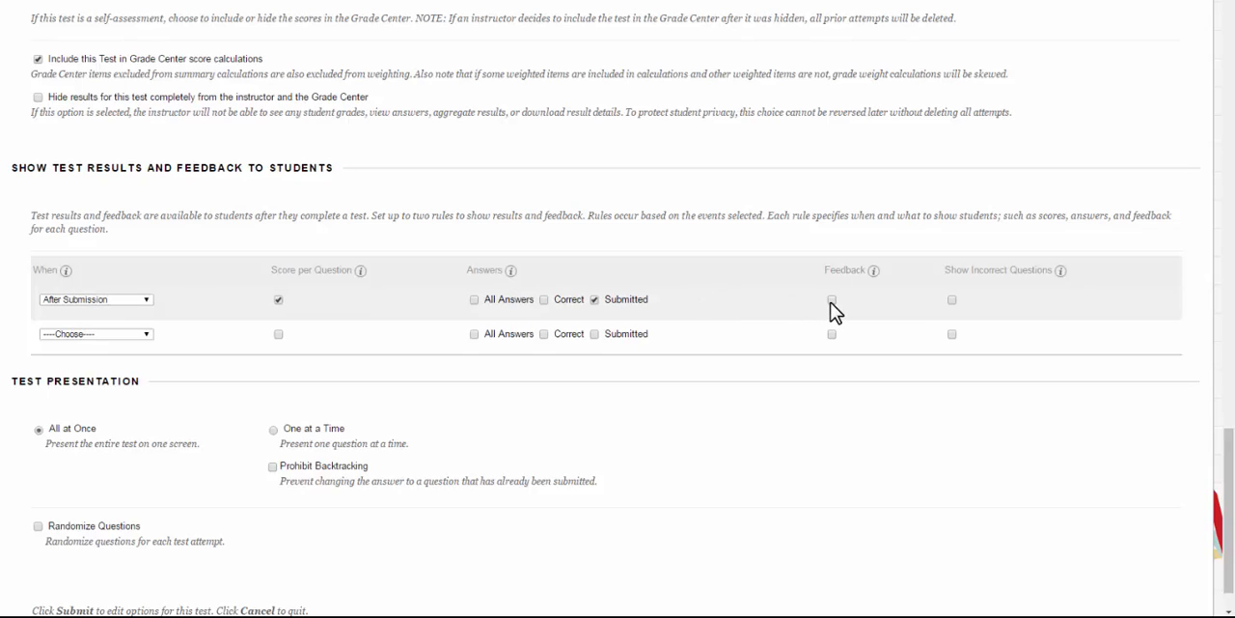
left_click(831, 299)
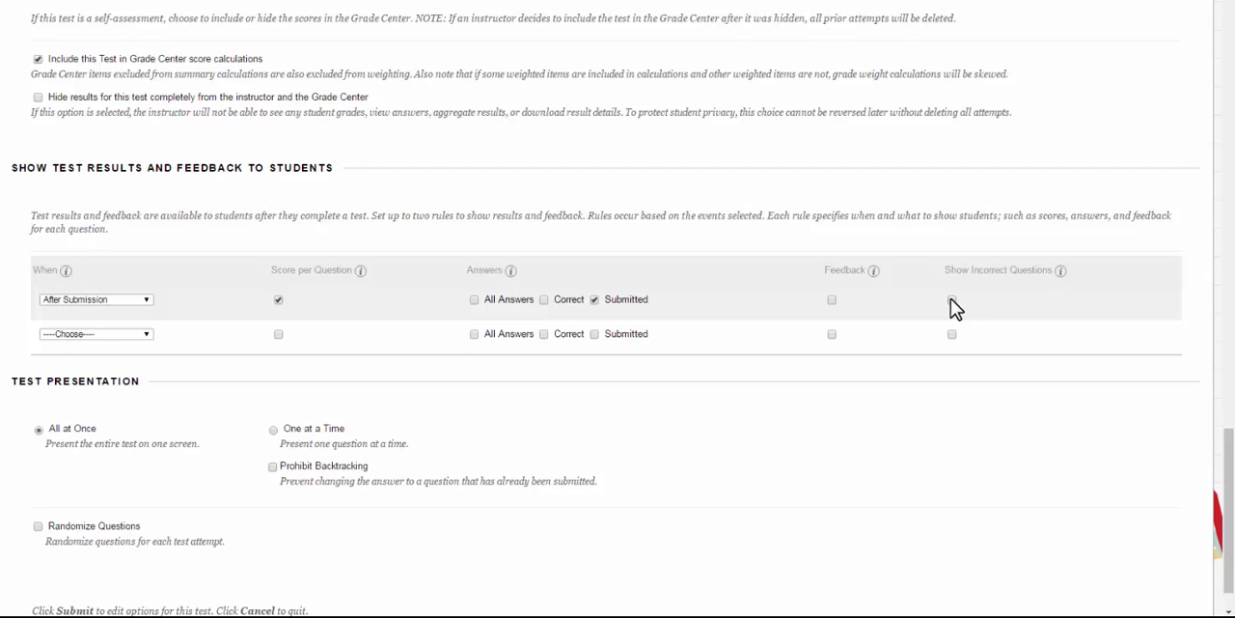
mouse_move(401, 255)
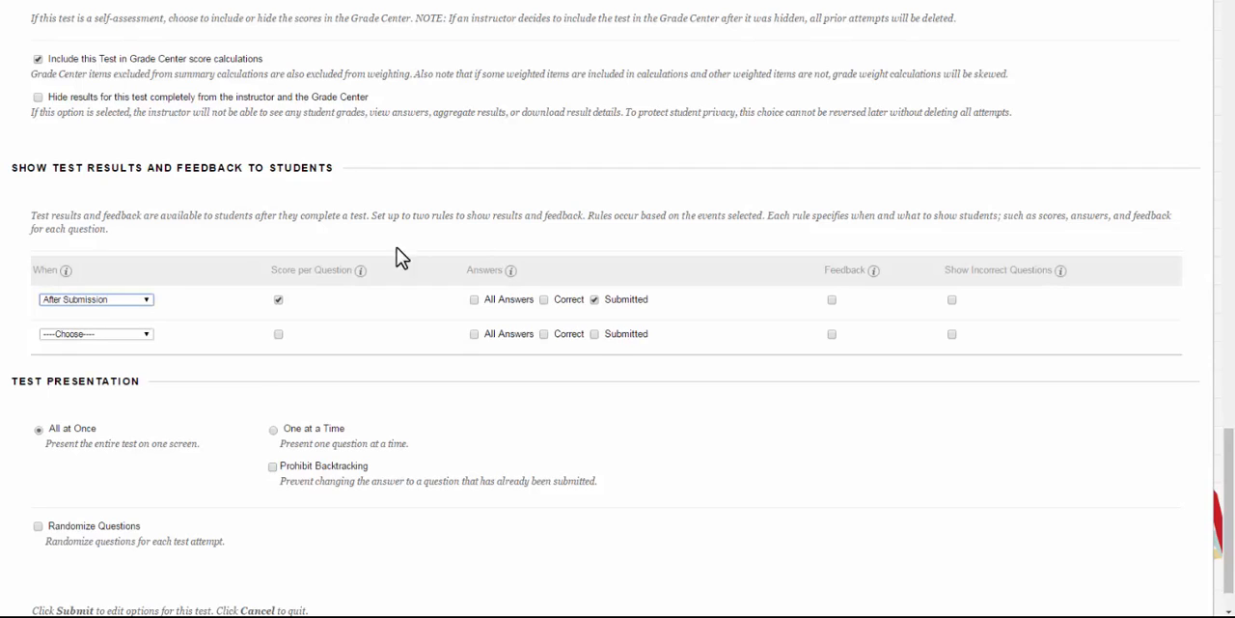
- Switch the rule to After Attempts are graded, adding All Answers, Correct, Feedback, Incorrect Questions
left_click(96, 333)
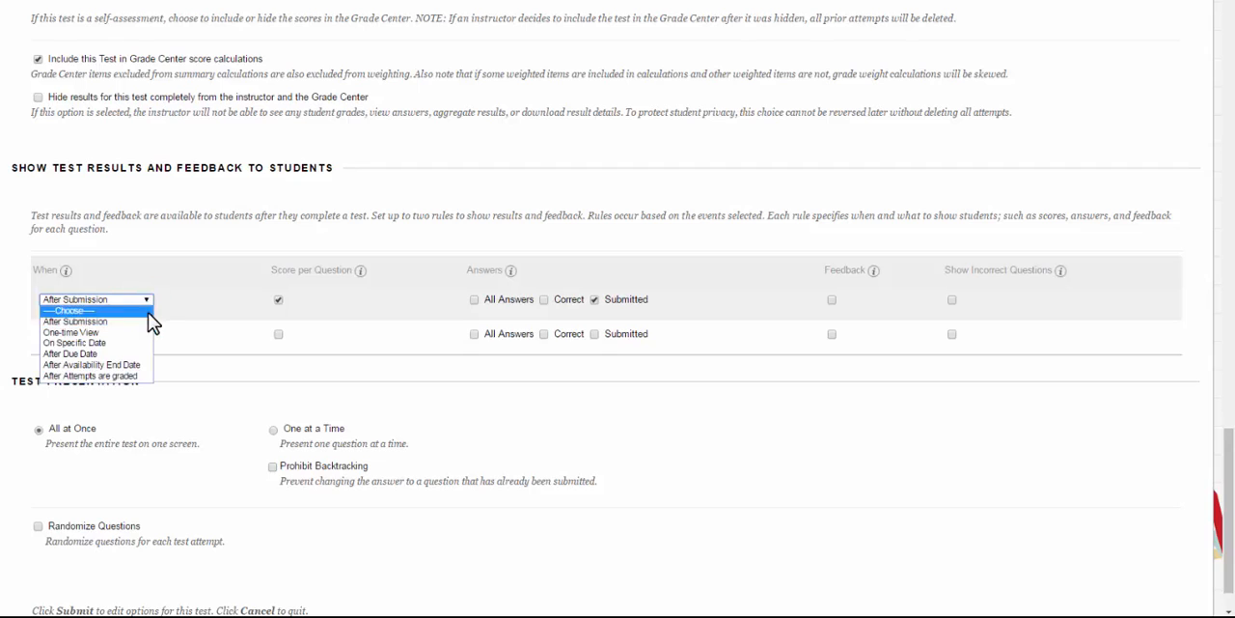
left_click(91, 375)
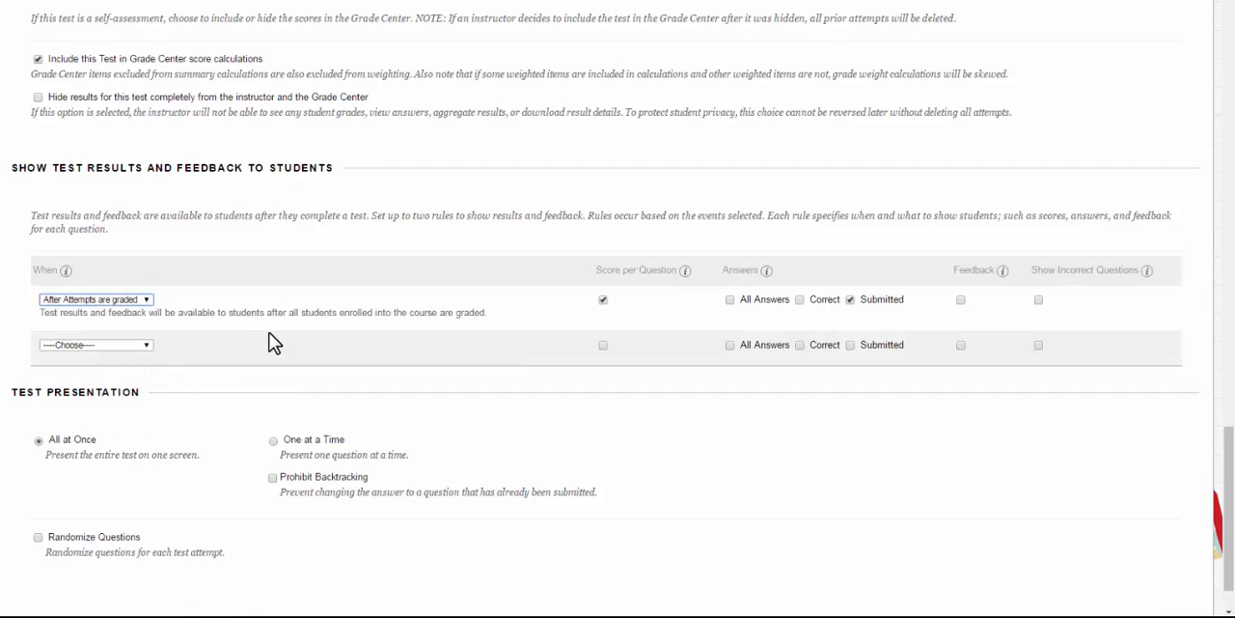
mouse_move(681, 318)
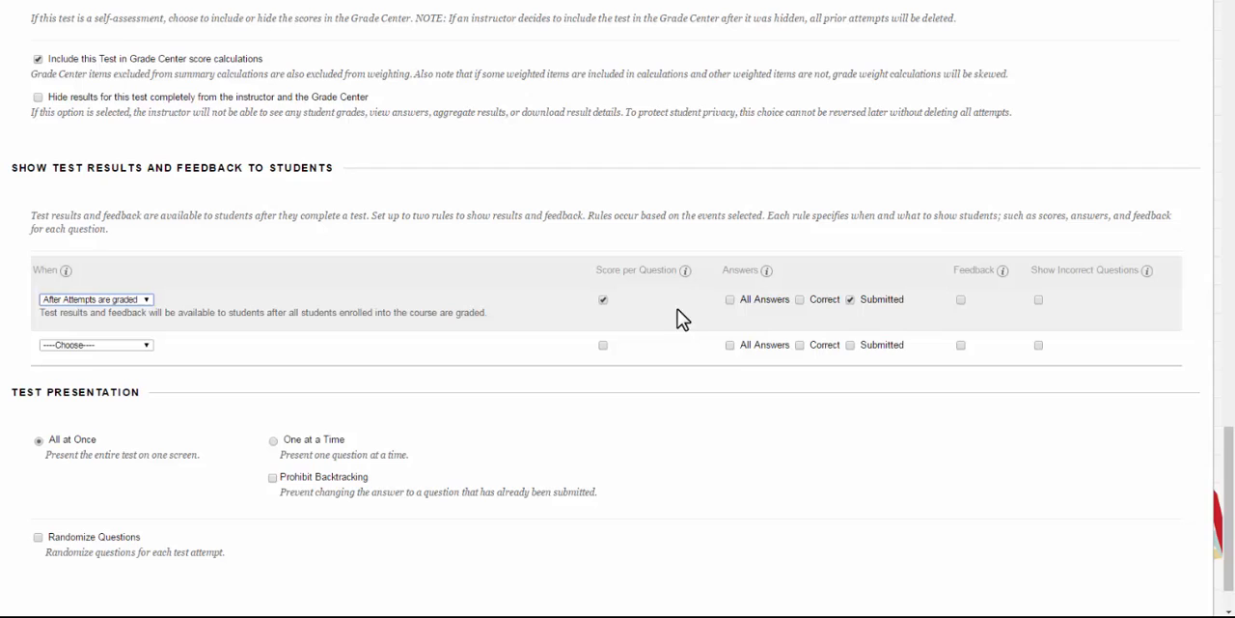
left_click(730, 299)
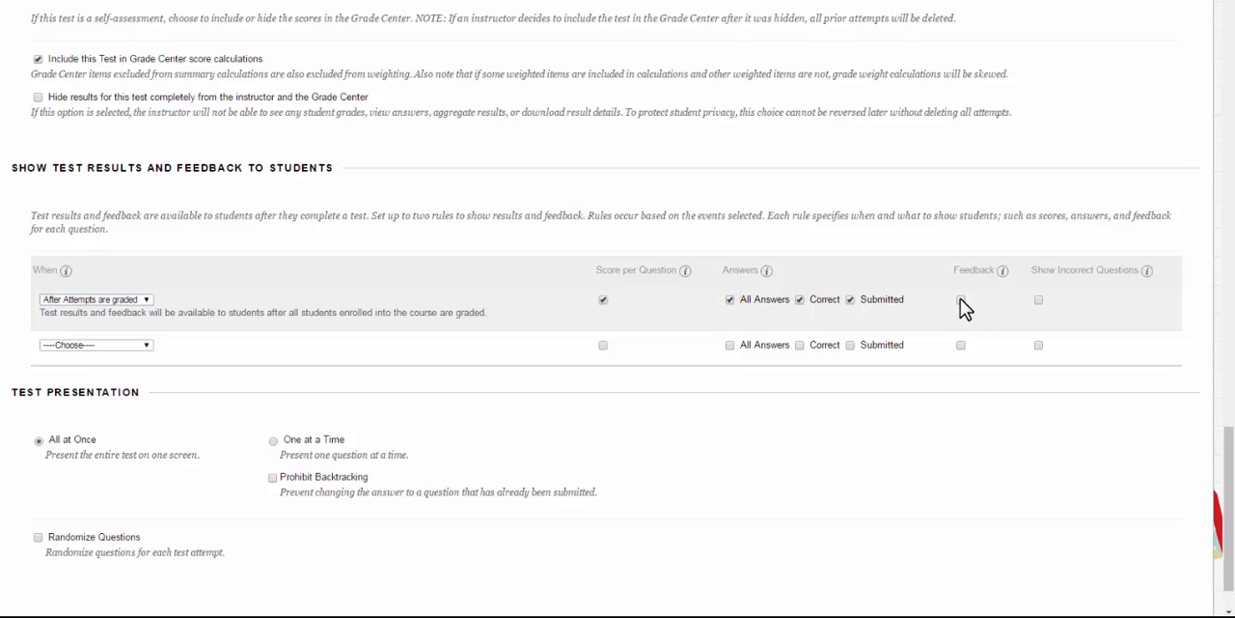
left_click(1039, 300)
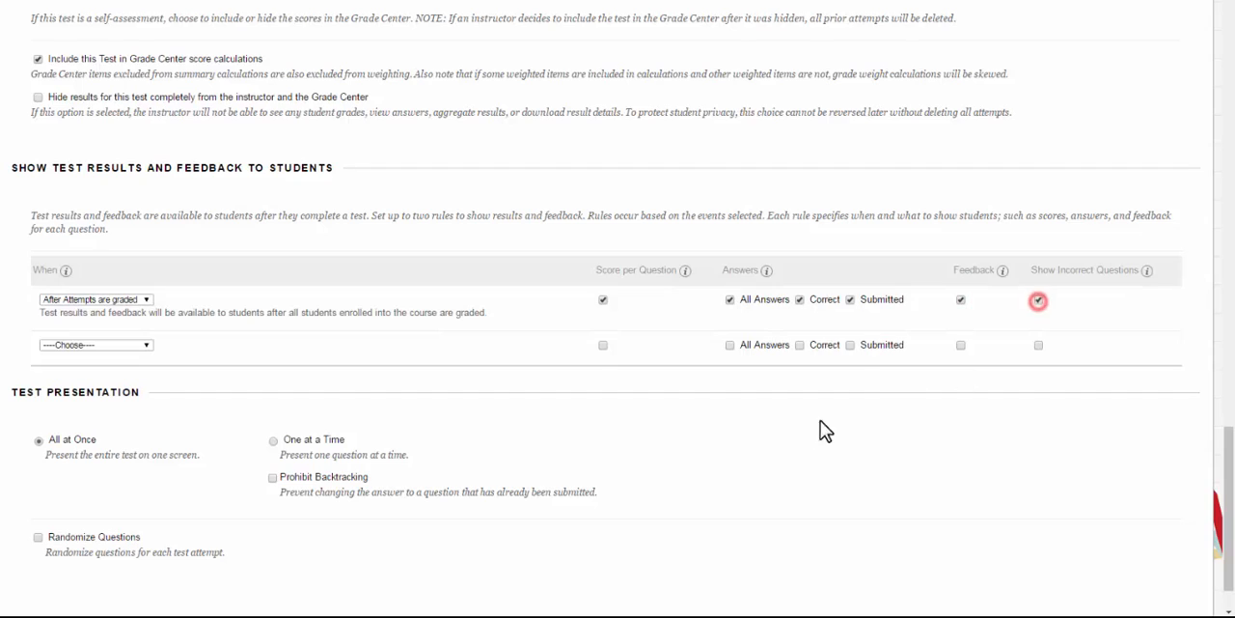
left_click(1038, 299)
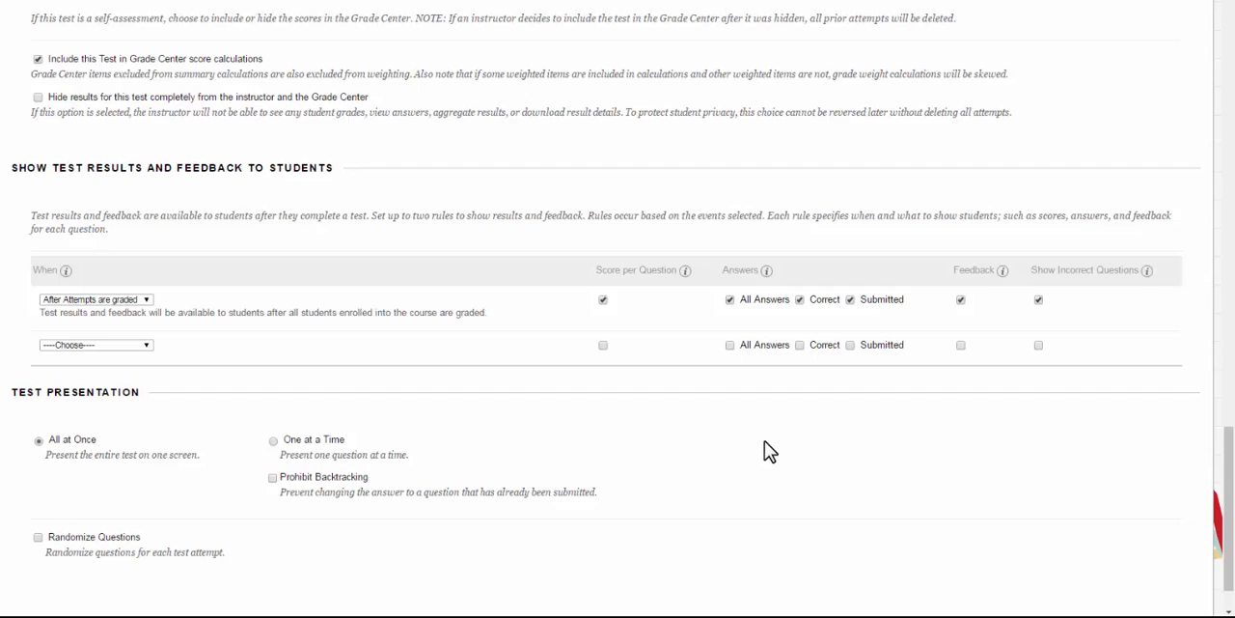
mouse_move(762, 457)
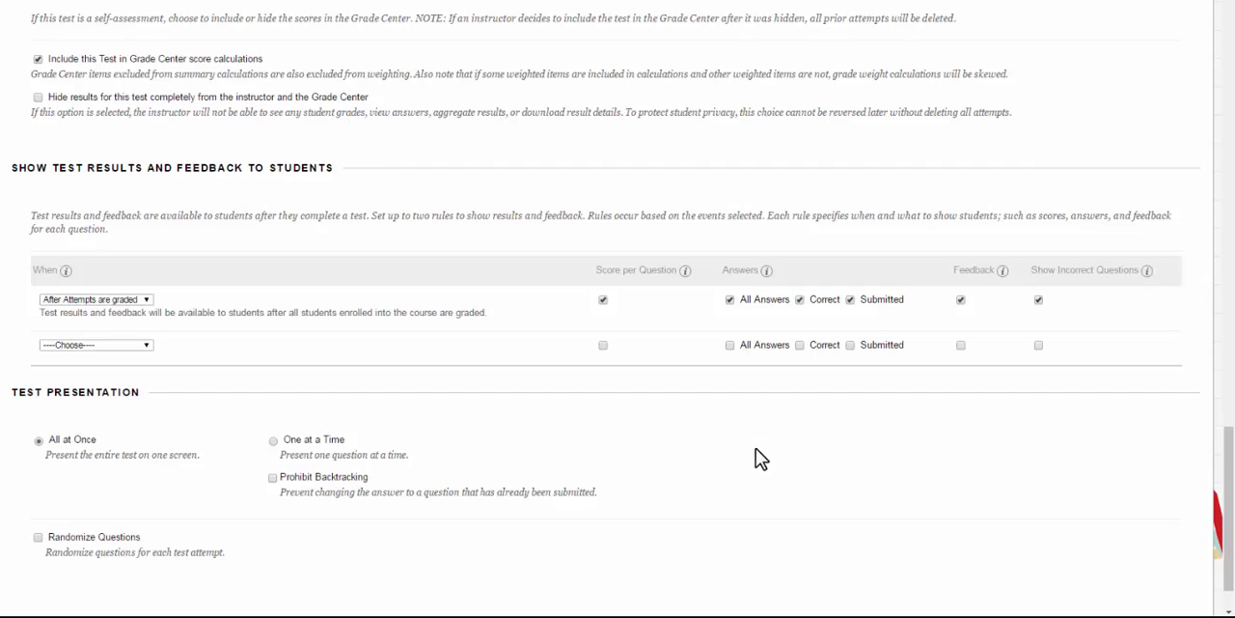
mouse_move(748, 463)
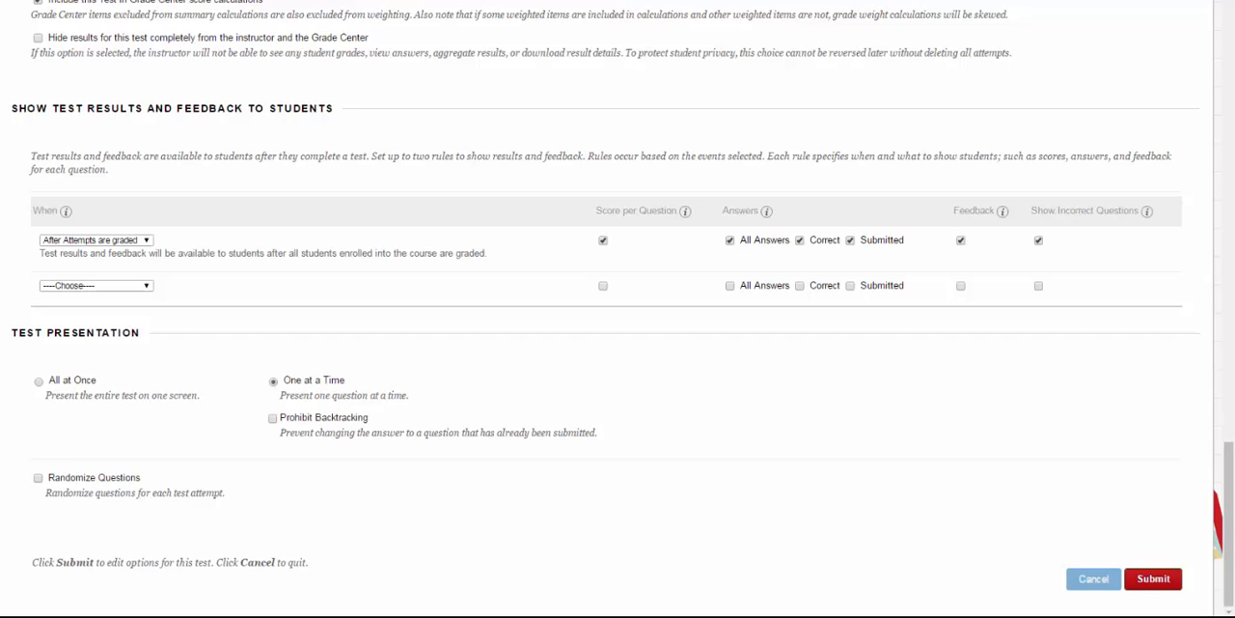
mouse_move(40, 494)
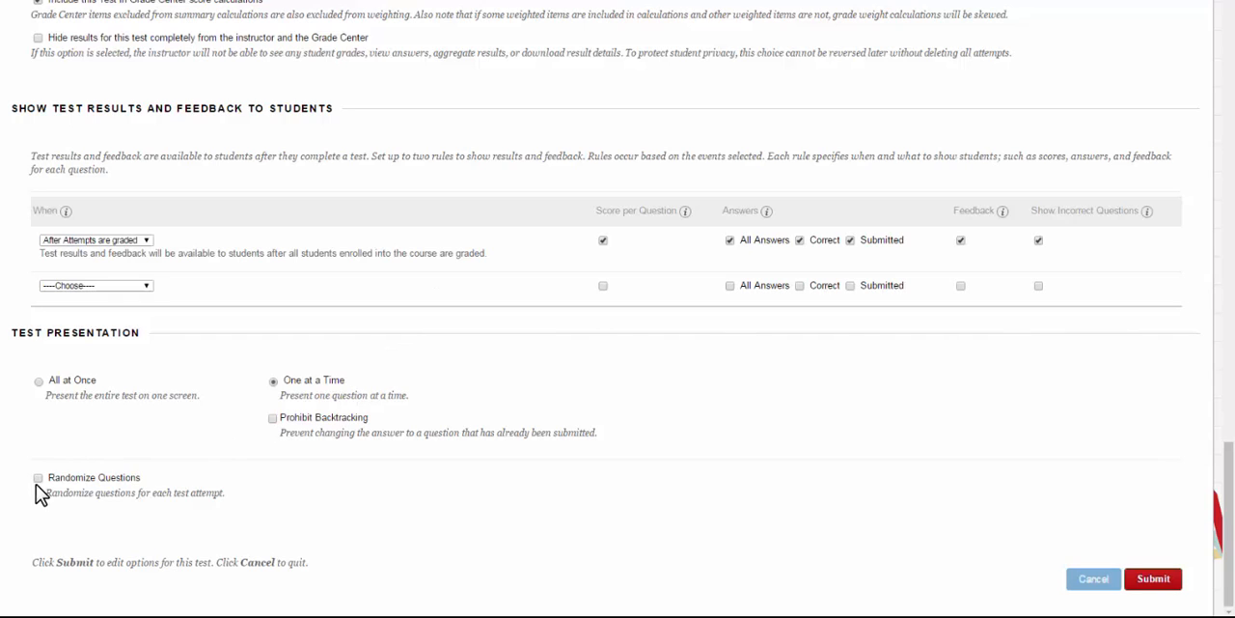
- Turn on Randomize Questions so each attempt shows the questions in a different order
left_click(38, 476)
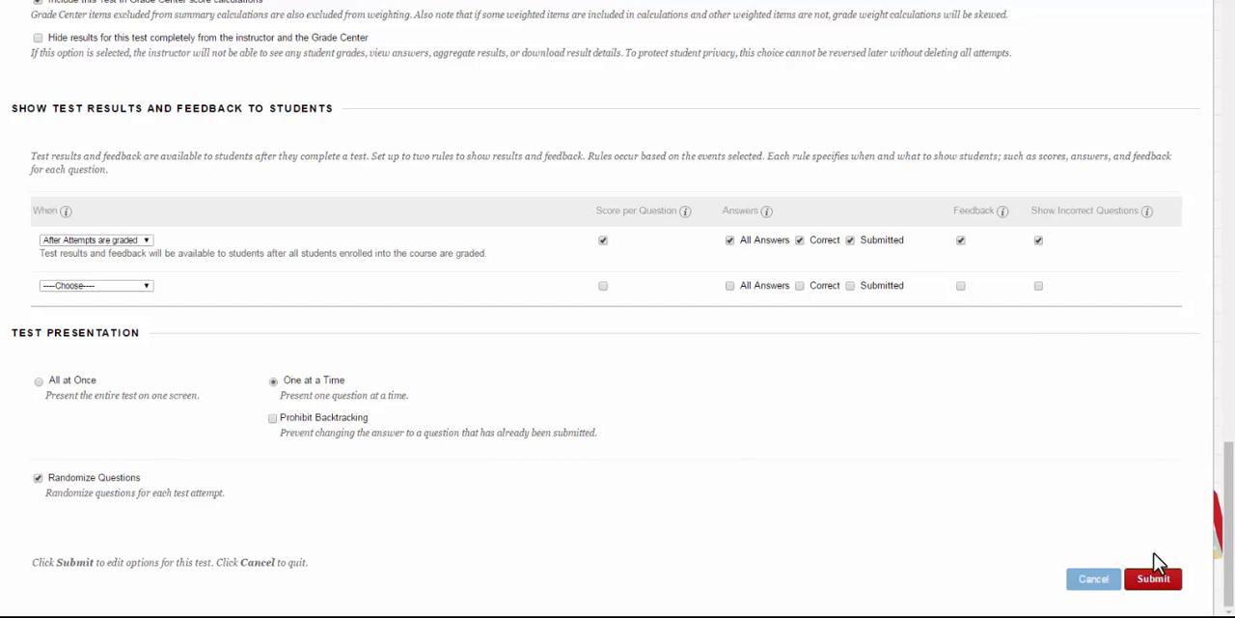
- Submit the Microeconomics test options and dismiss the green success message in Exam 2
left_click(1152, 578)
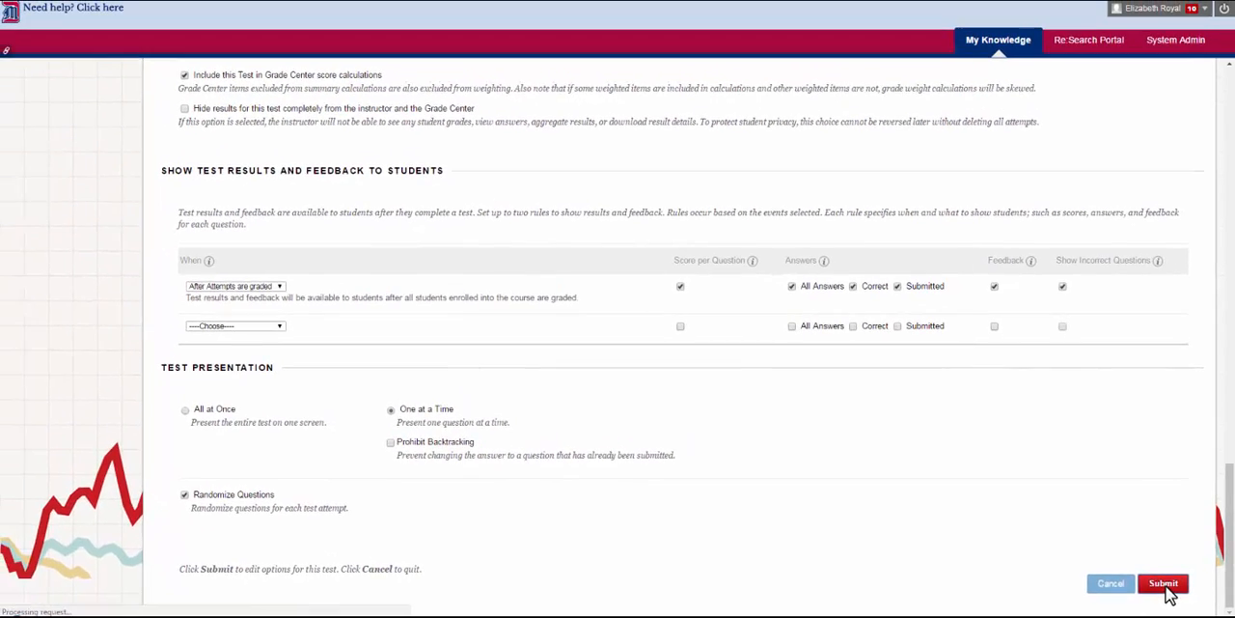
left_click(1163, 583)
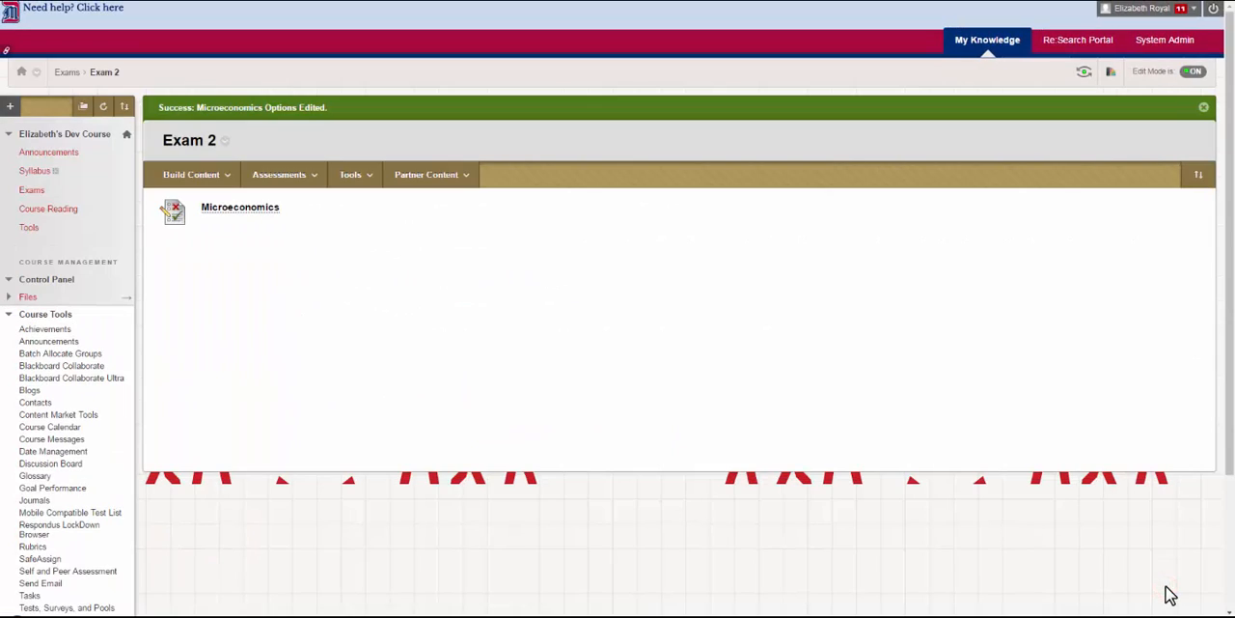
left_click(1204, 107)
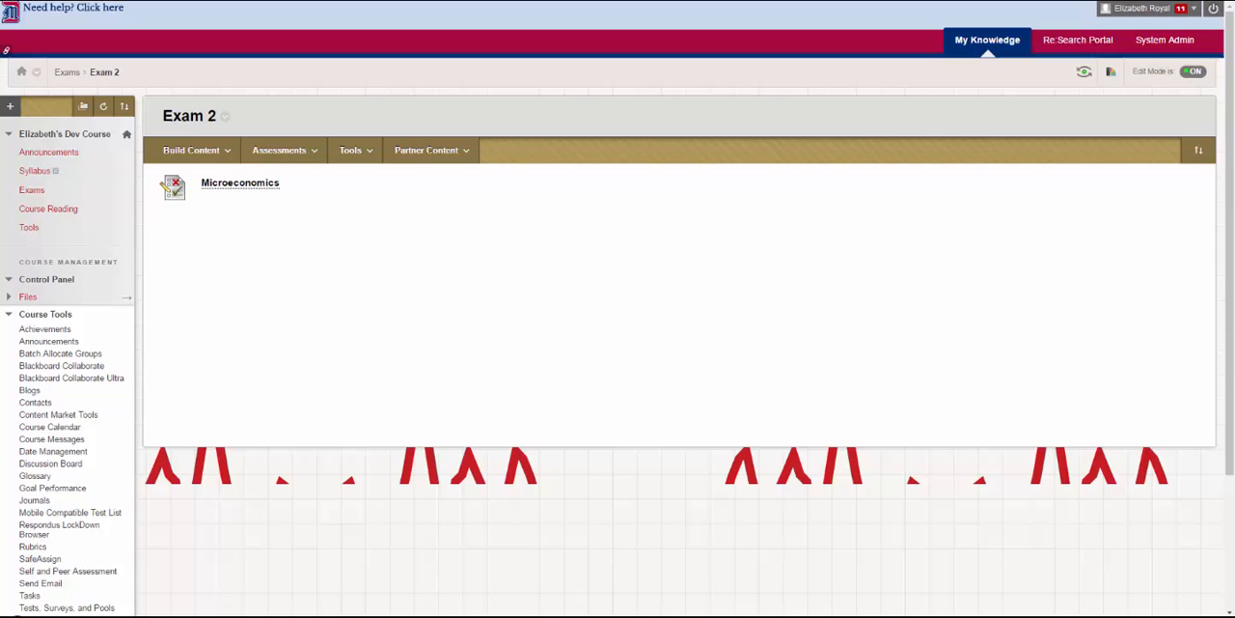